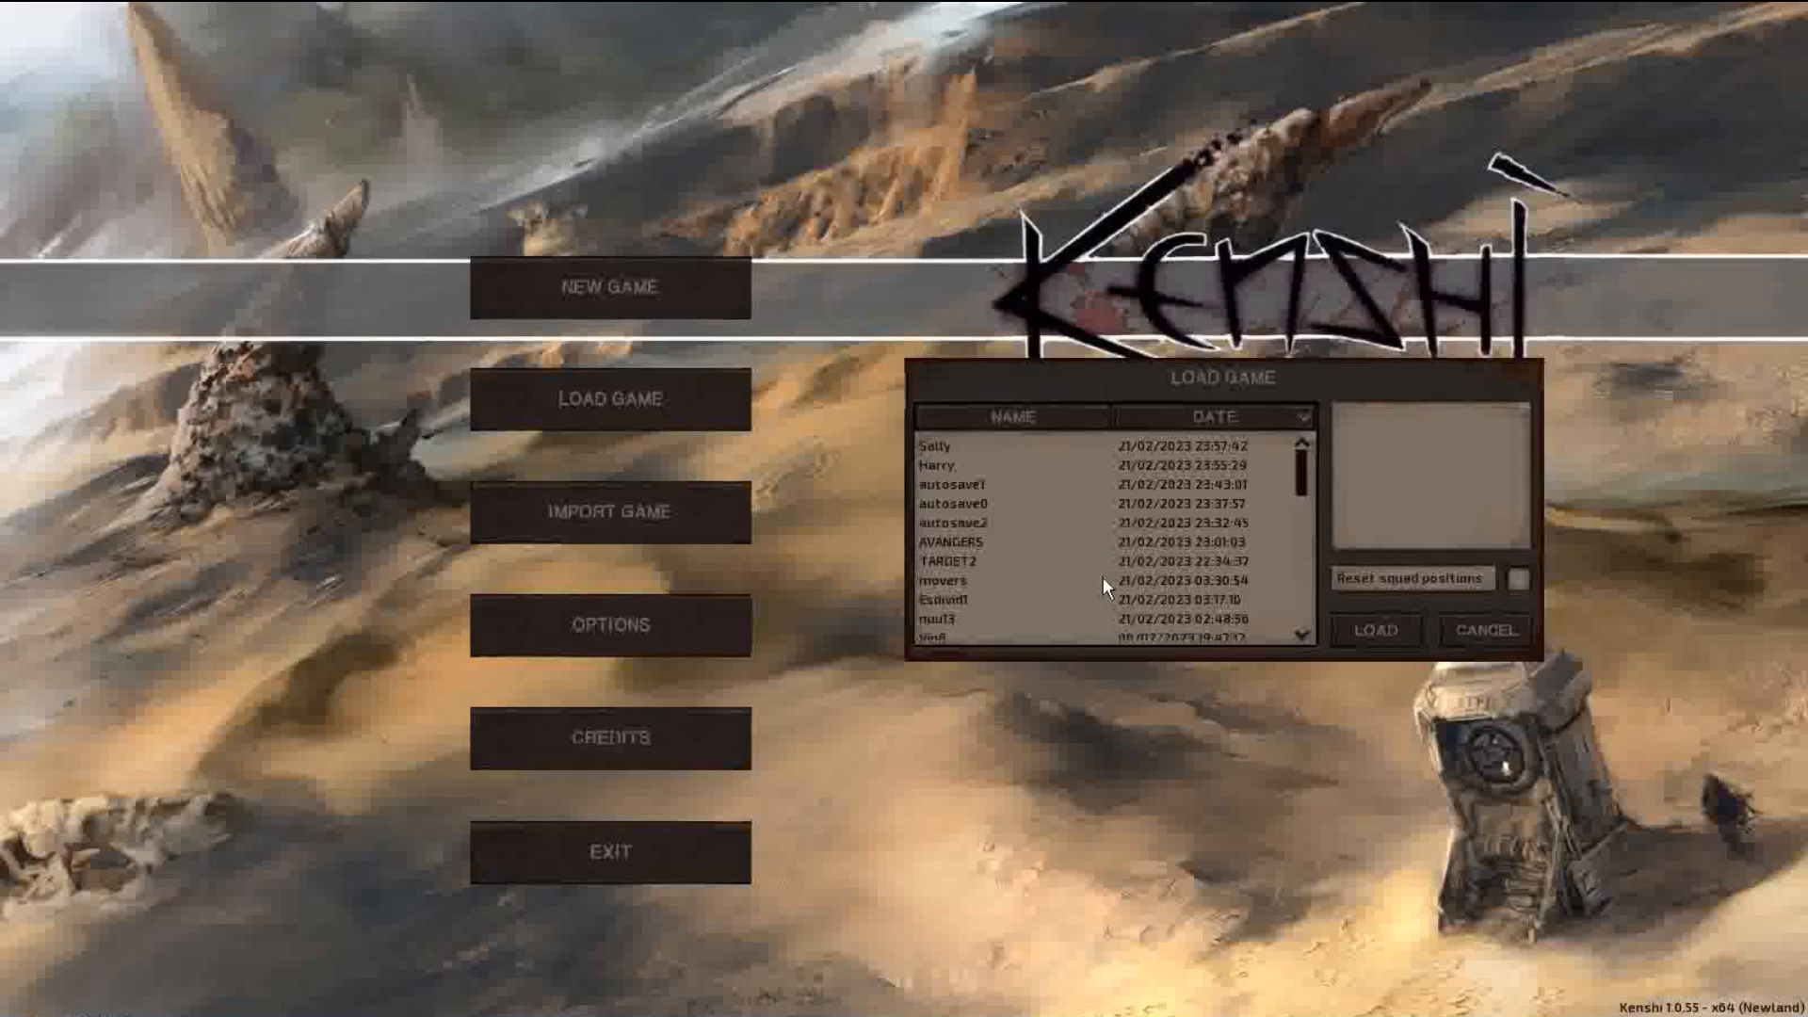
pyautogui.moveTo(1199, 592)
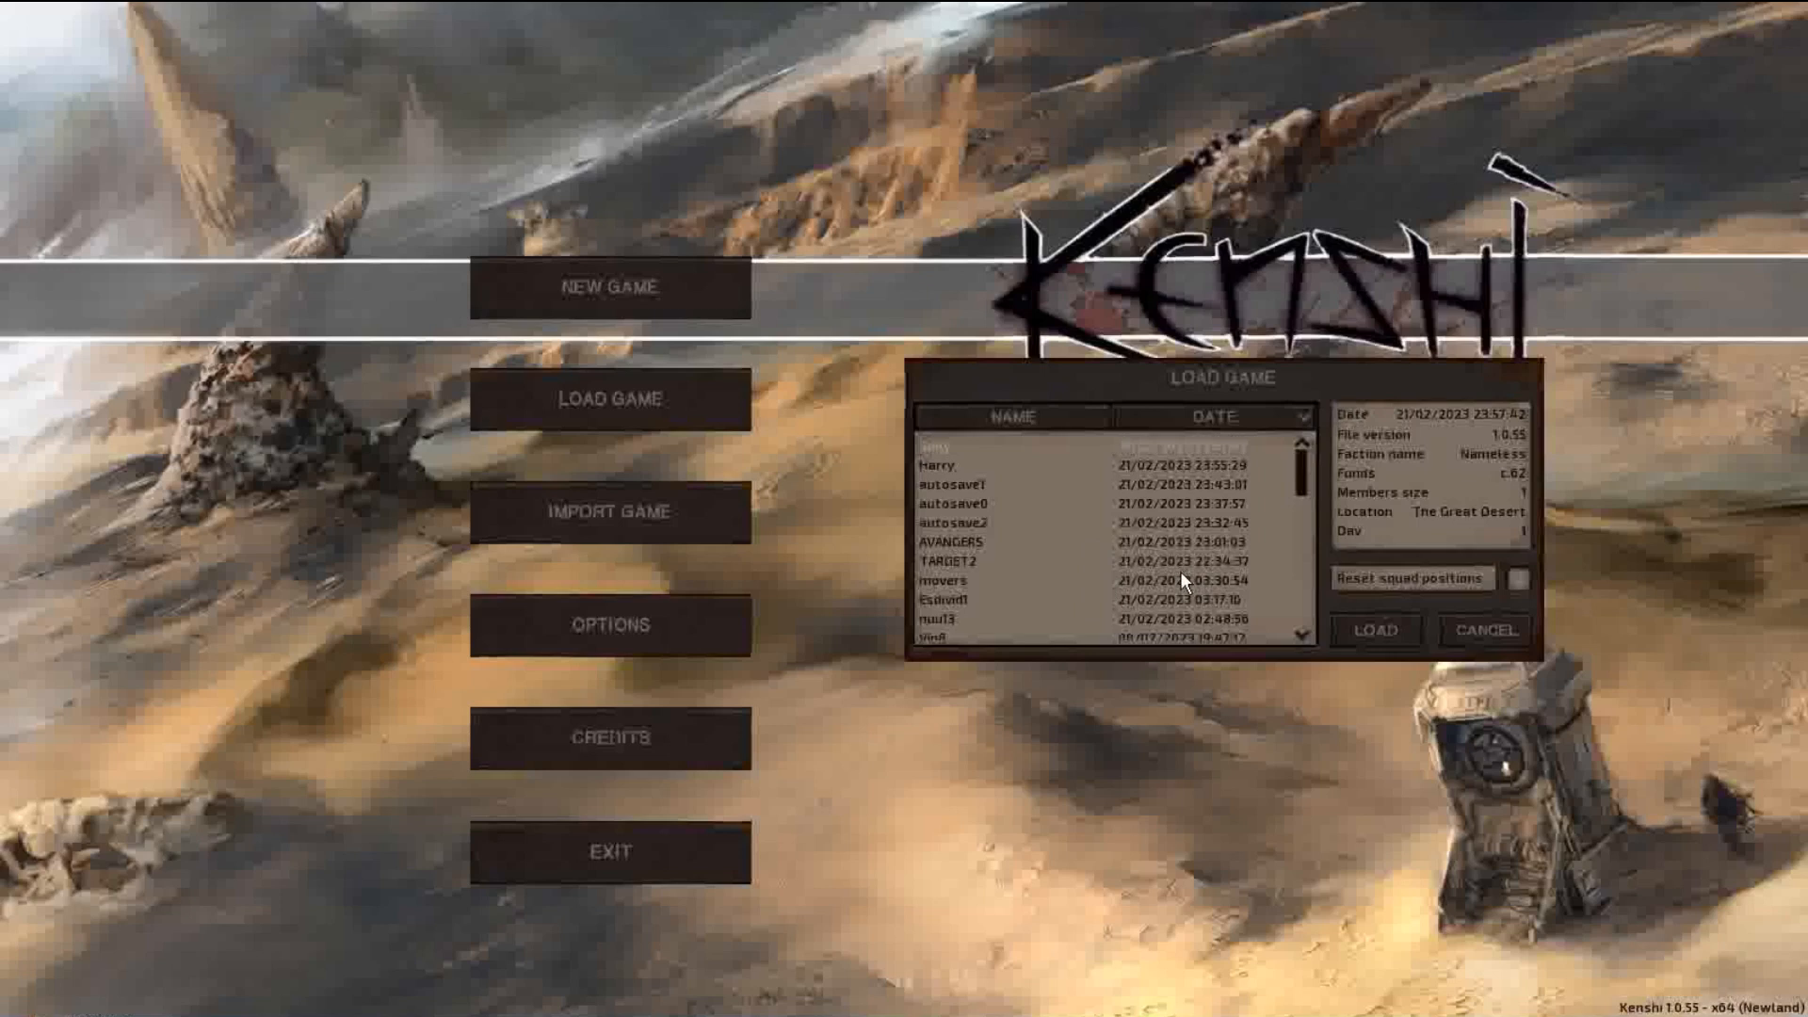
pyautogui.moveTo(1185, 591)
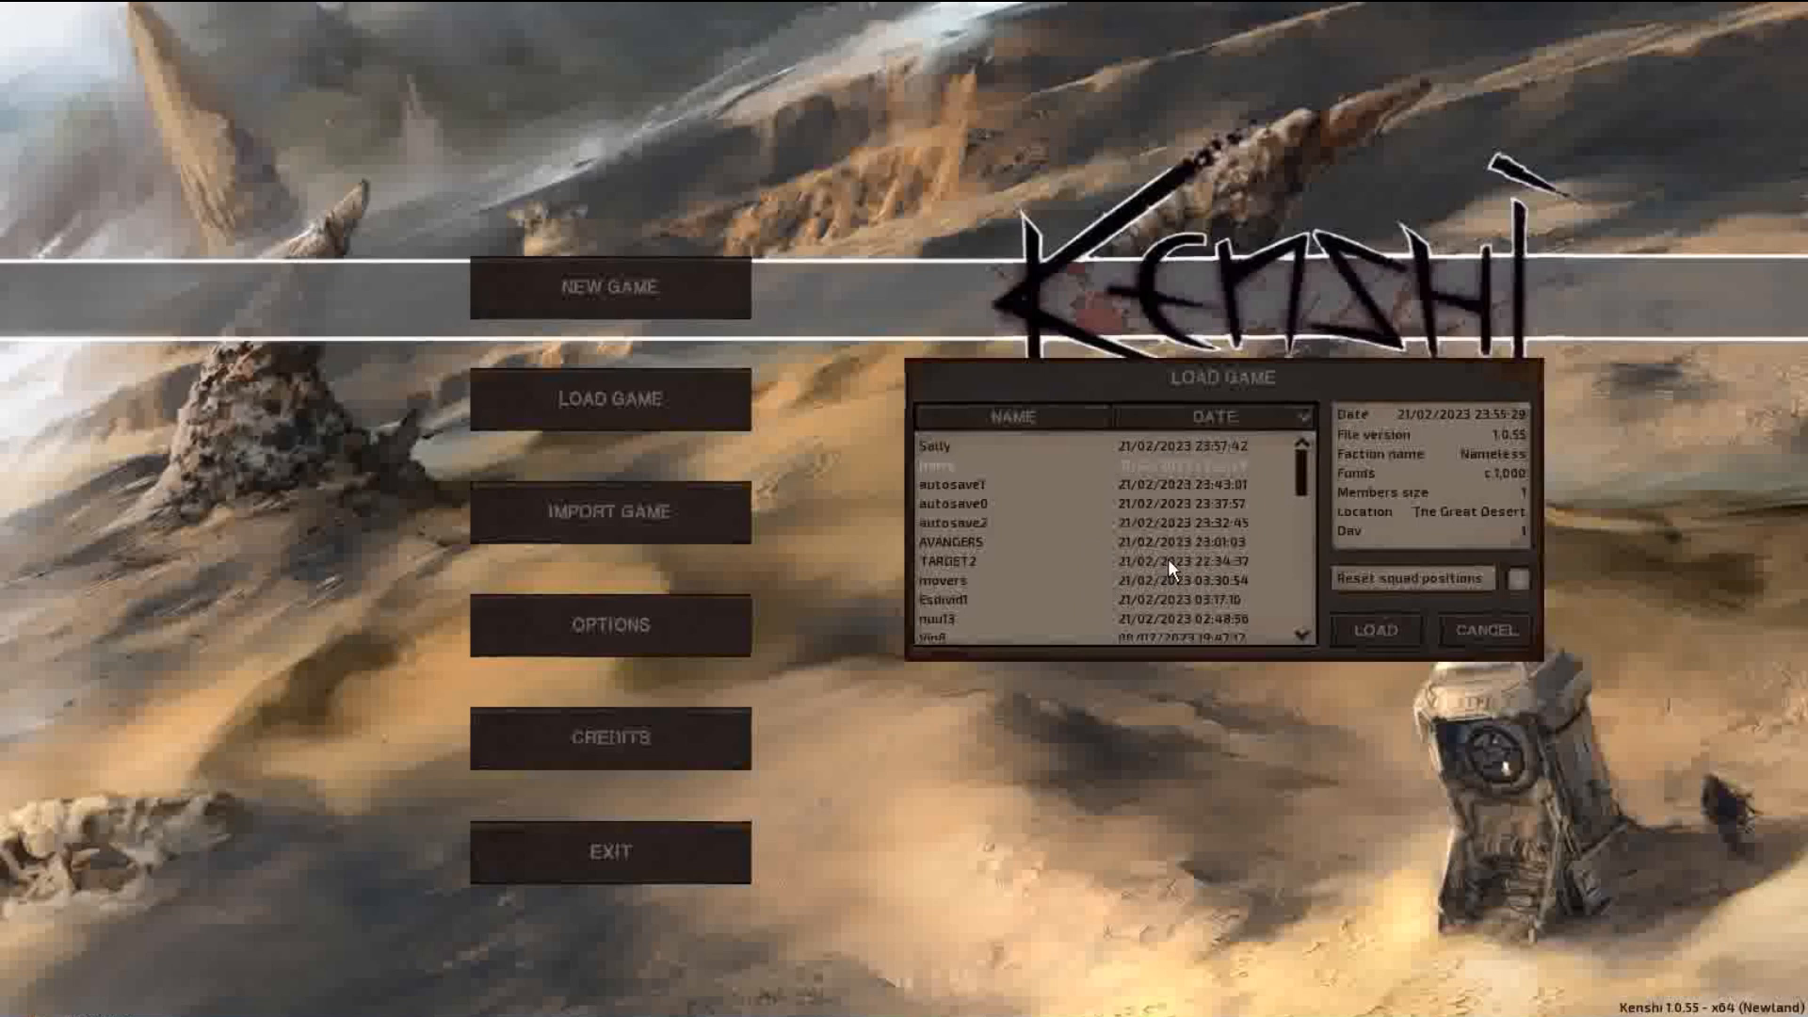
# Step: Pick the Sally save in the Load Game dialog and load it
pyautogui.click(1373, 631)
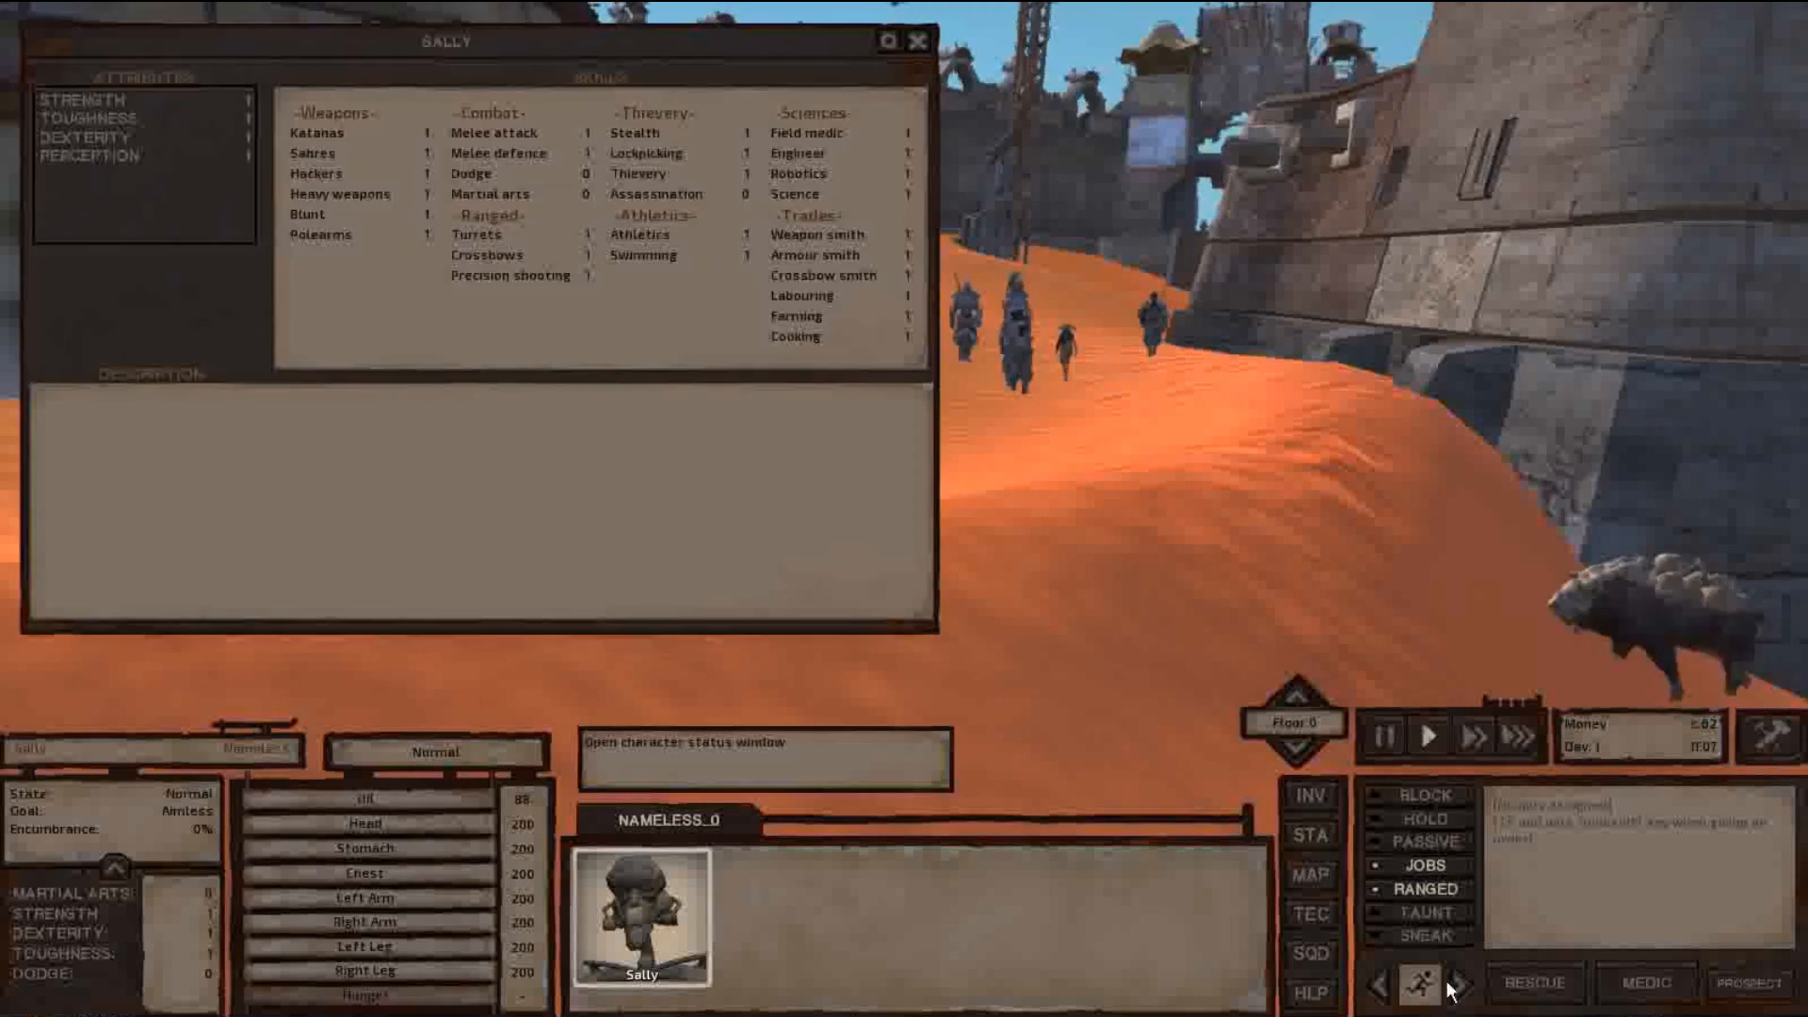
# Step: View Sally's inventory, then the squads window showing her squad and an empty one
pyautogui.click(1309, 796)
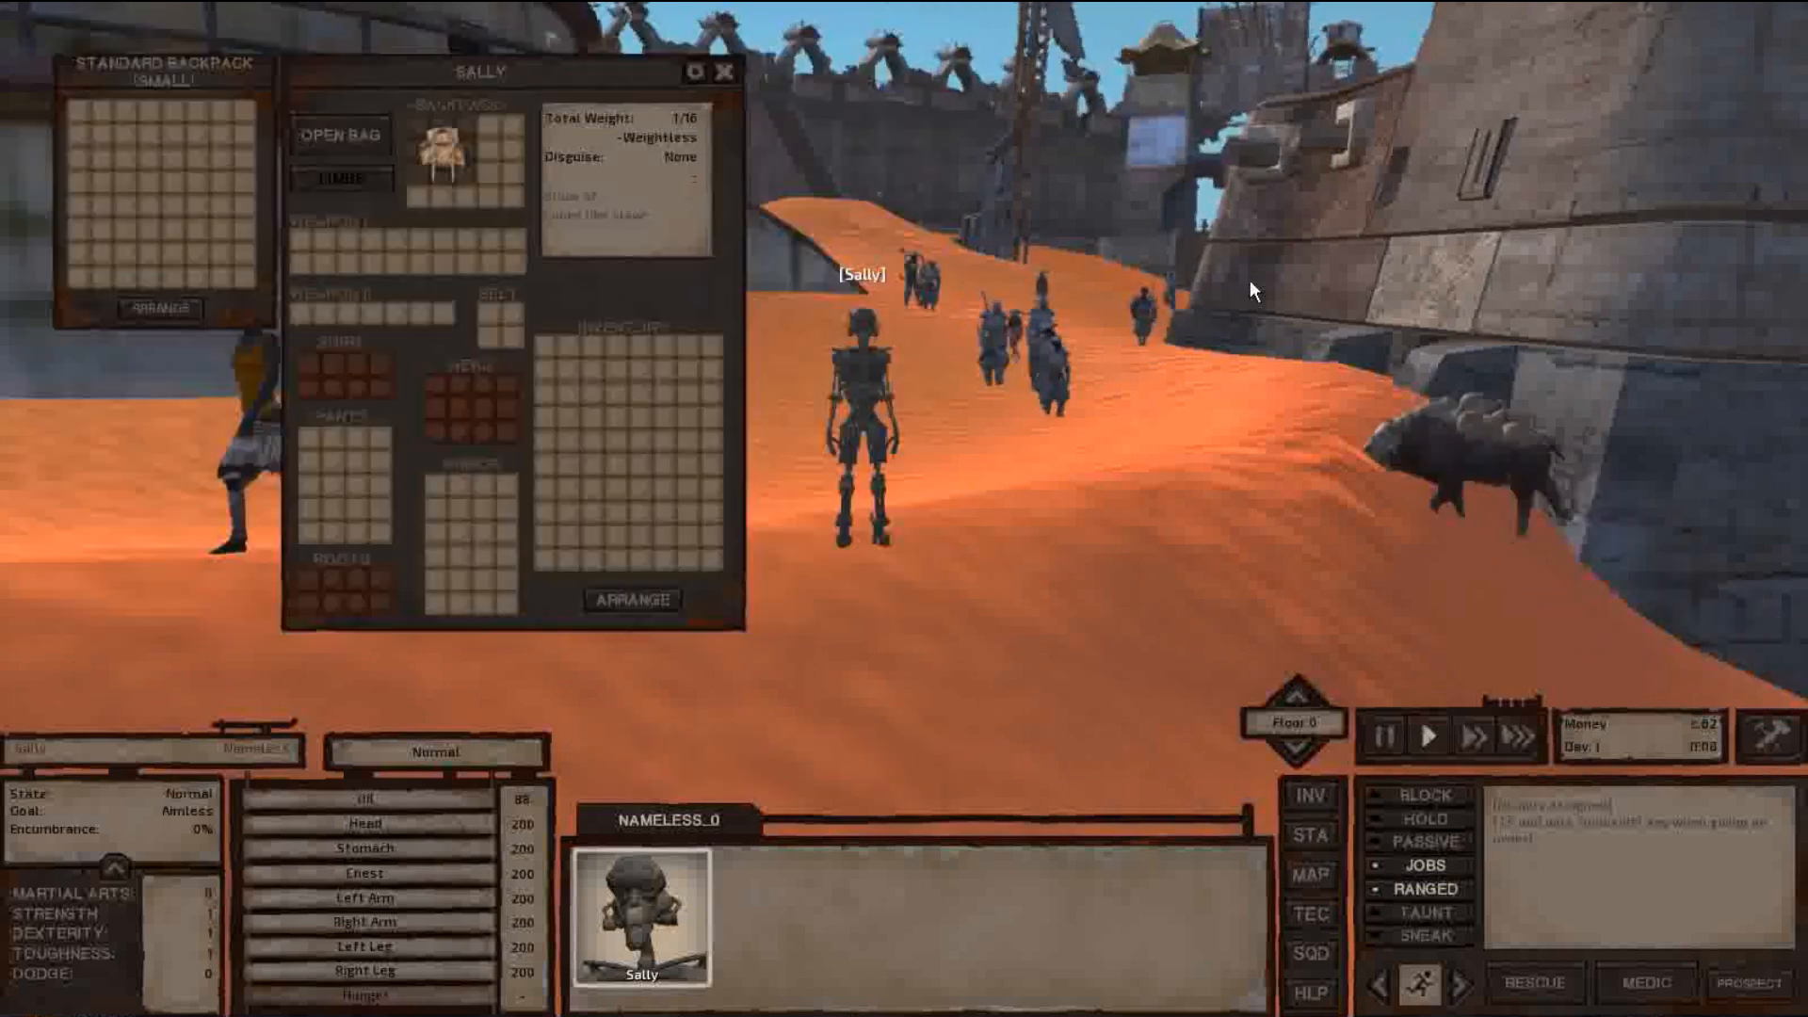
pyautogui.click(725, 71)
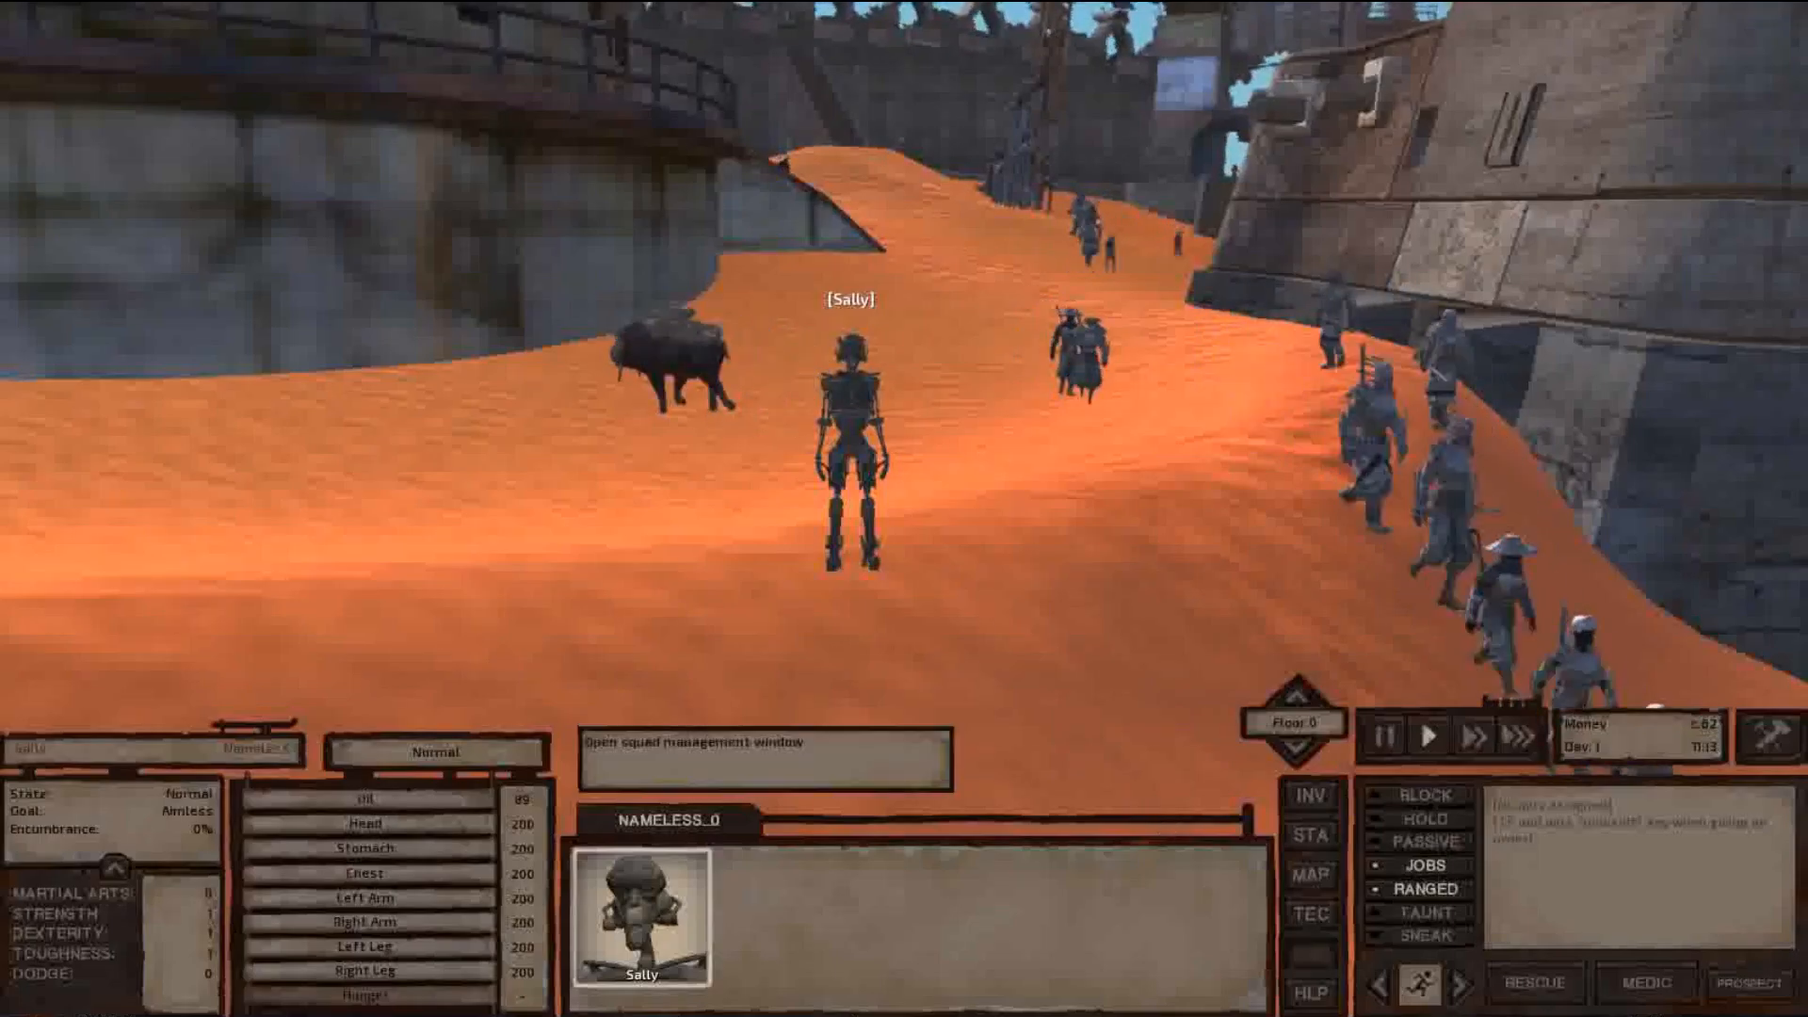
pyautogui.click(751, 741)
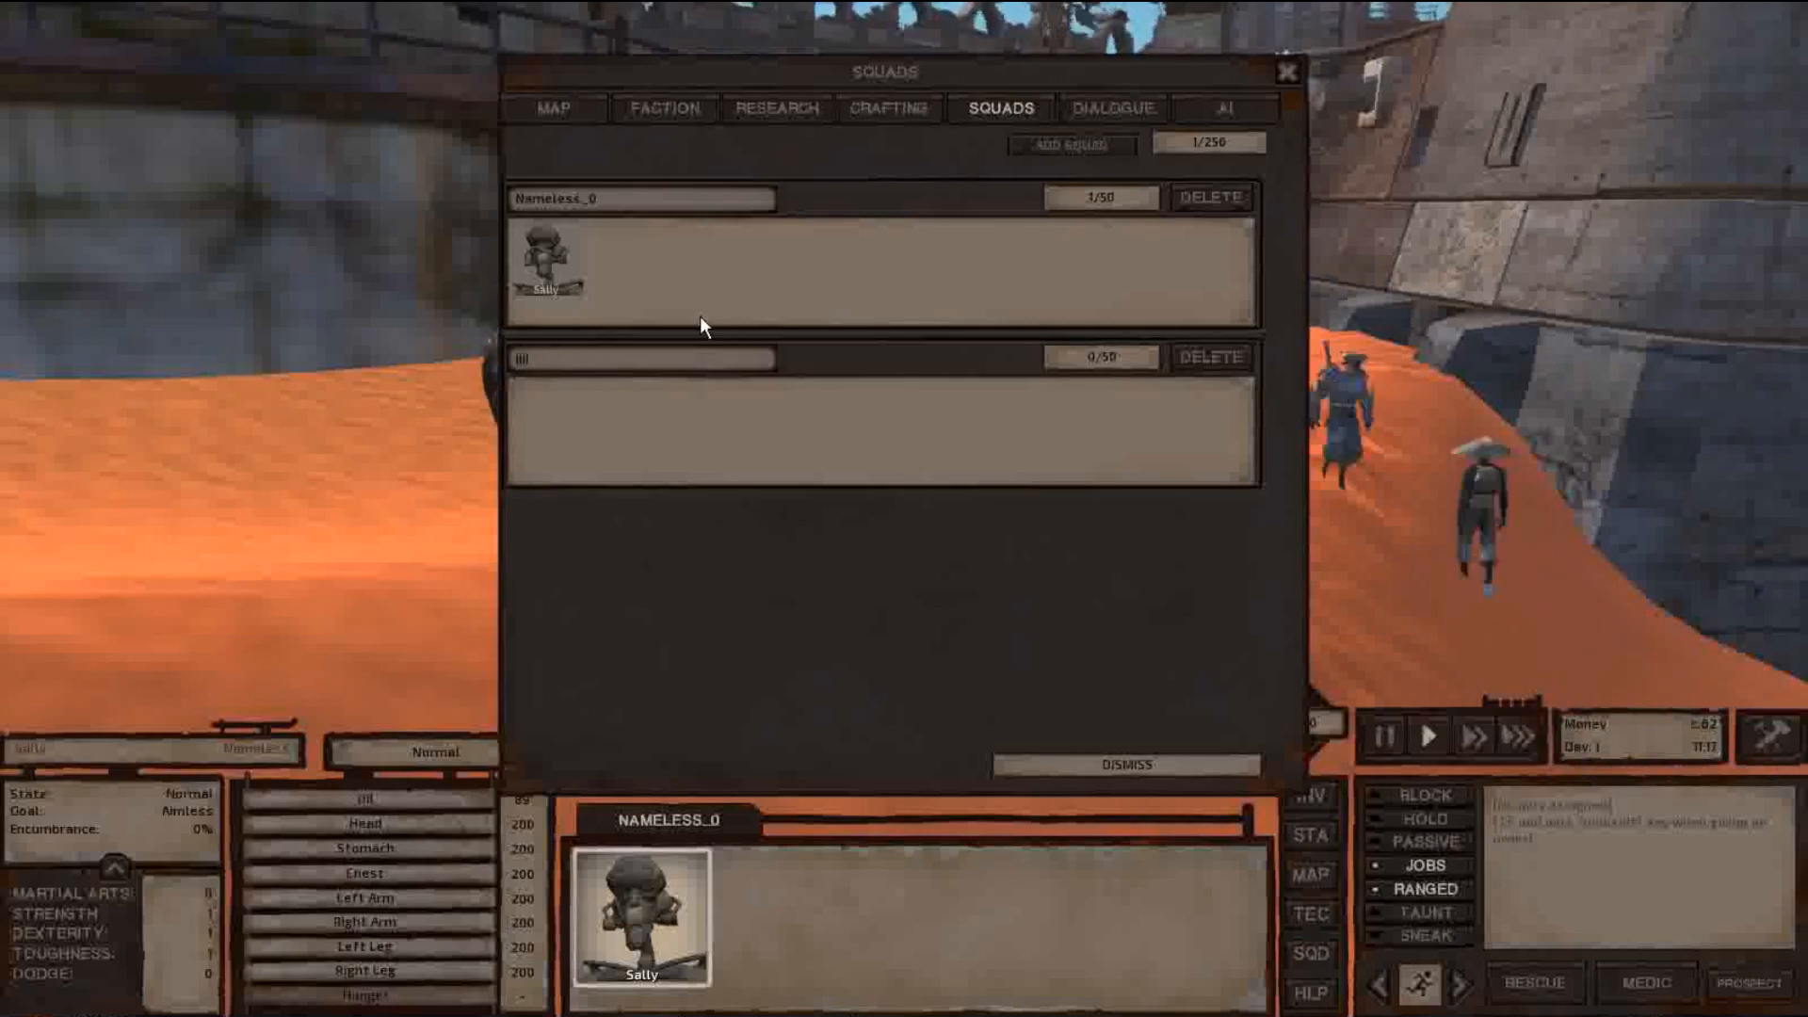
pyautogui.moveTo(550, 262); pyautogui.dragTo(550, 415)
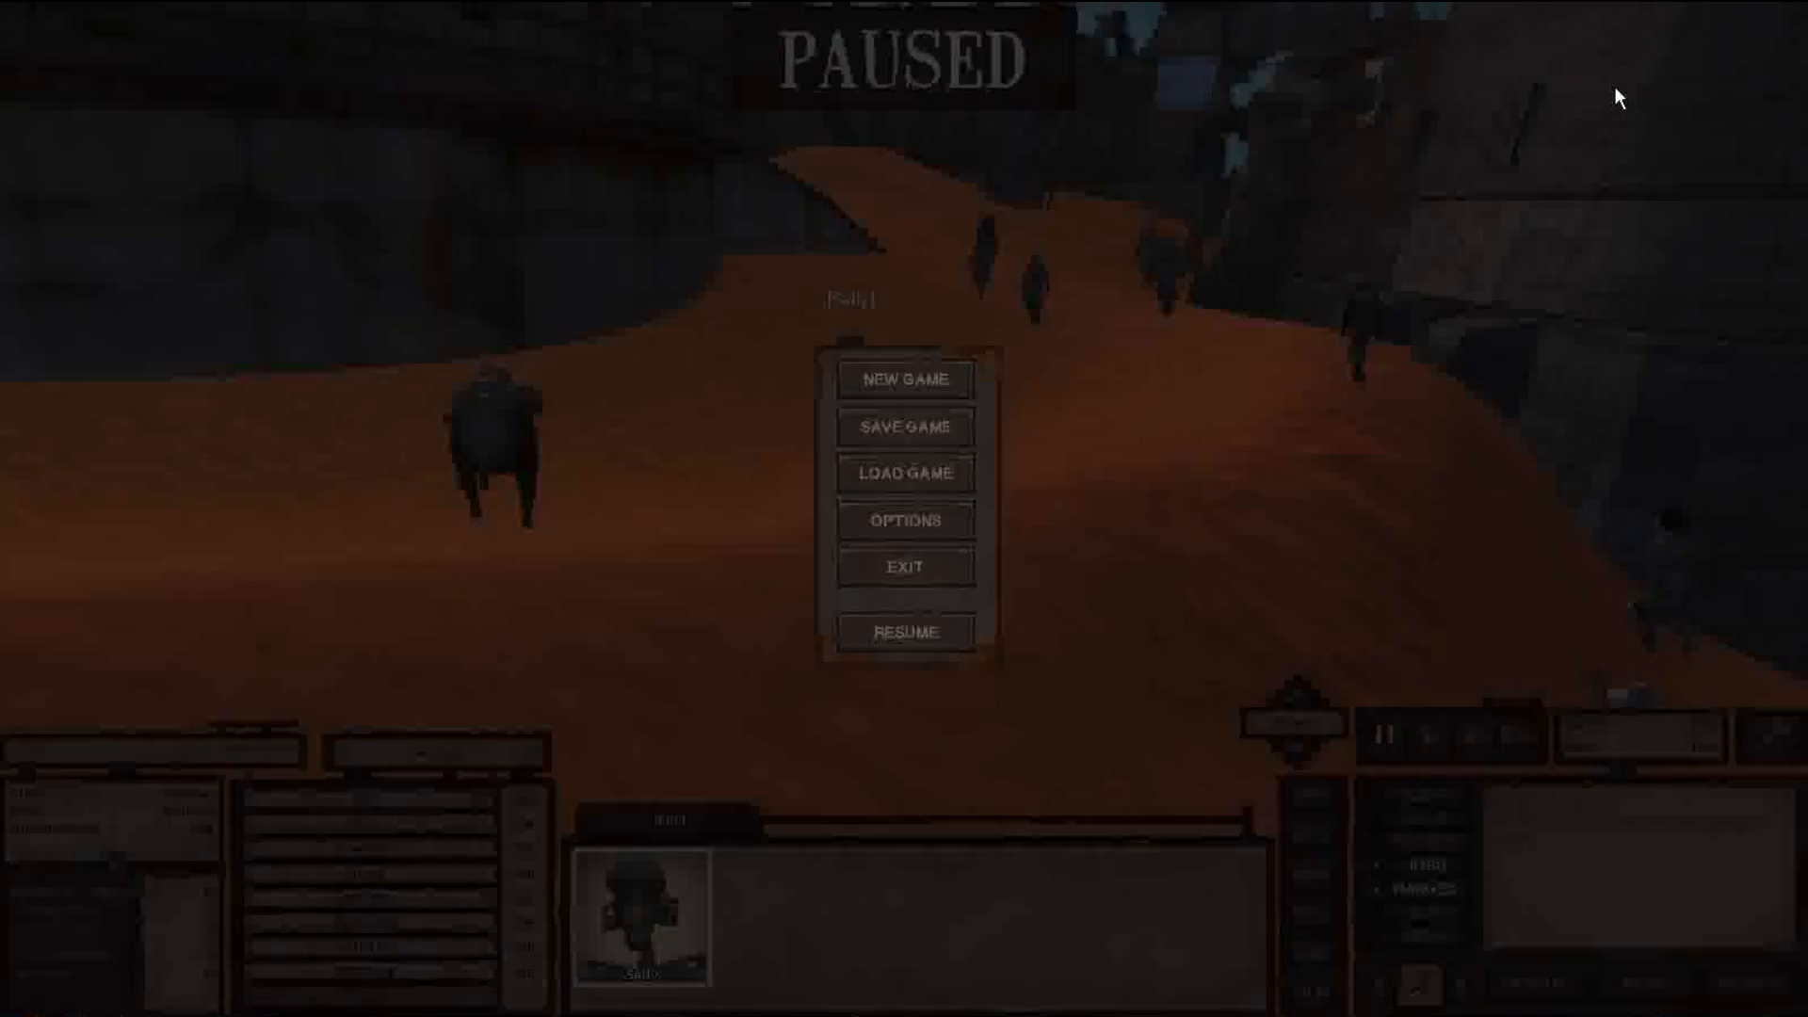
# Step: Save Sally's game under the new name 'FRom', then load Harry's save
pyautogui.click(904, 427)
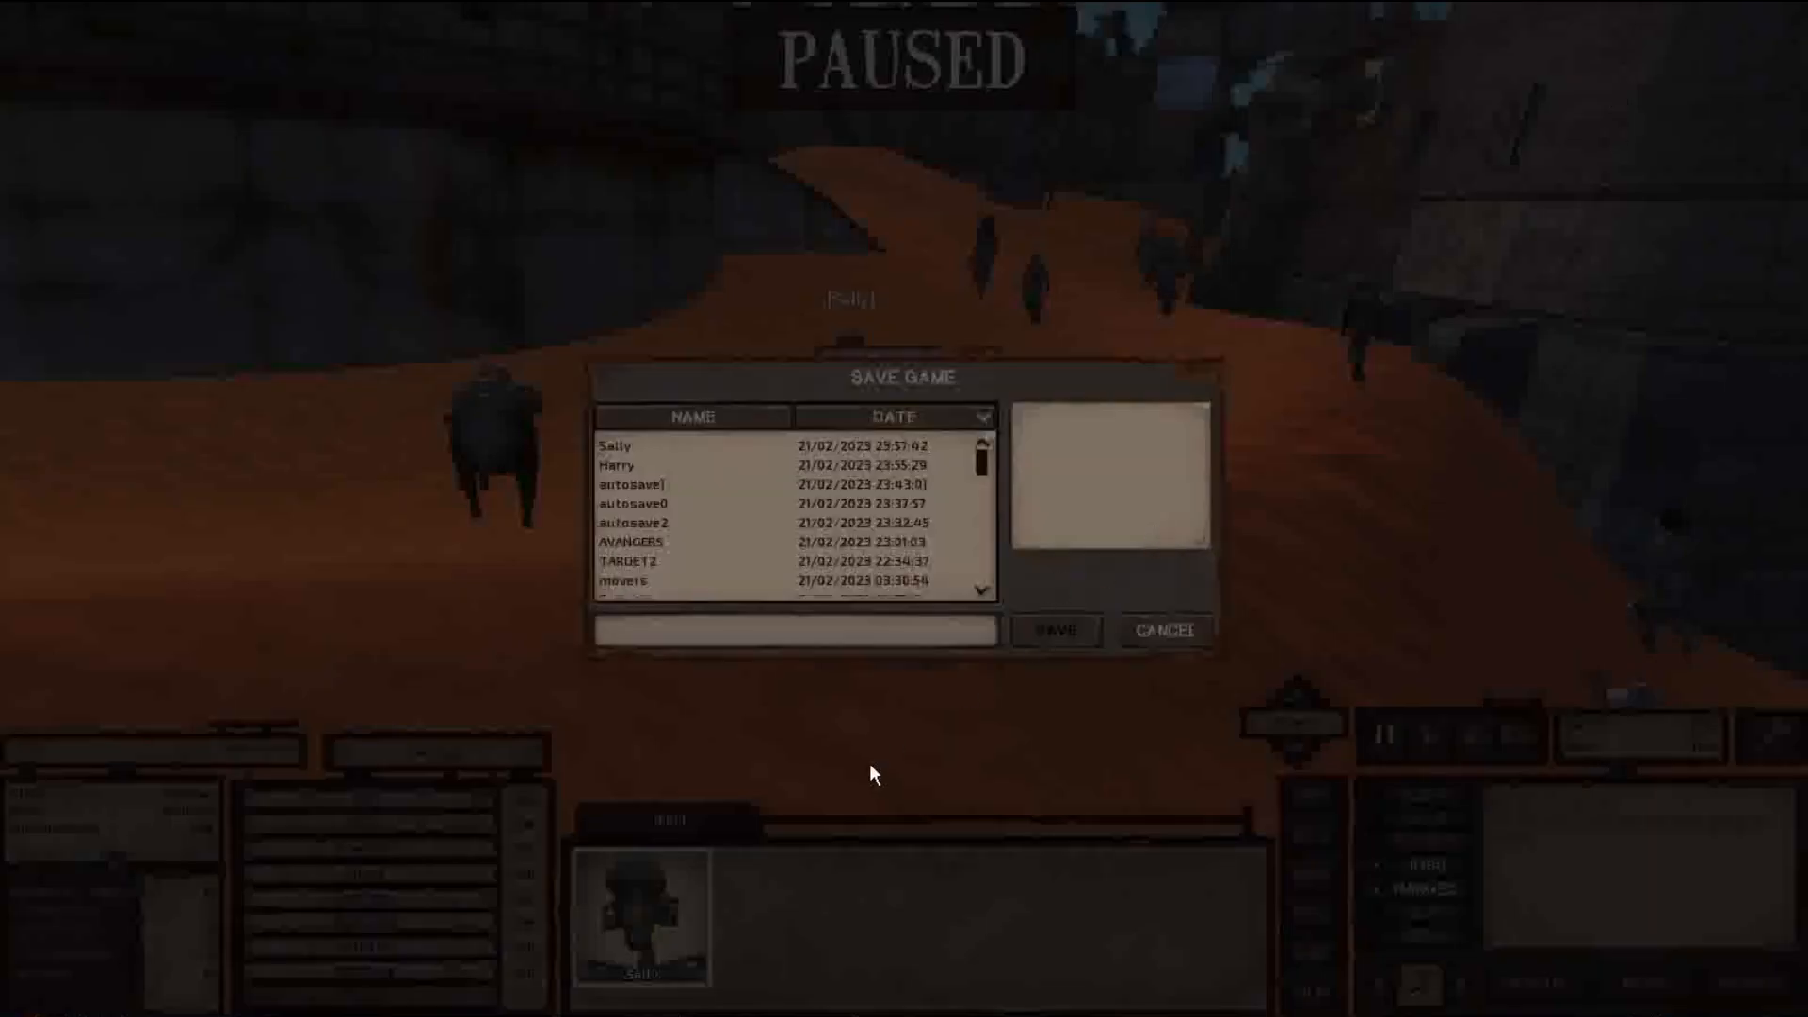
pyautogui.click(784, 630)
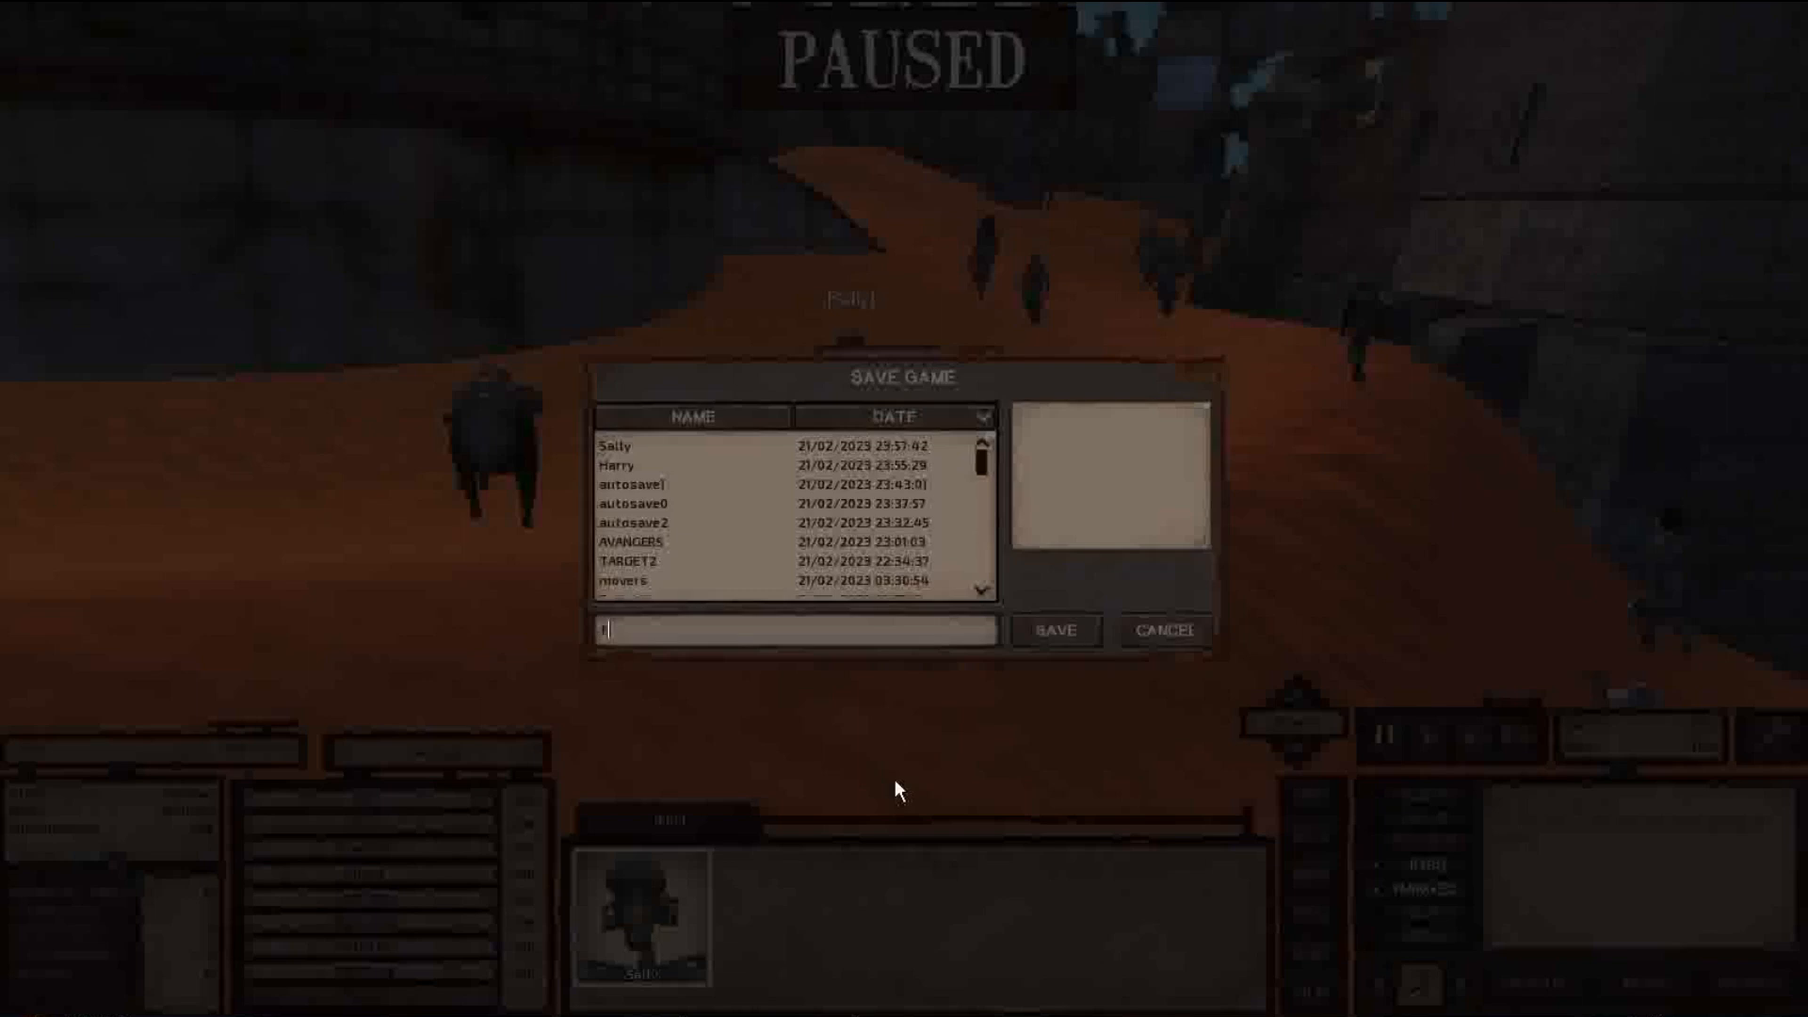
pyautogui.write('FRom')
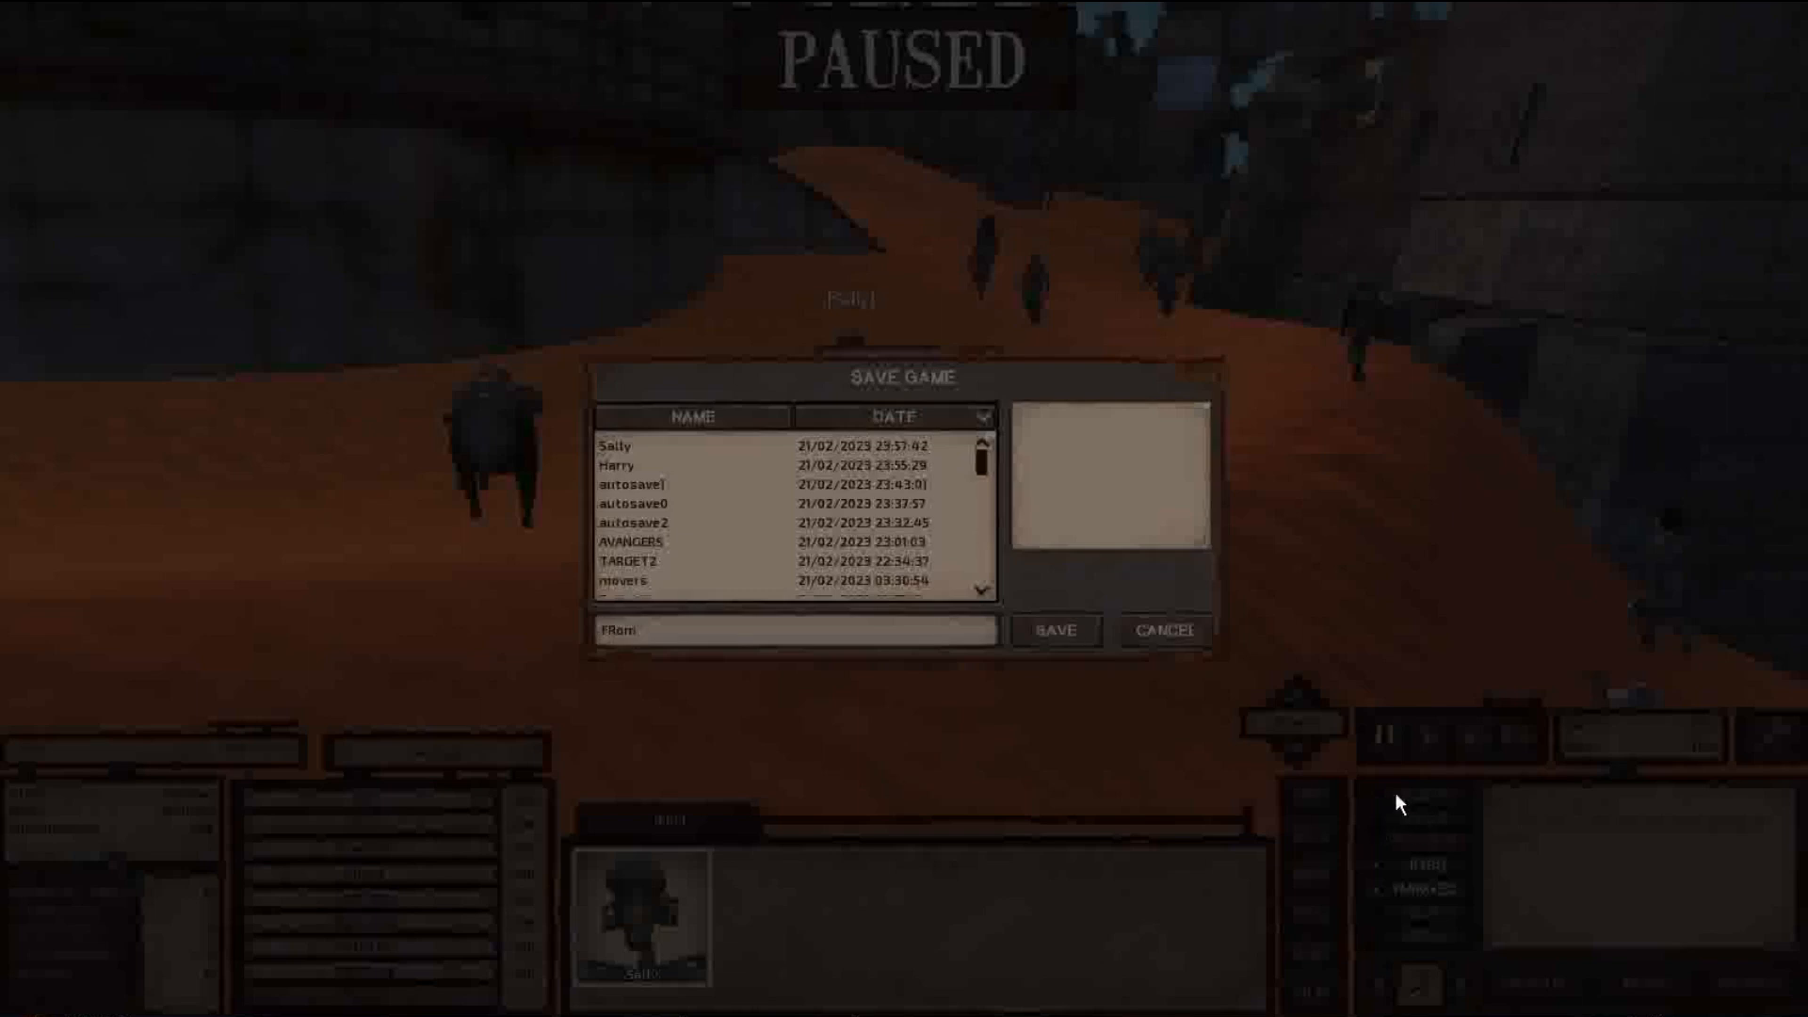
pyautogui.click(1054, 631)
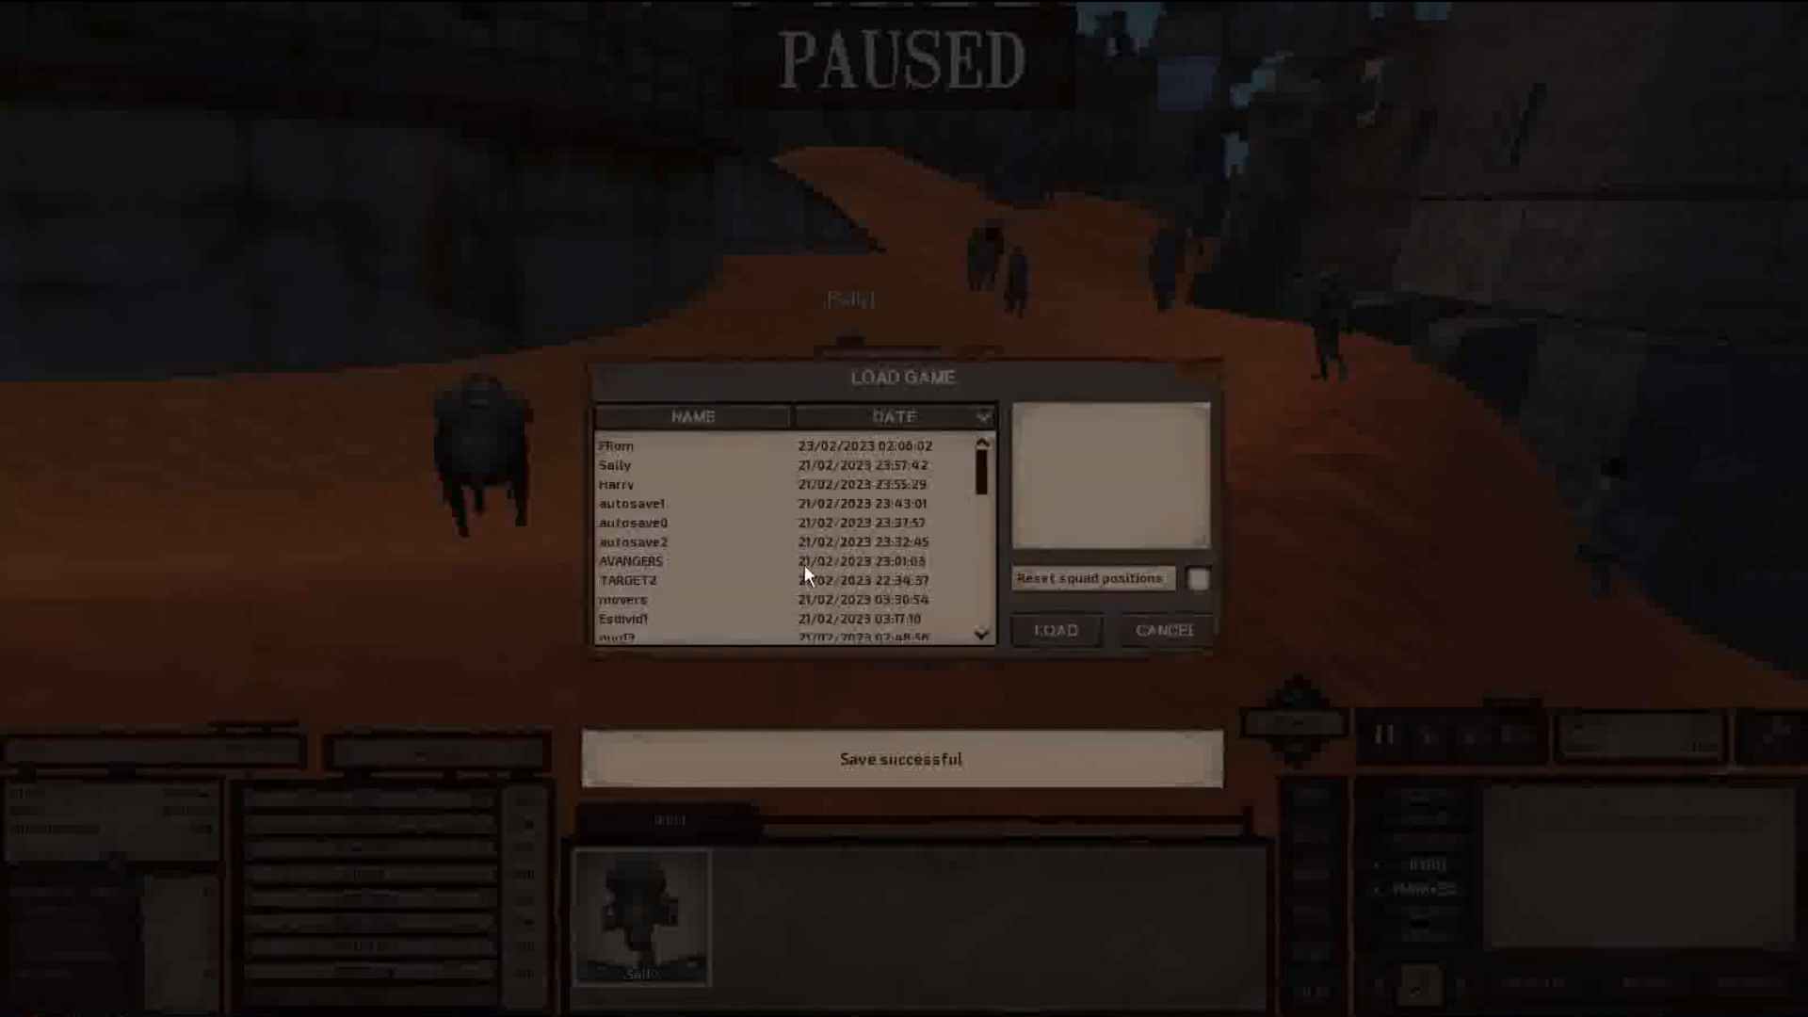
pyautogui.click(616, 484)
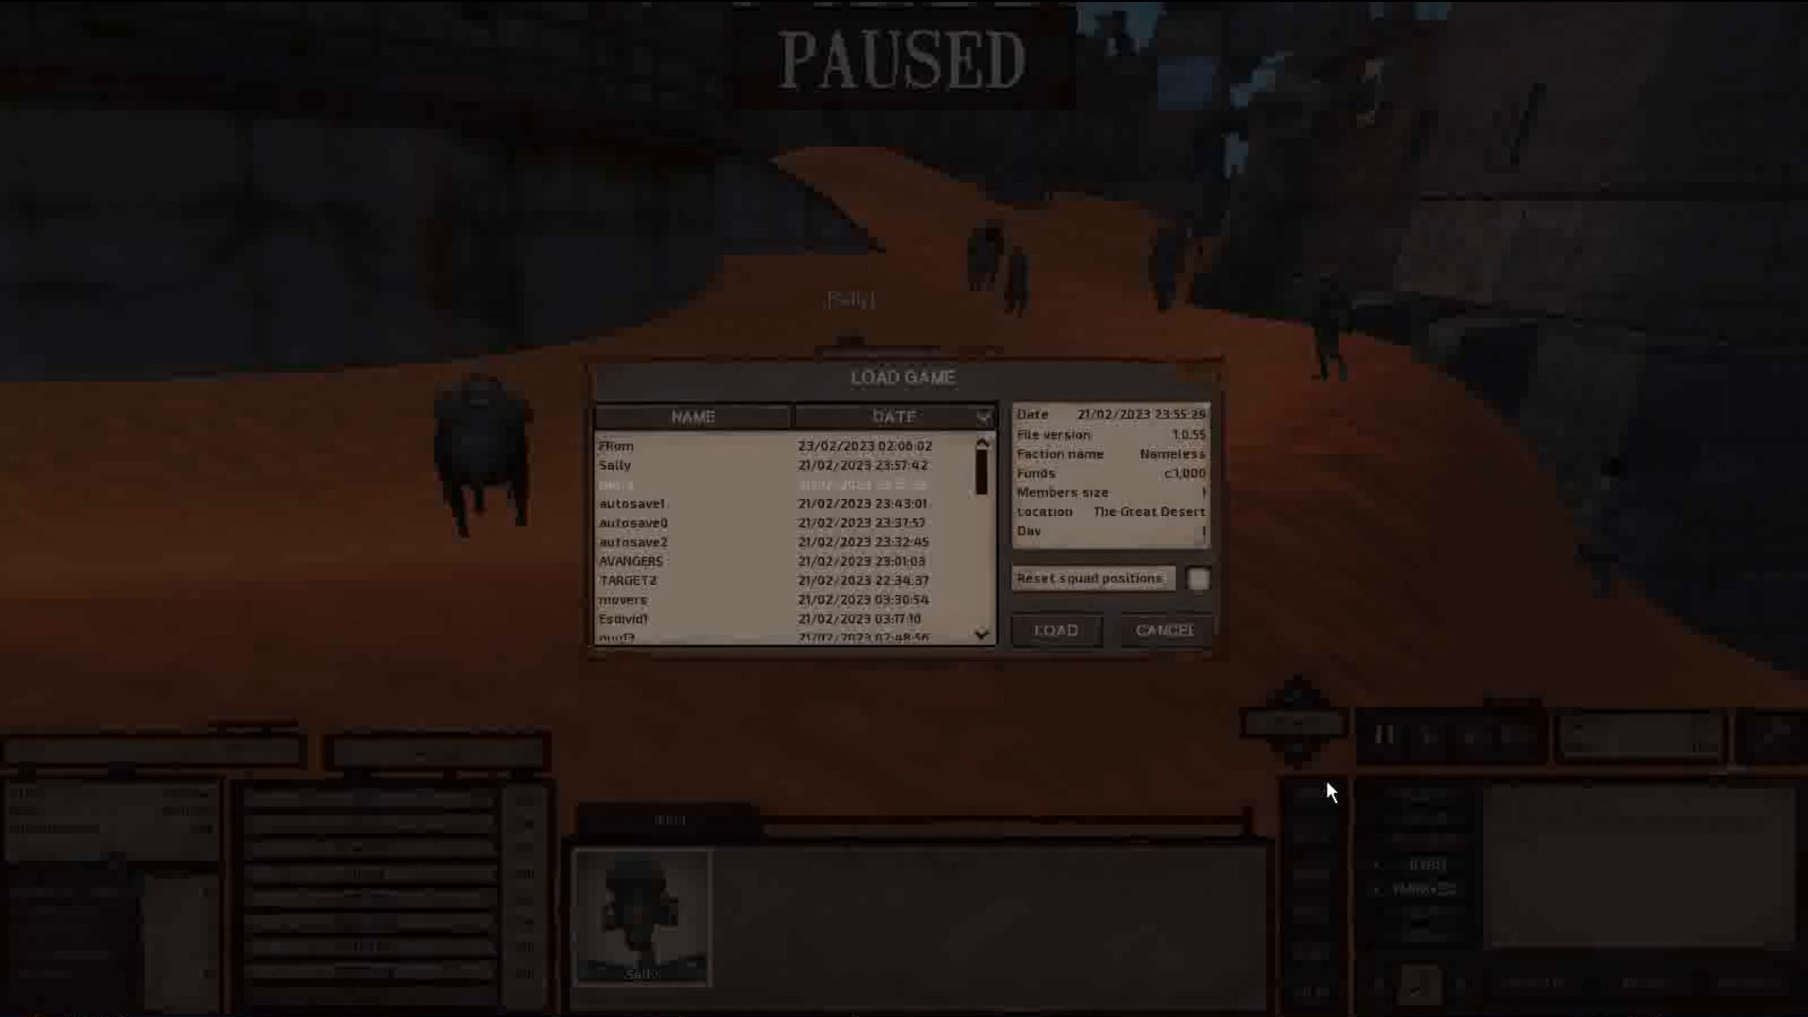
pyautogui.click(1053, 631)
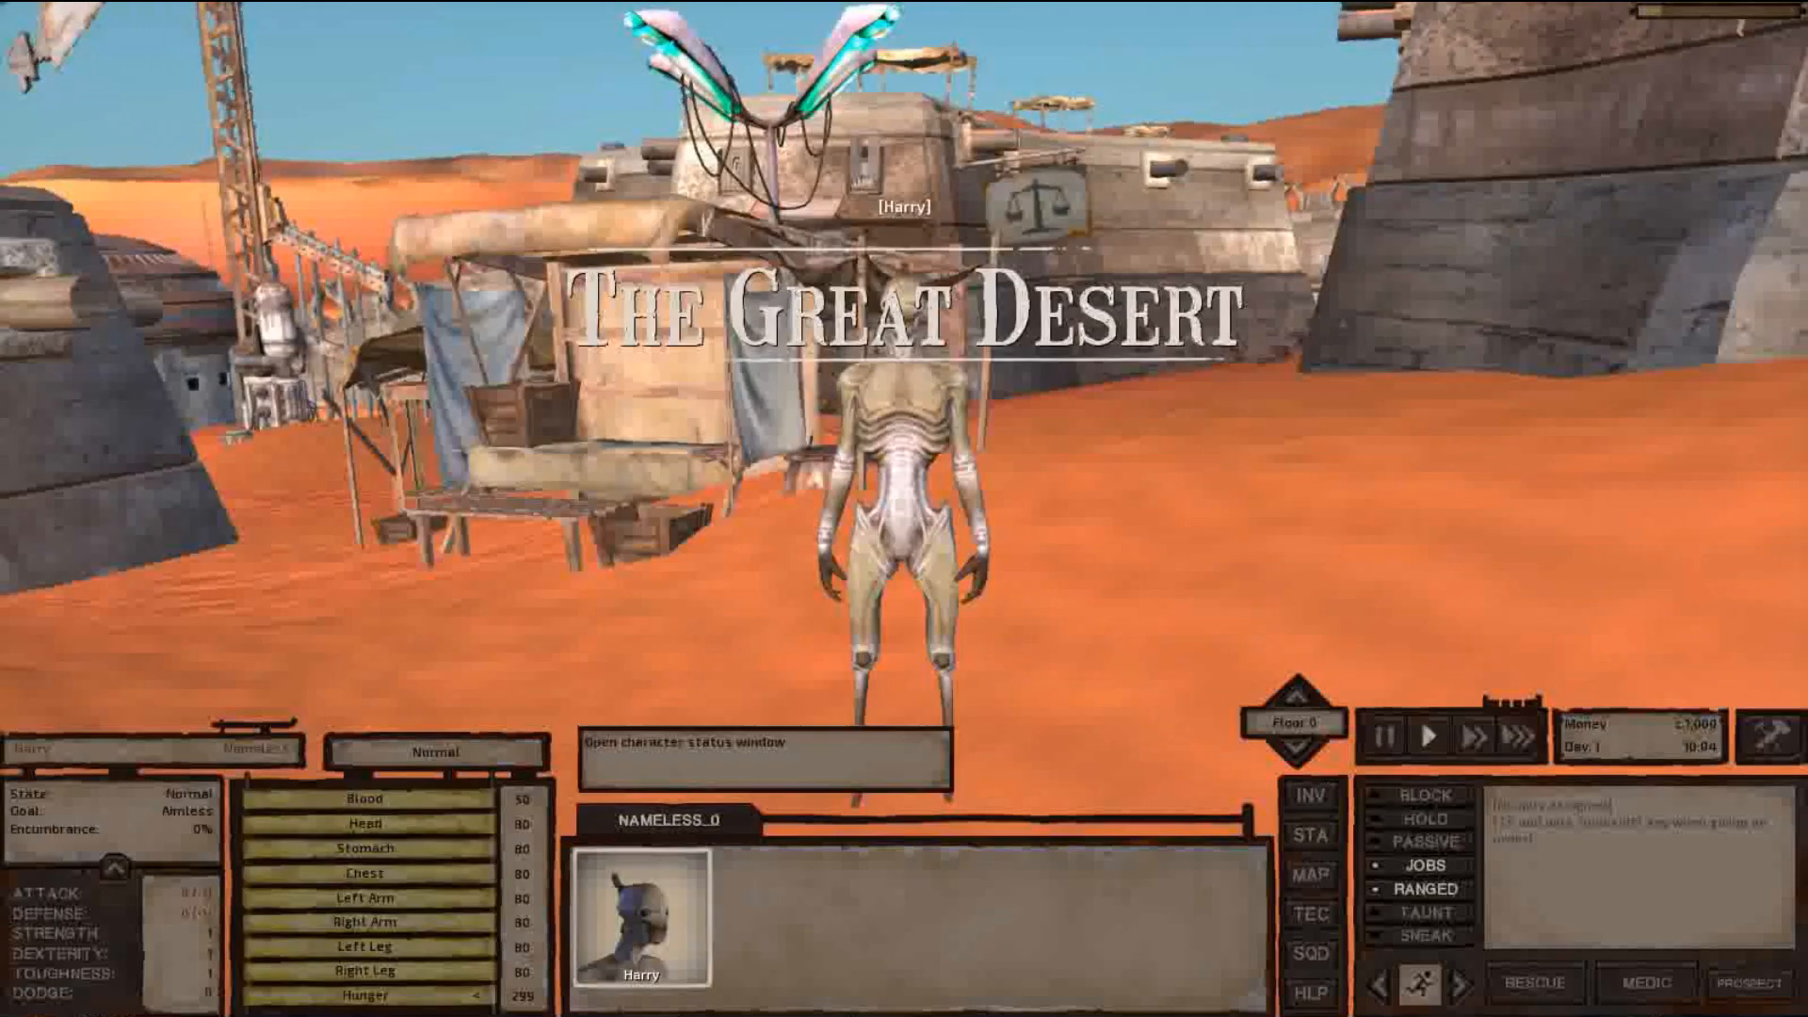
# Step: Check that Harry's squad holds only him, then save his game as 'To'
pyautogui.click(1310, 954)
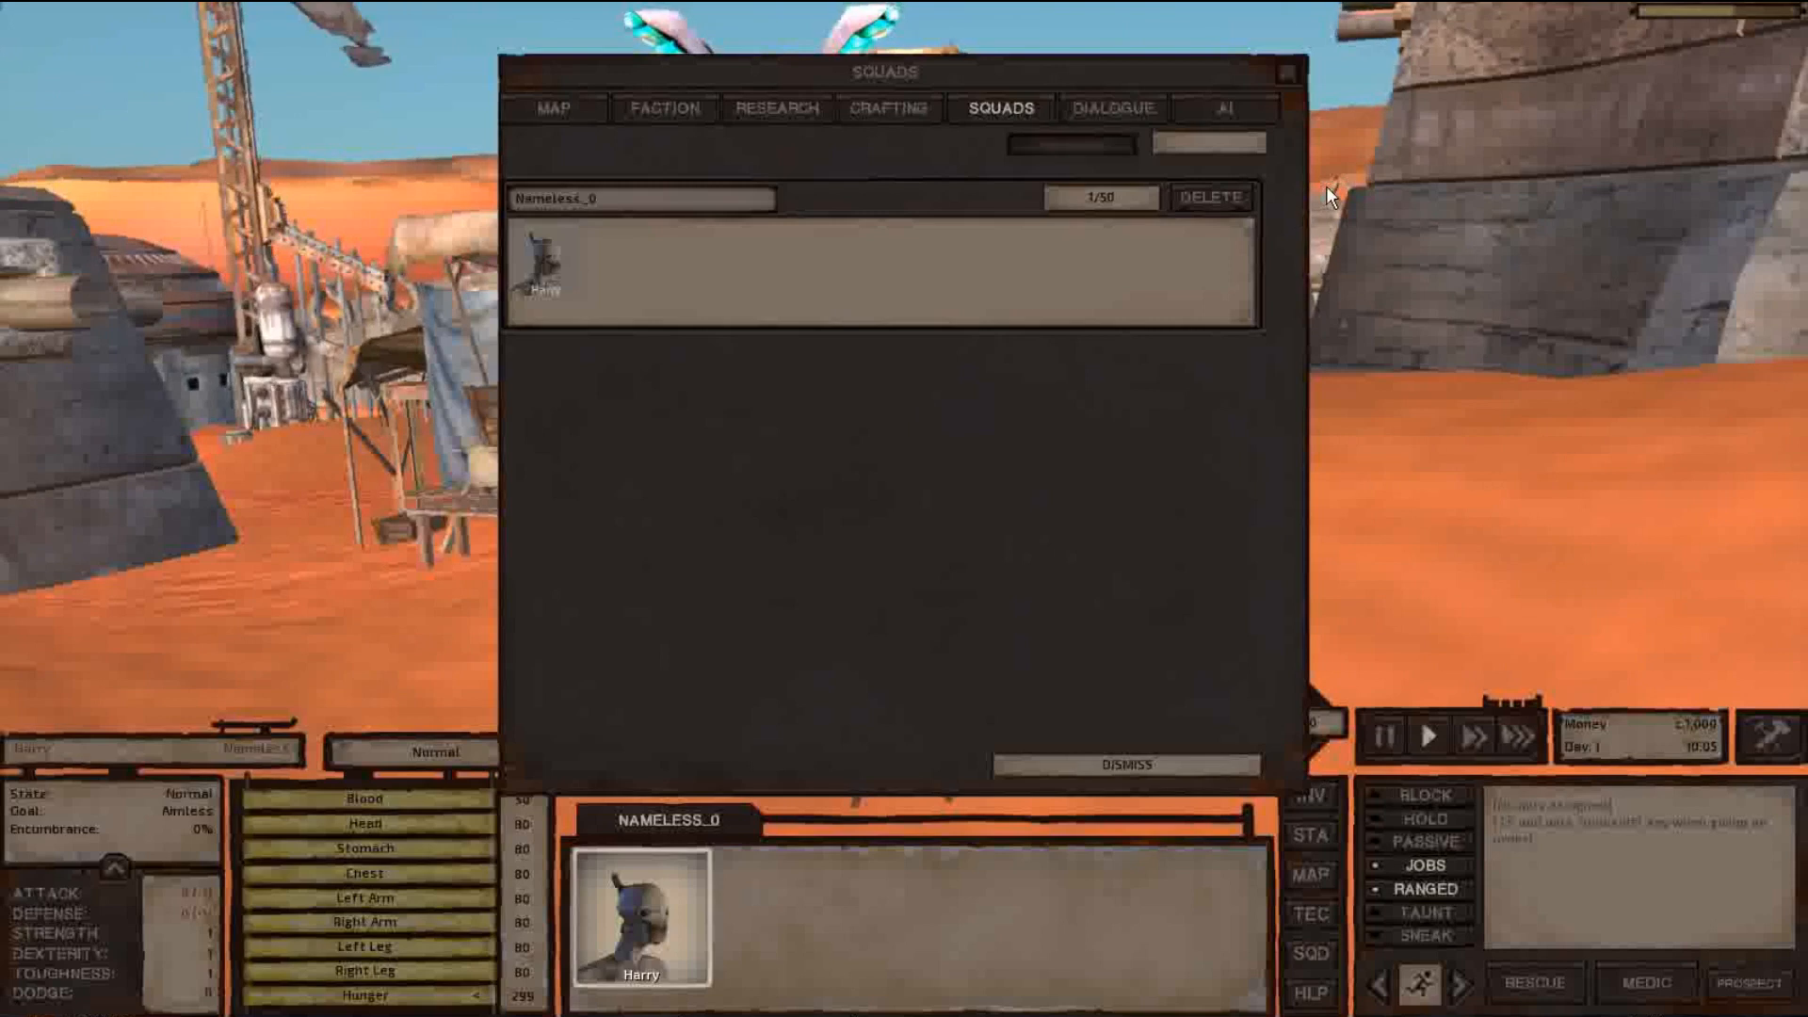
pyautogui.click(1070, 143)
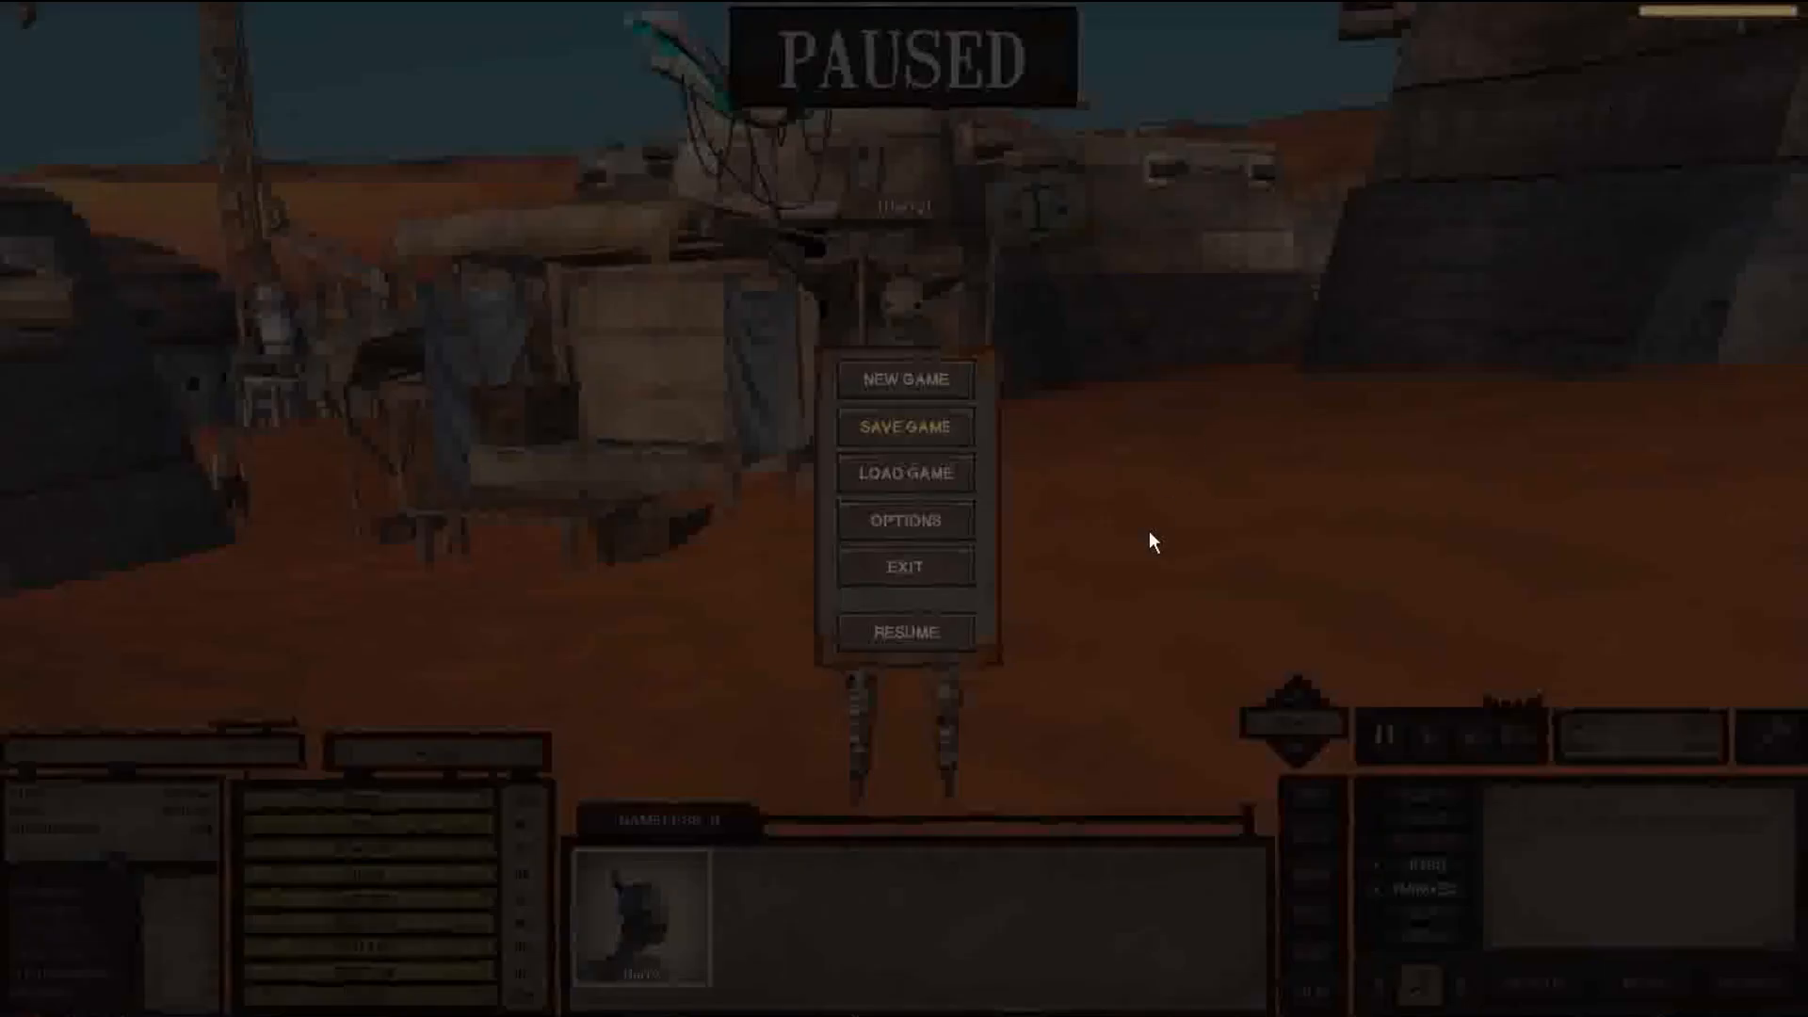
pyautogui.click(905, 427)
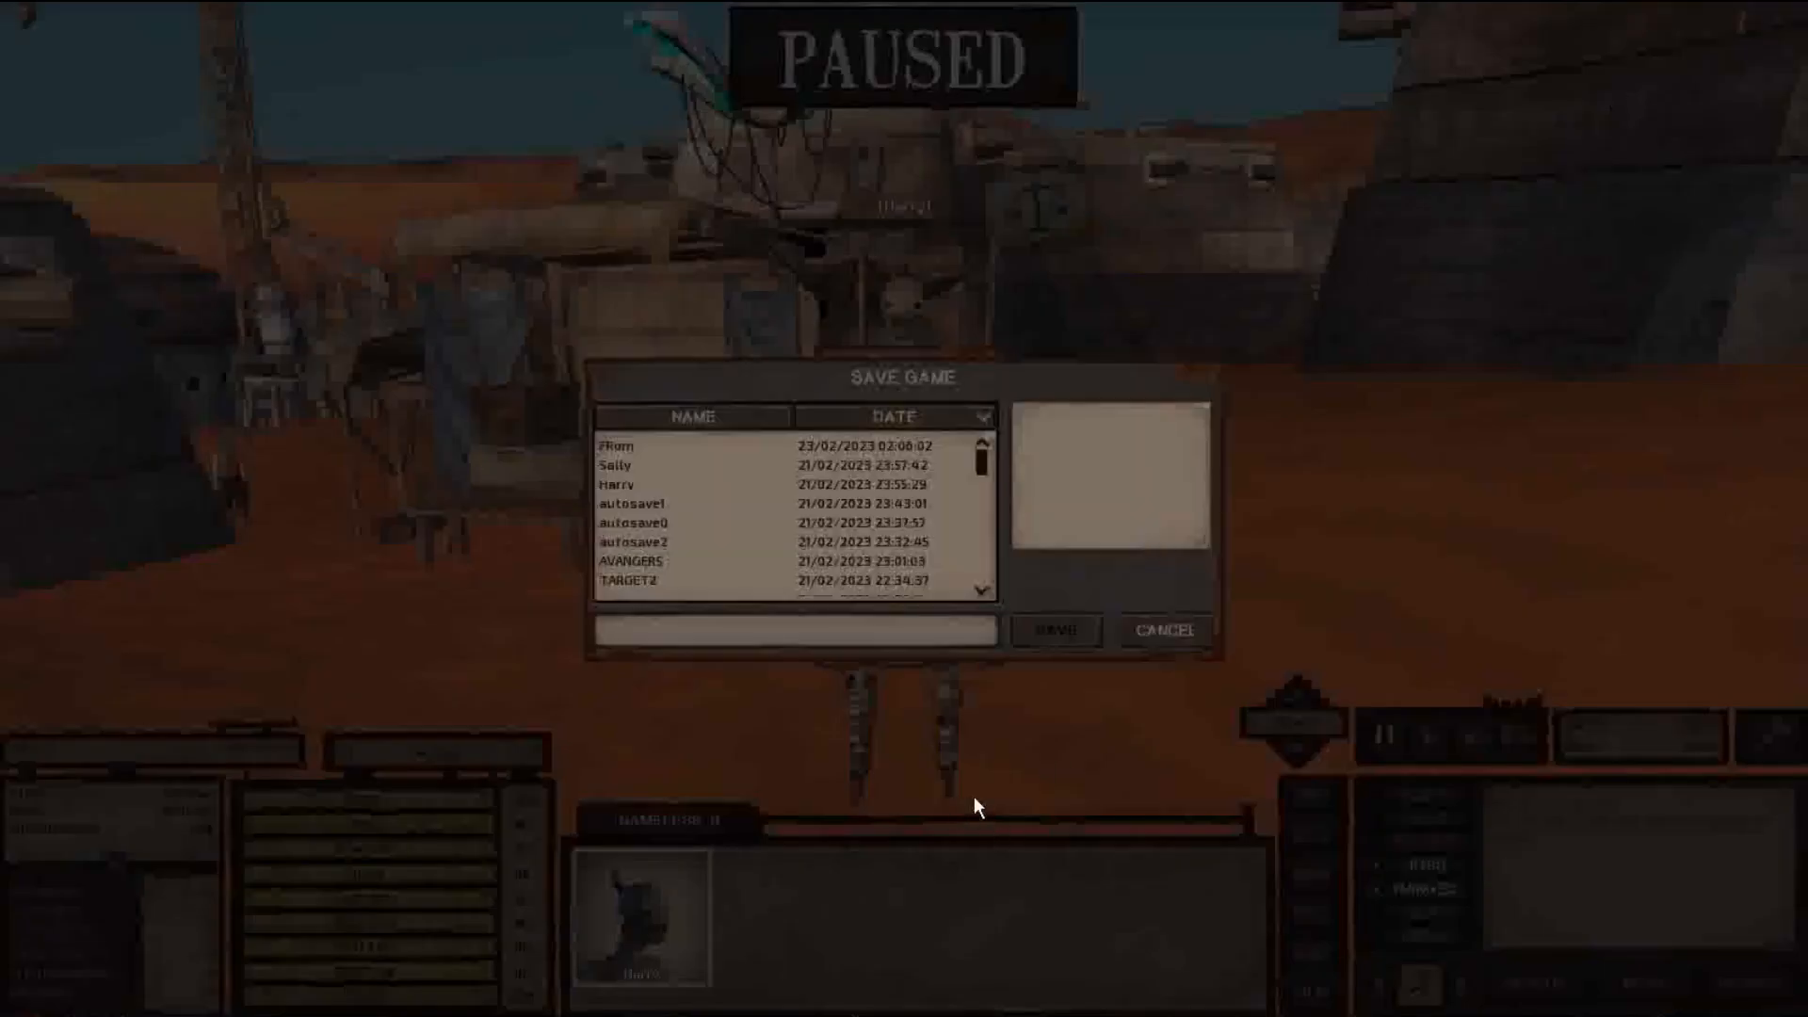
pyautogui.write('Te')
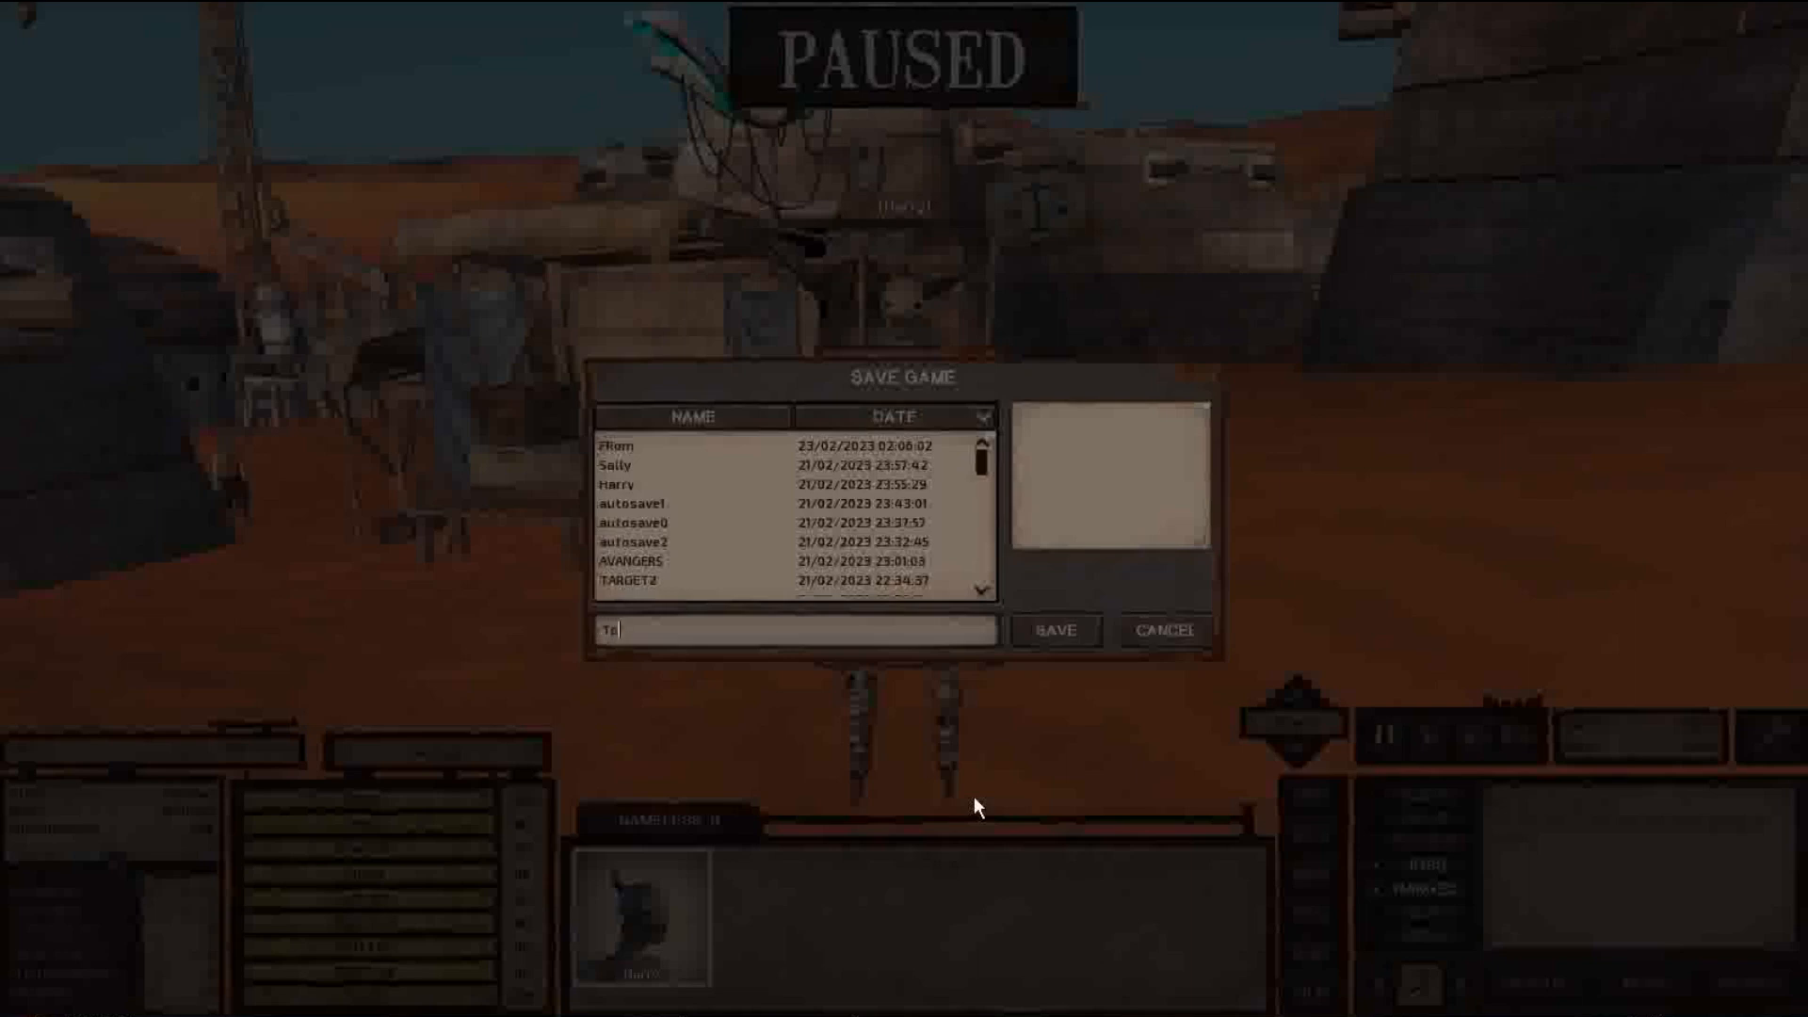
pyautogui.moveTo(1186, 756)
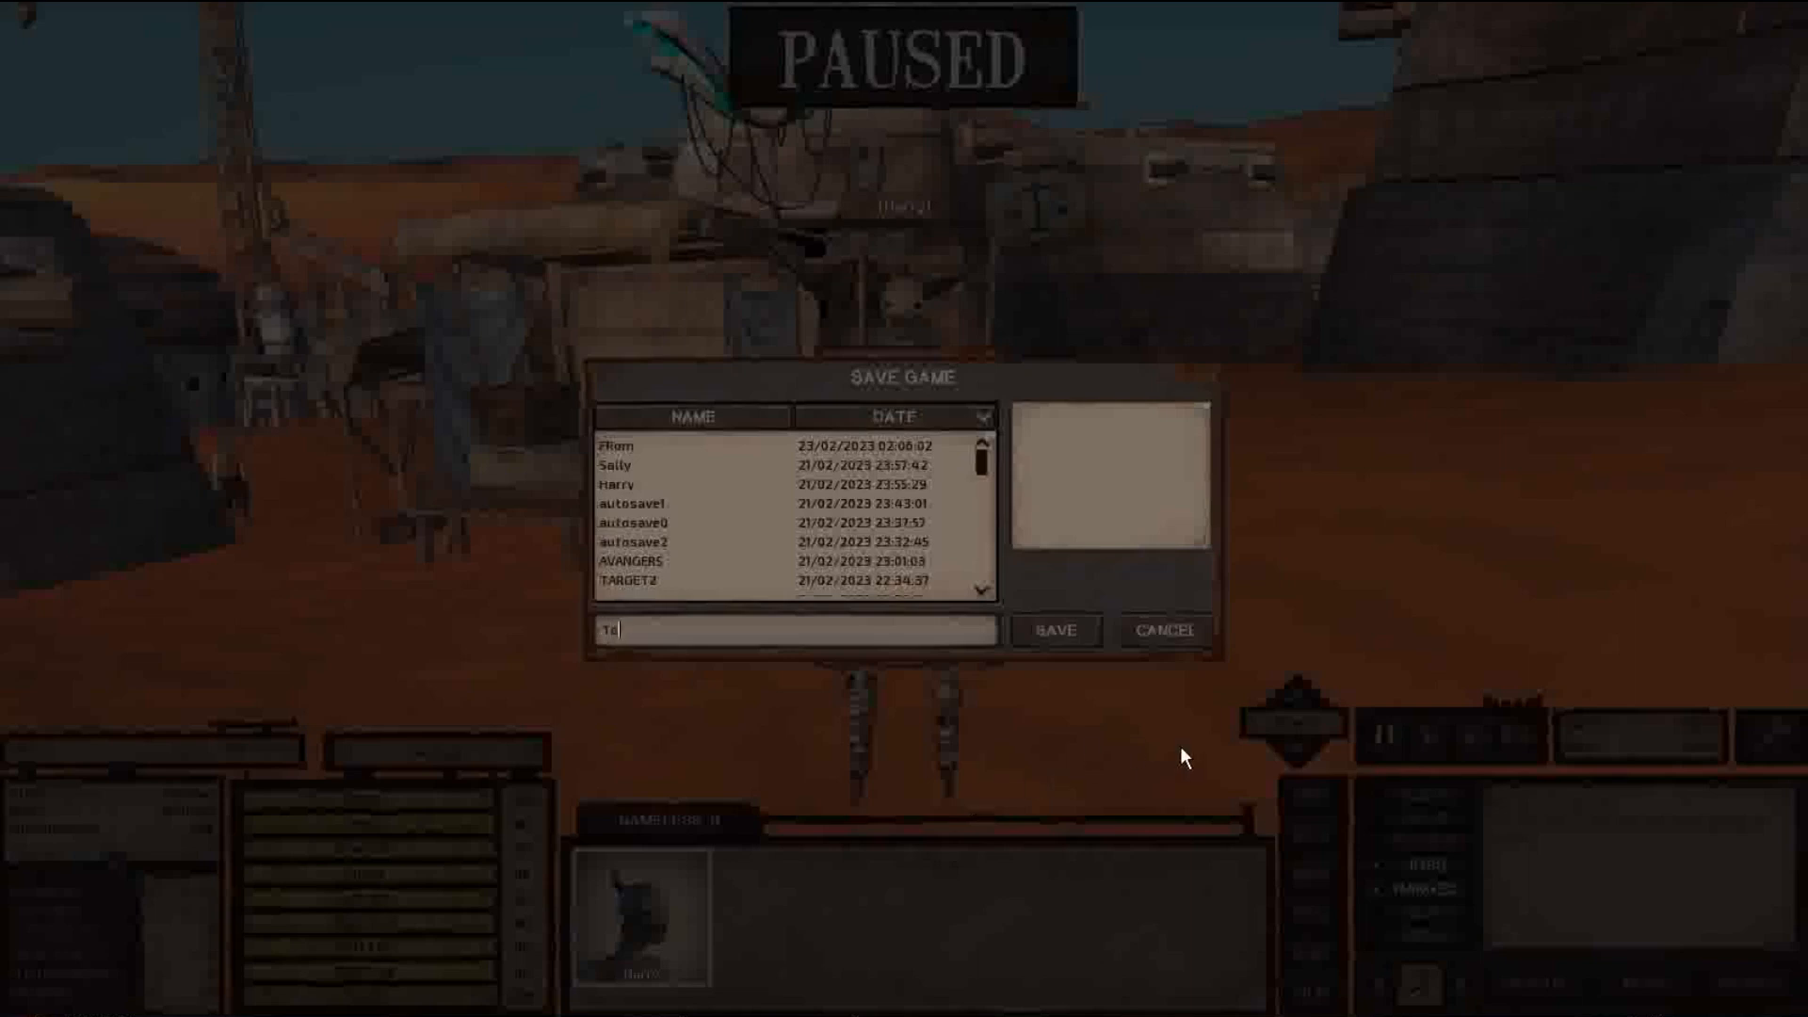
pyautogui.click(1052, 631)
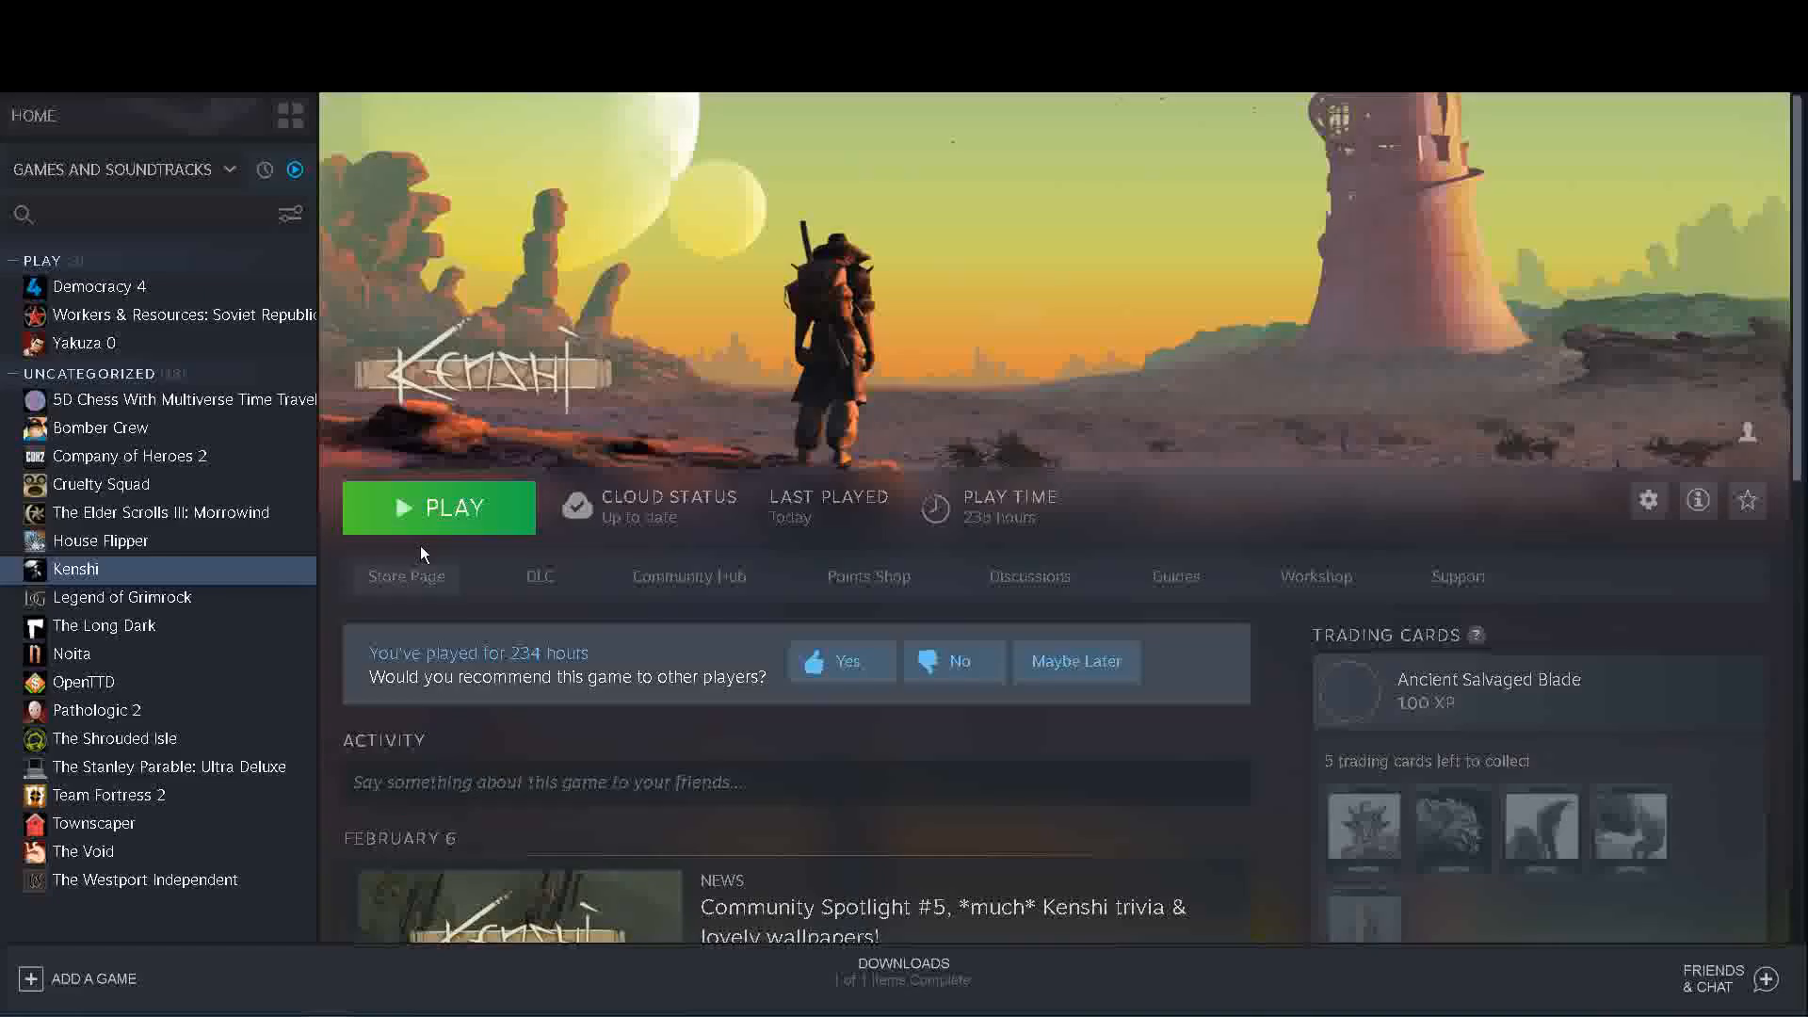
pyautogui.moveTo(461, 523)
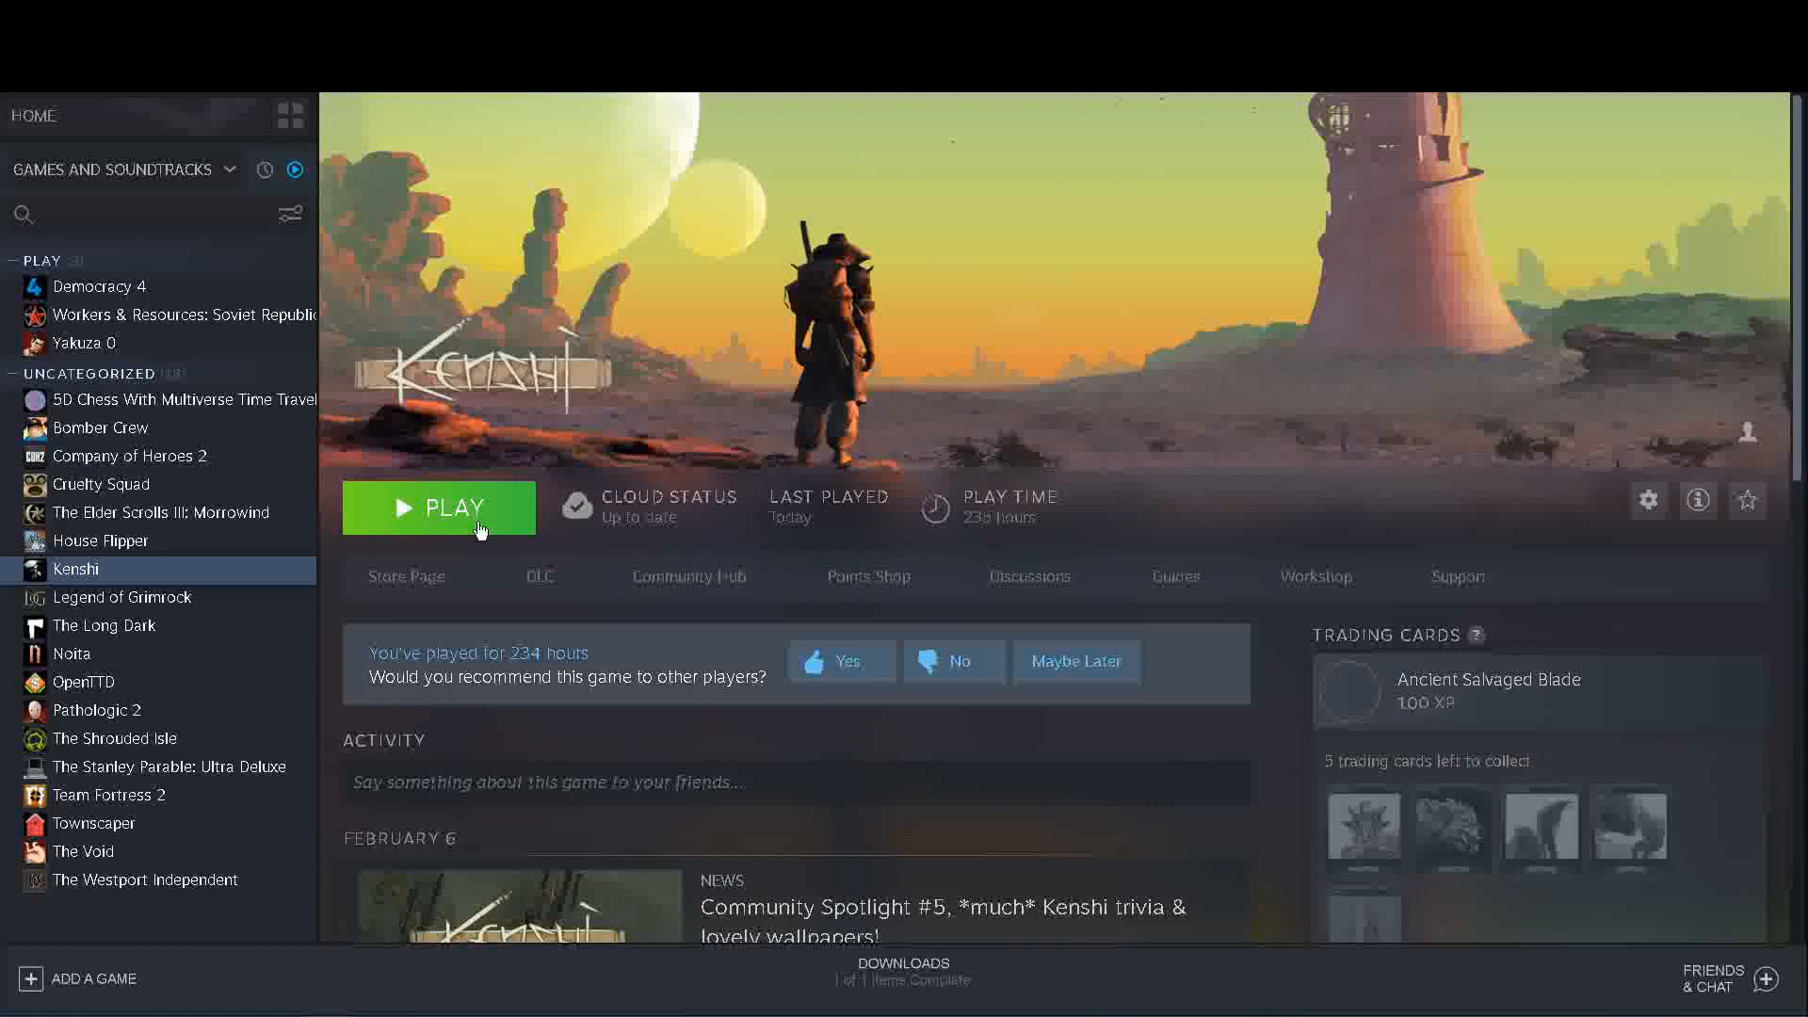
# Step: Start Kenshi from Steam using the Launch Modding tool option
pyautogui.click(438, 508)
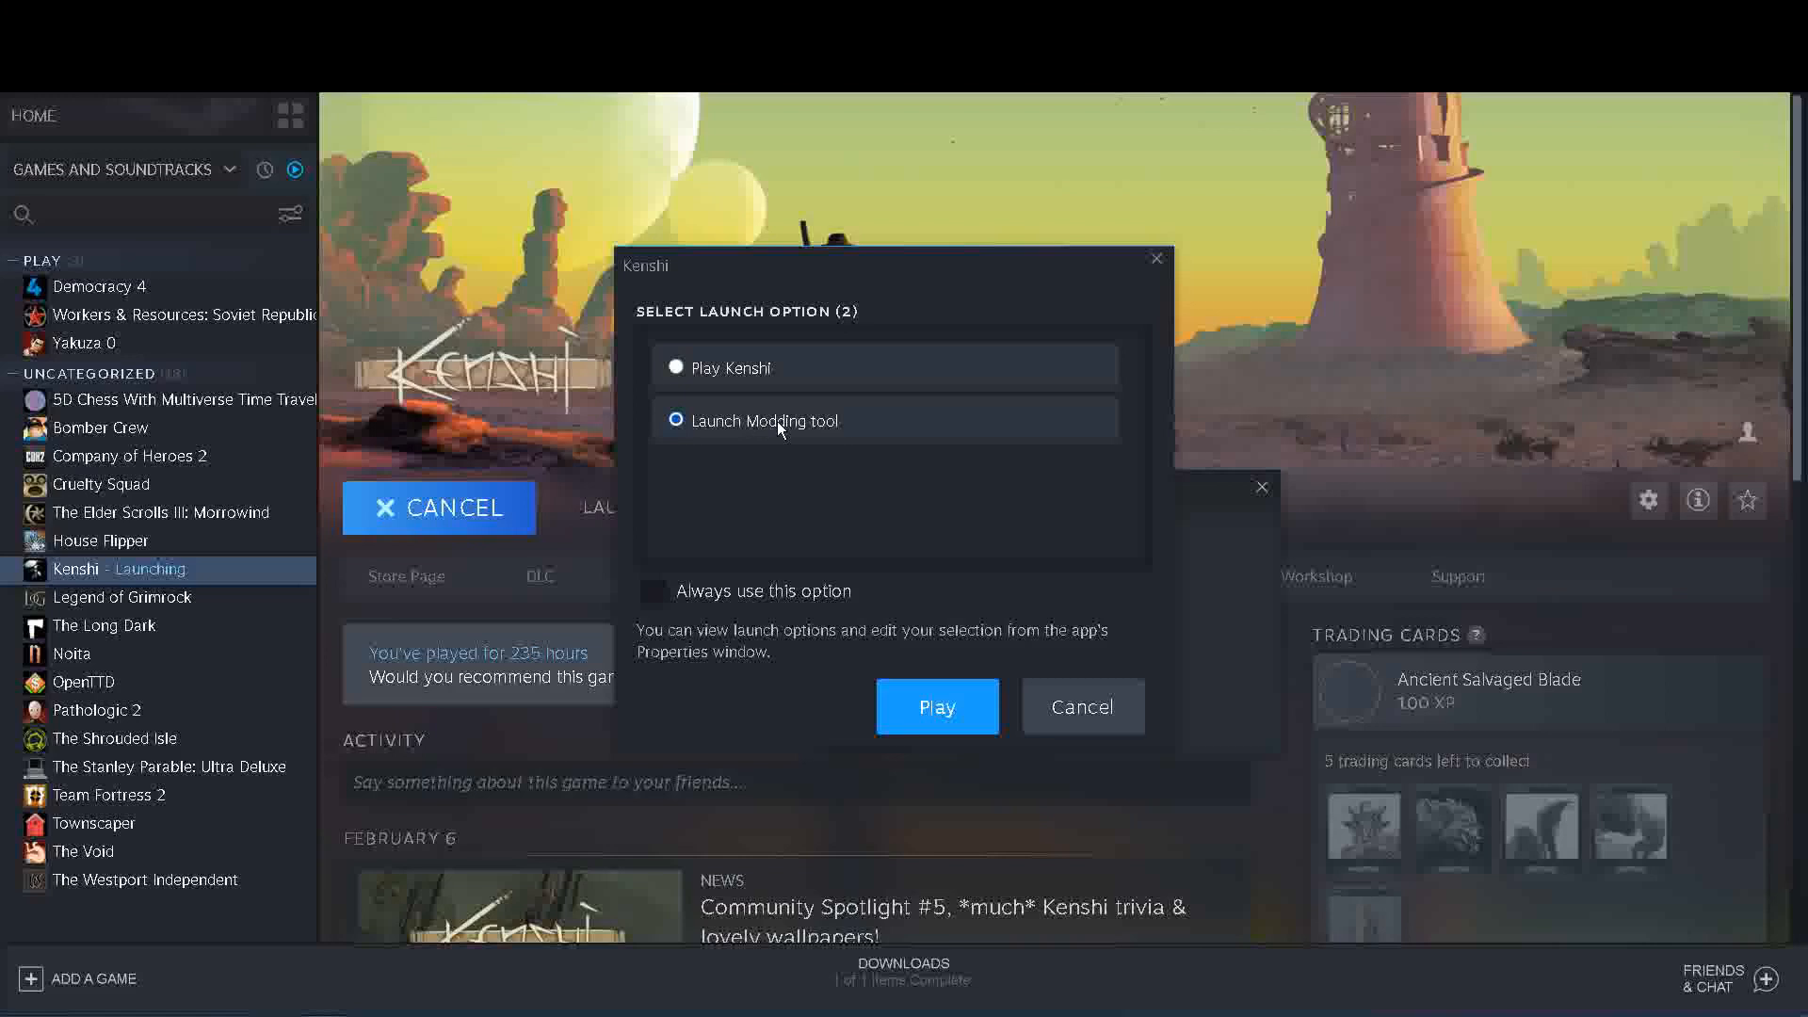
pyautogui.moveTo(839, 530)
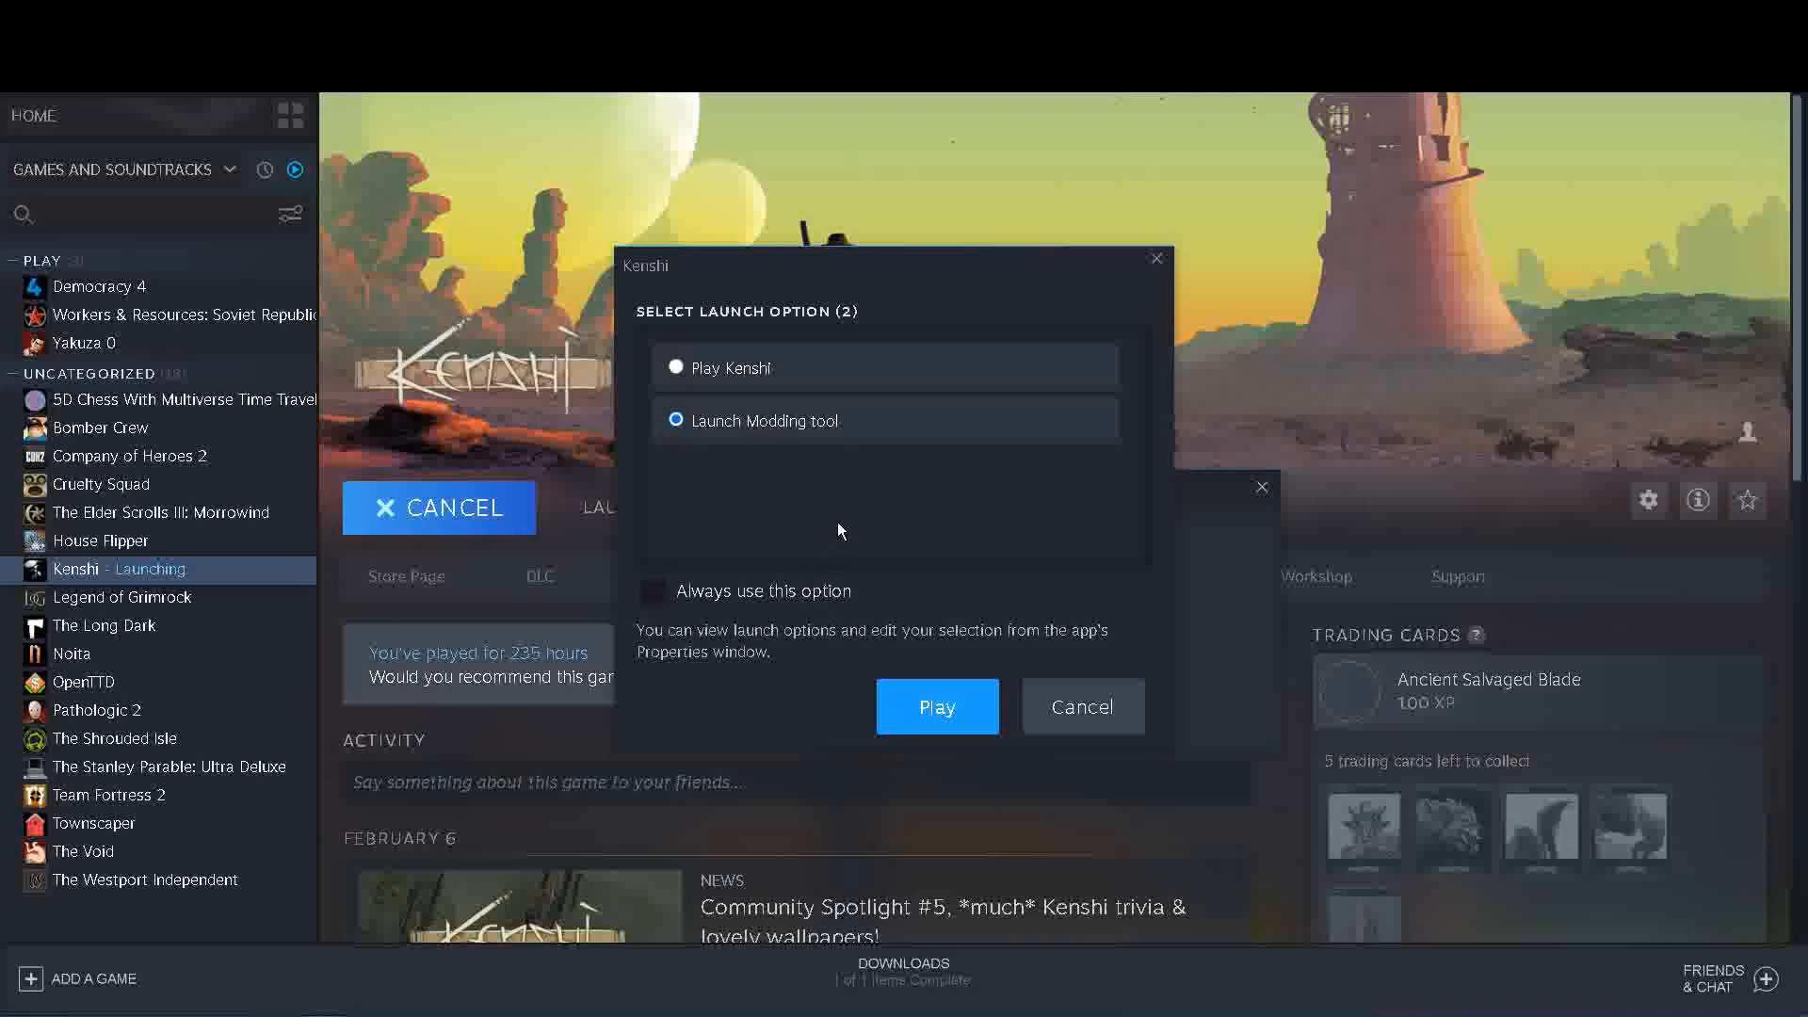
pyautogui.moveTo(882, 611)
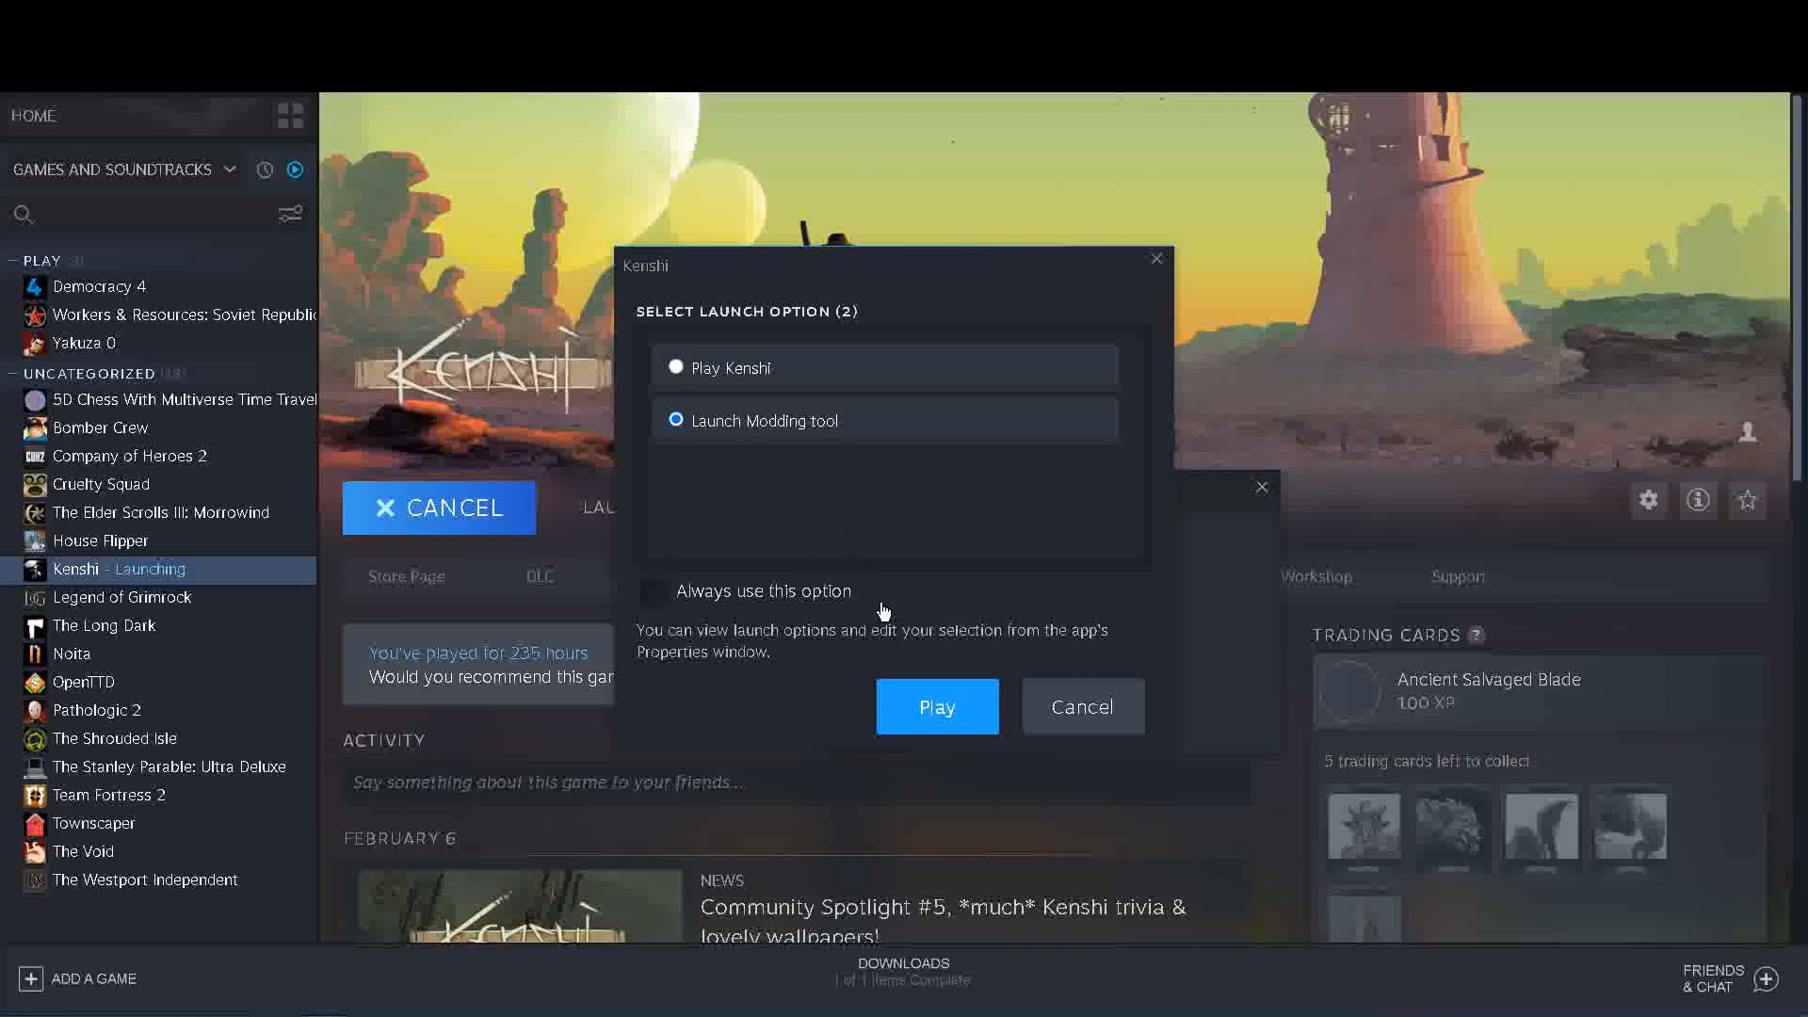
pyautogui.click(937, 705)
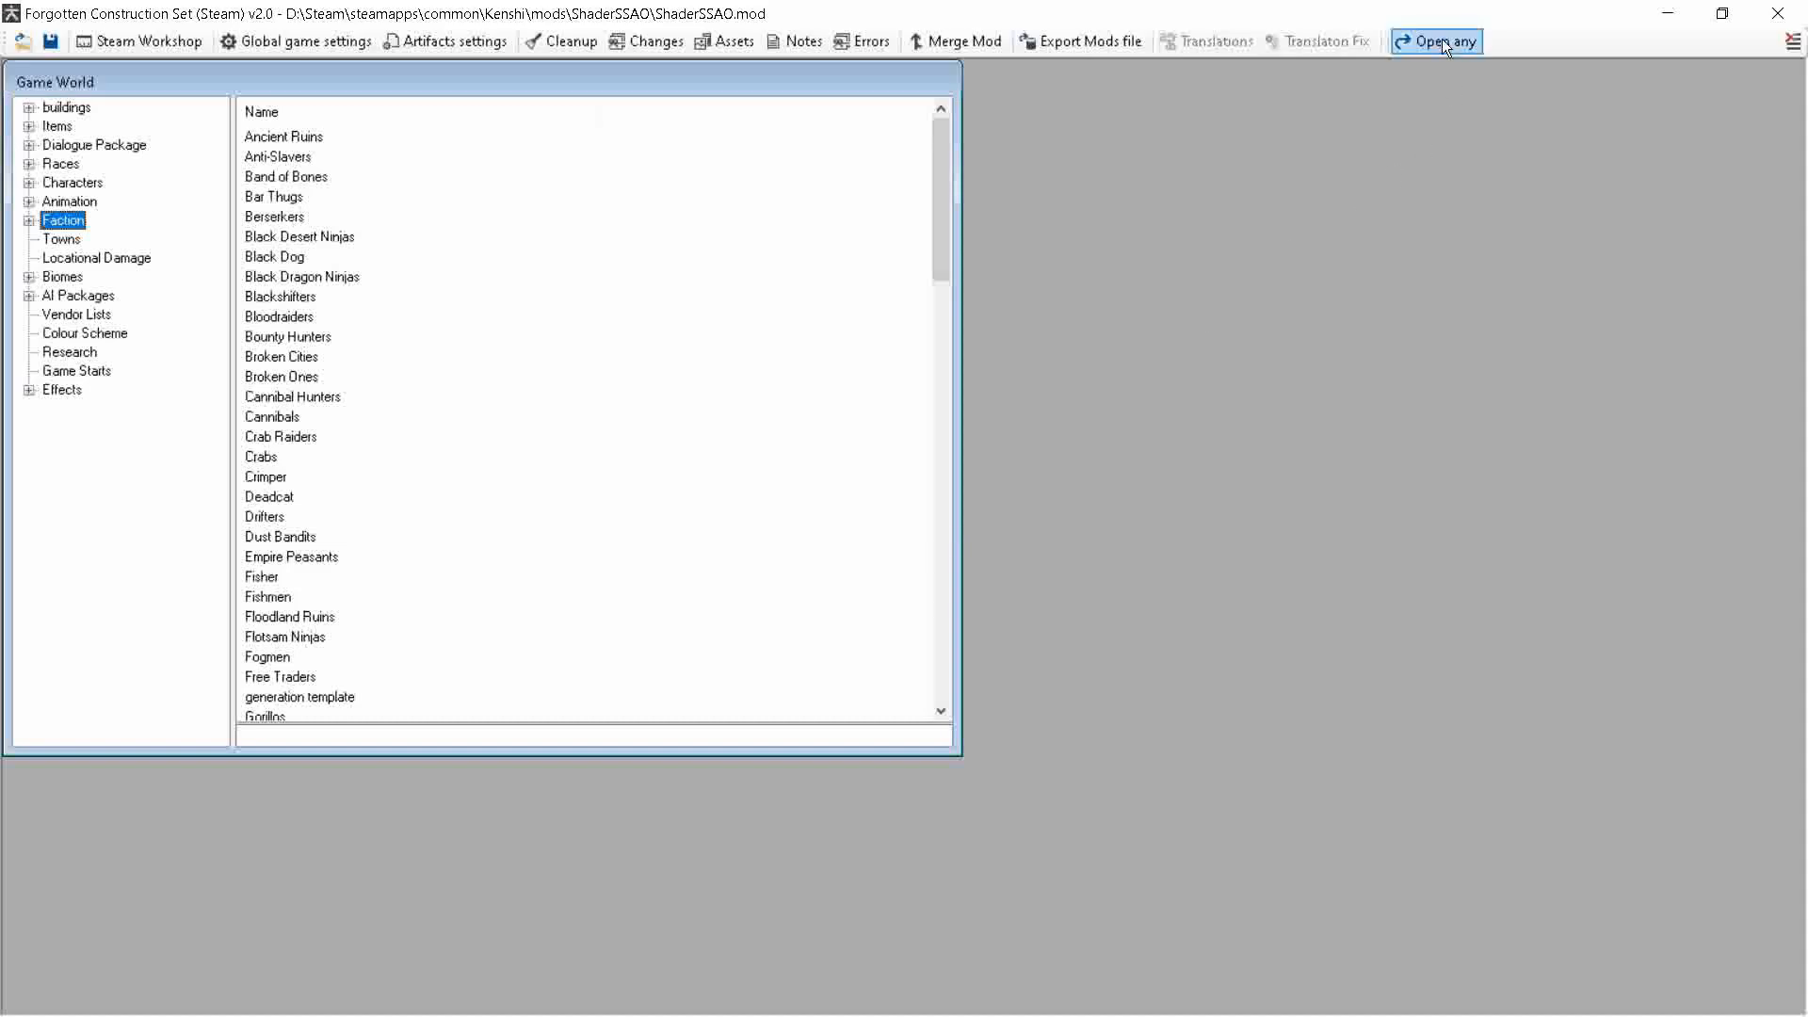
# Step: Browse the Open any dialog to the FRom save's platoon folder
pyautogui.click(1435, 42)
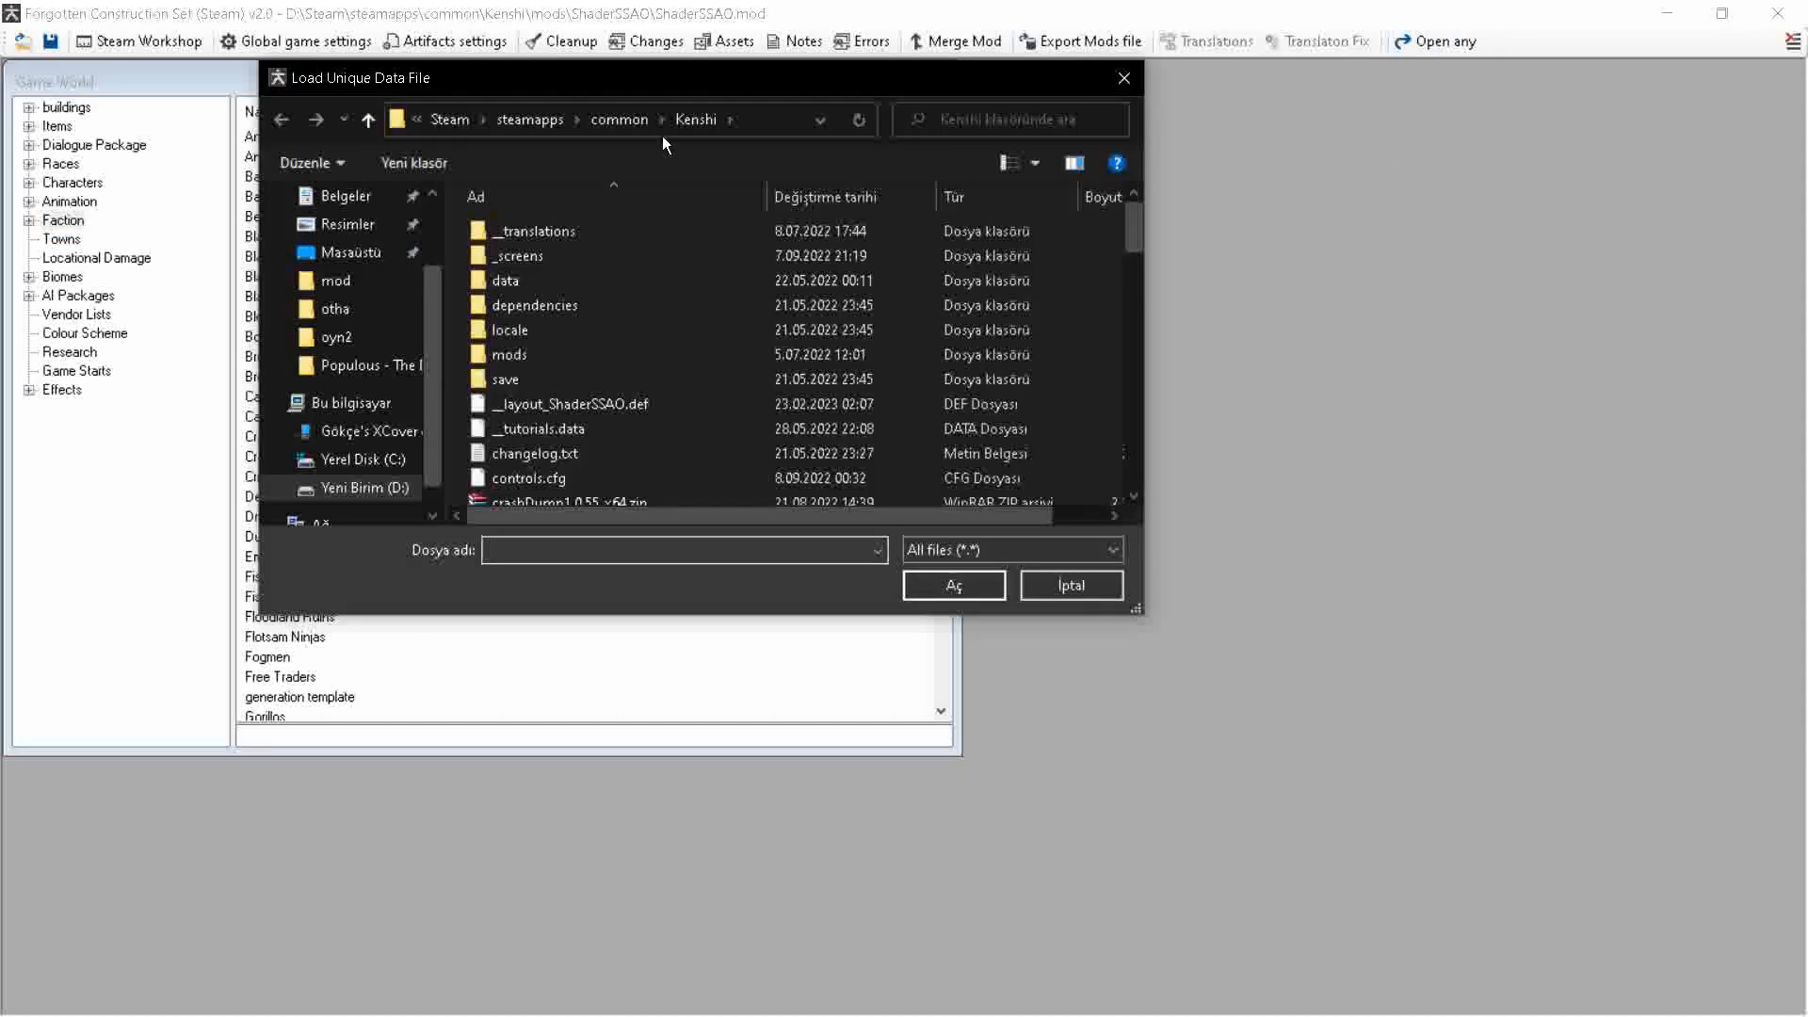
pyautogui.moveTo(766, 140)
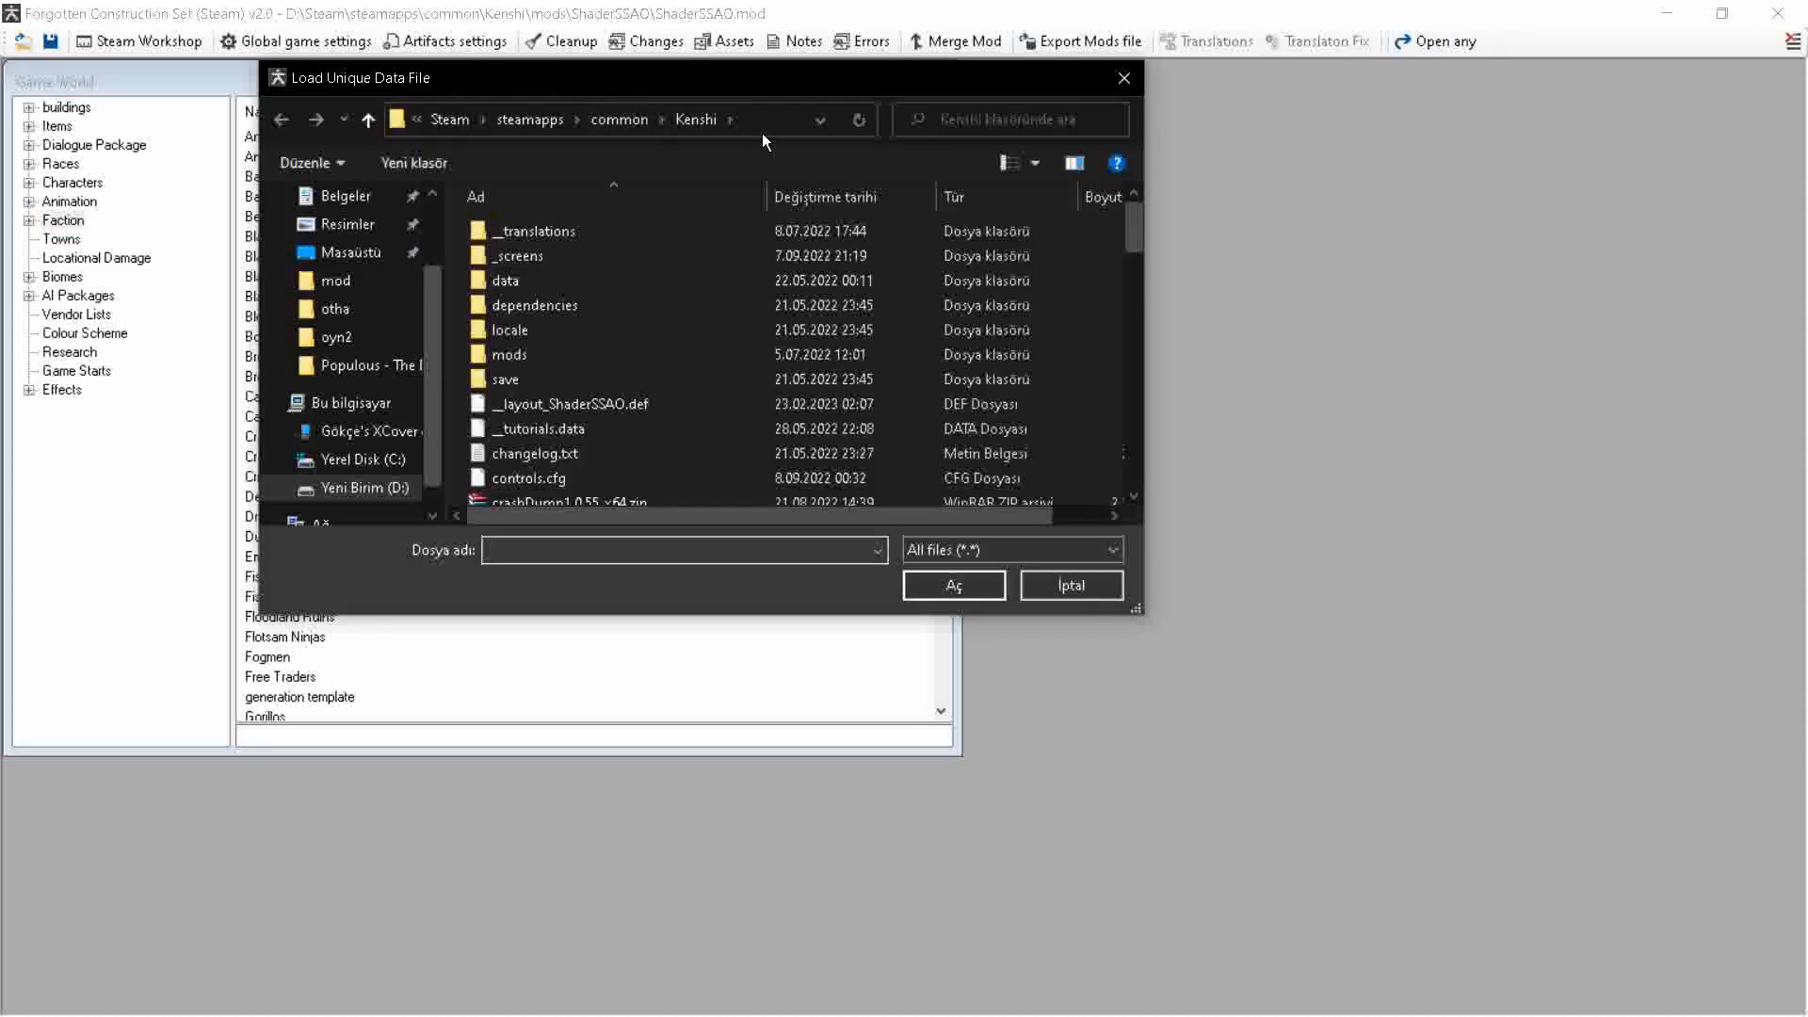
pyautogui.click(507, 379)
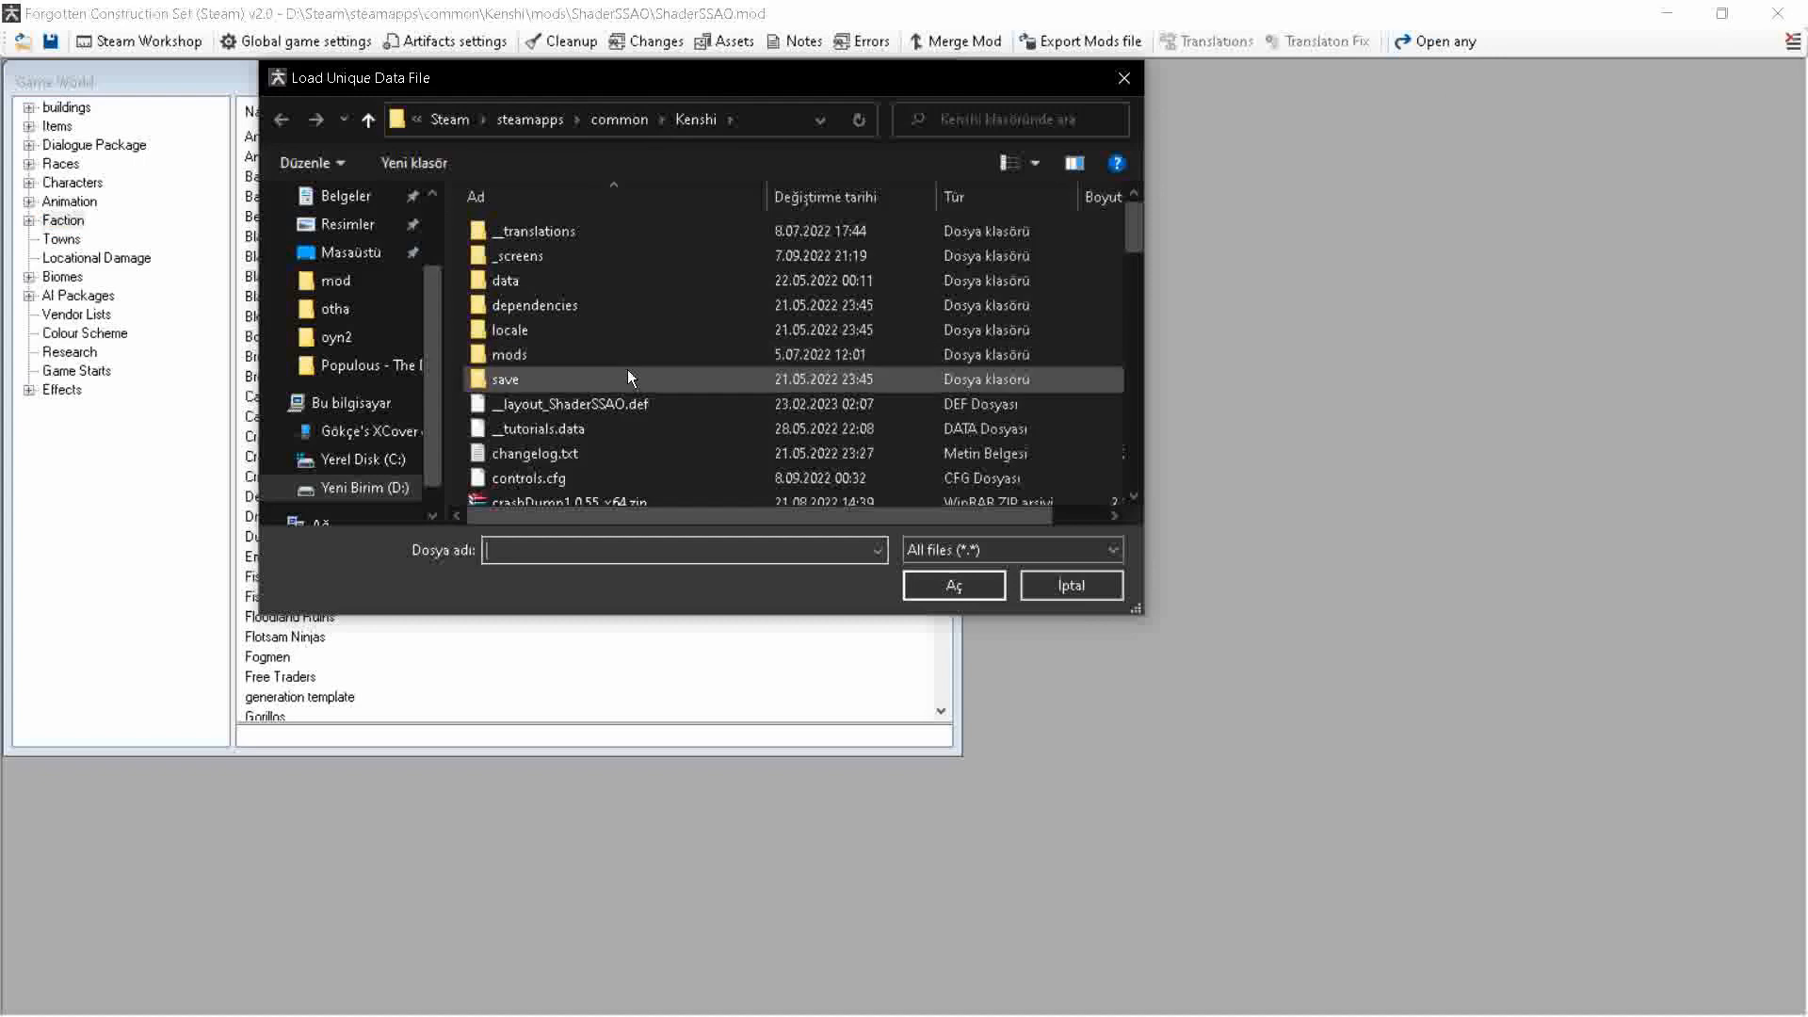
pyautogui.doubleClick(507, 379)
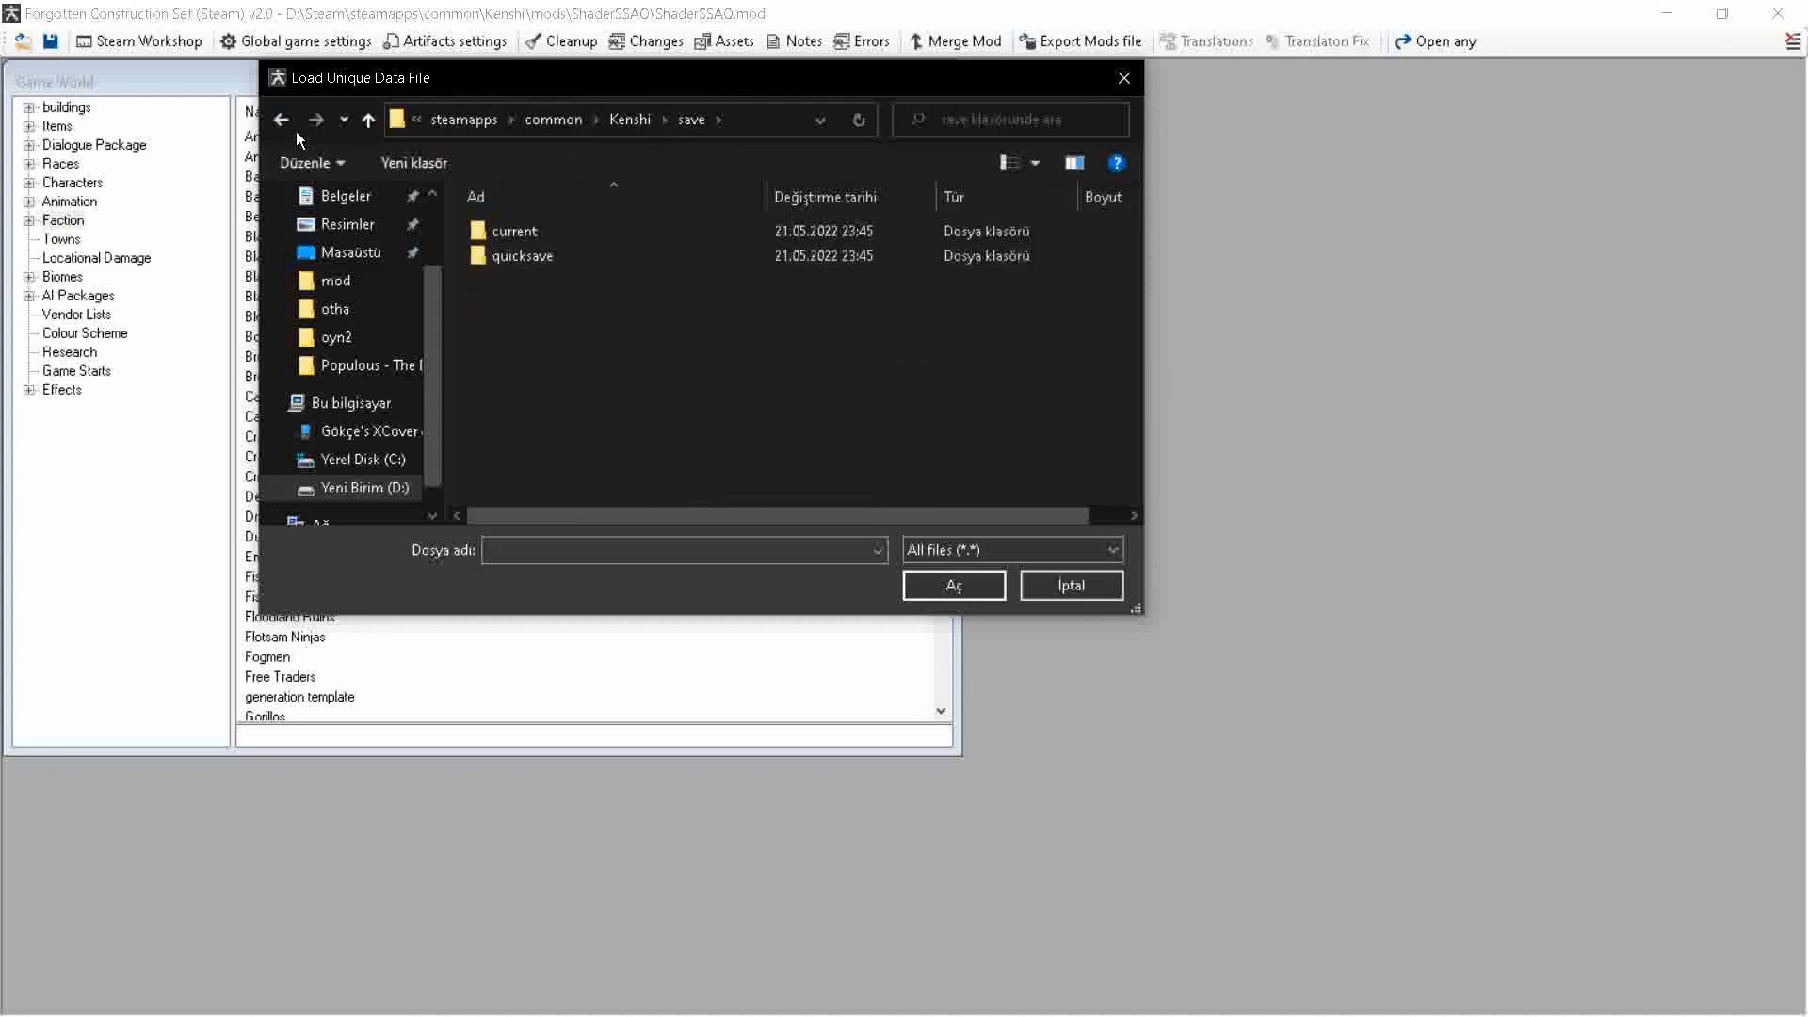
pyautogui.click(369, 119)
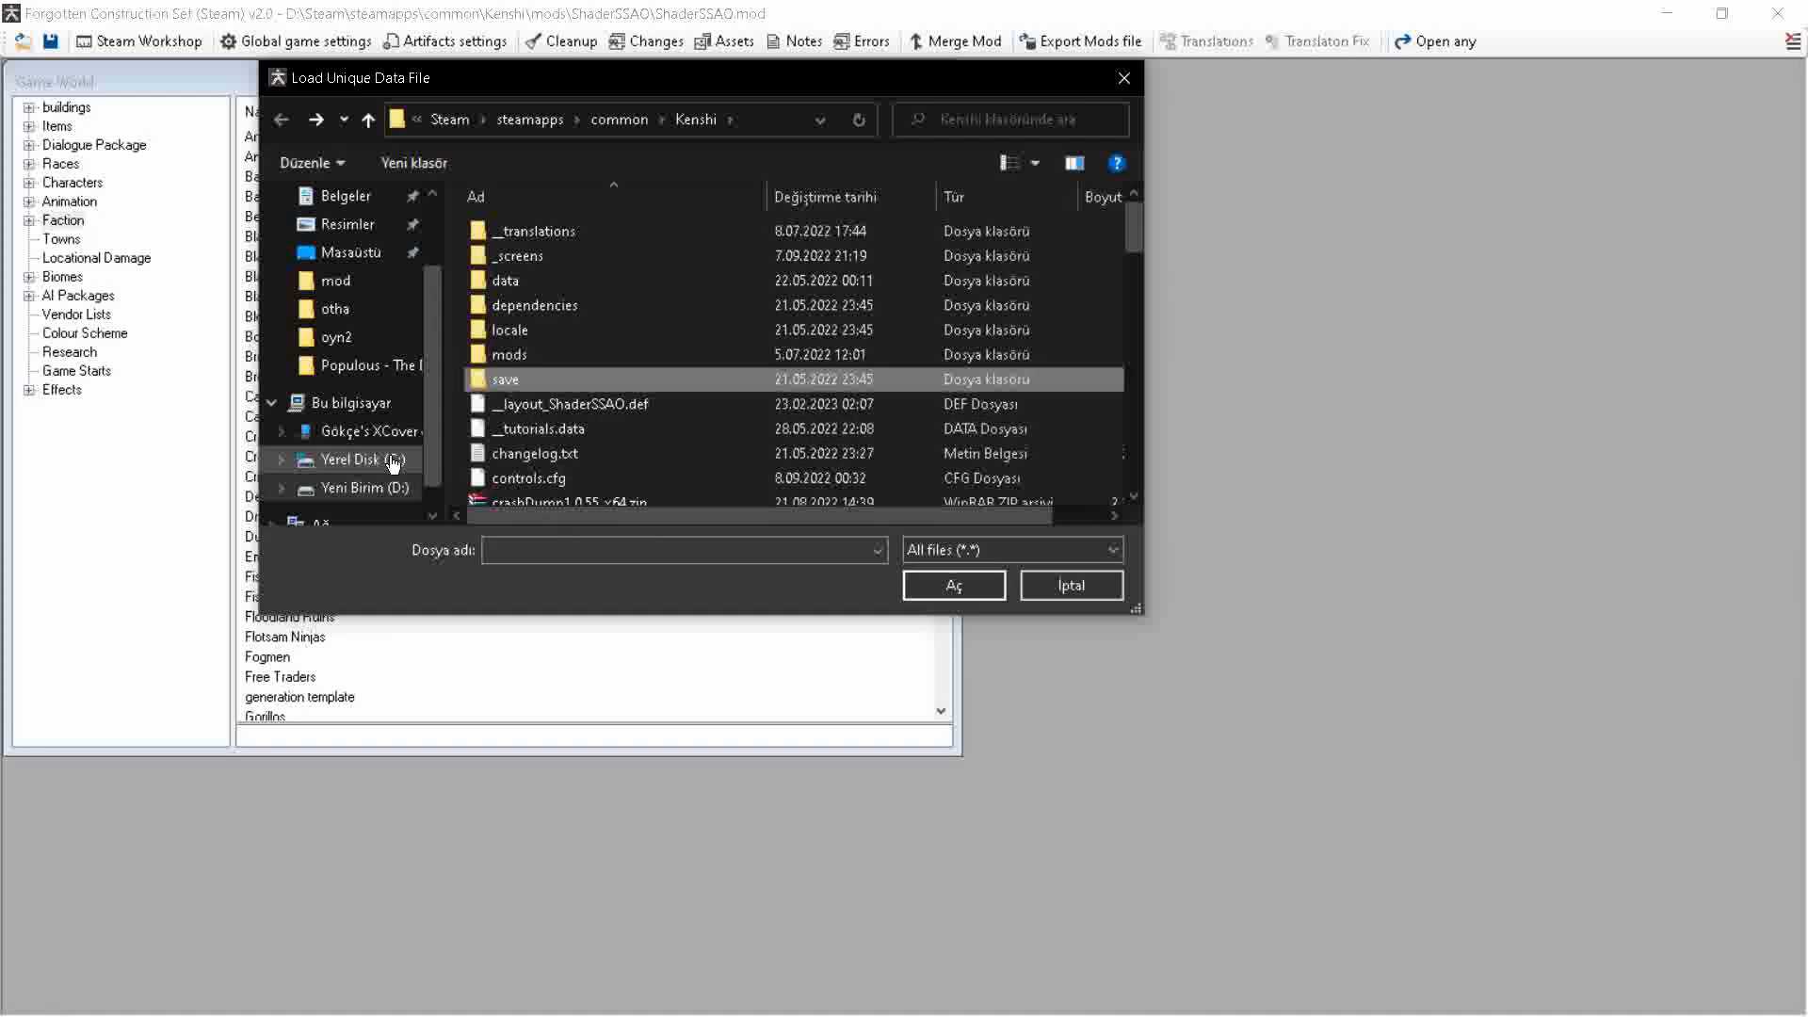
pyautogui.doubleClick(507, 379)
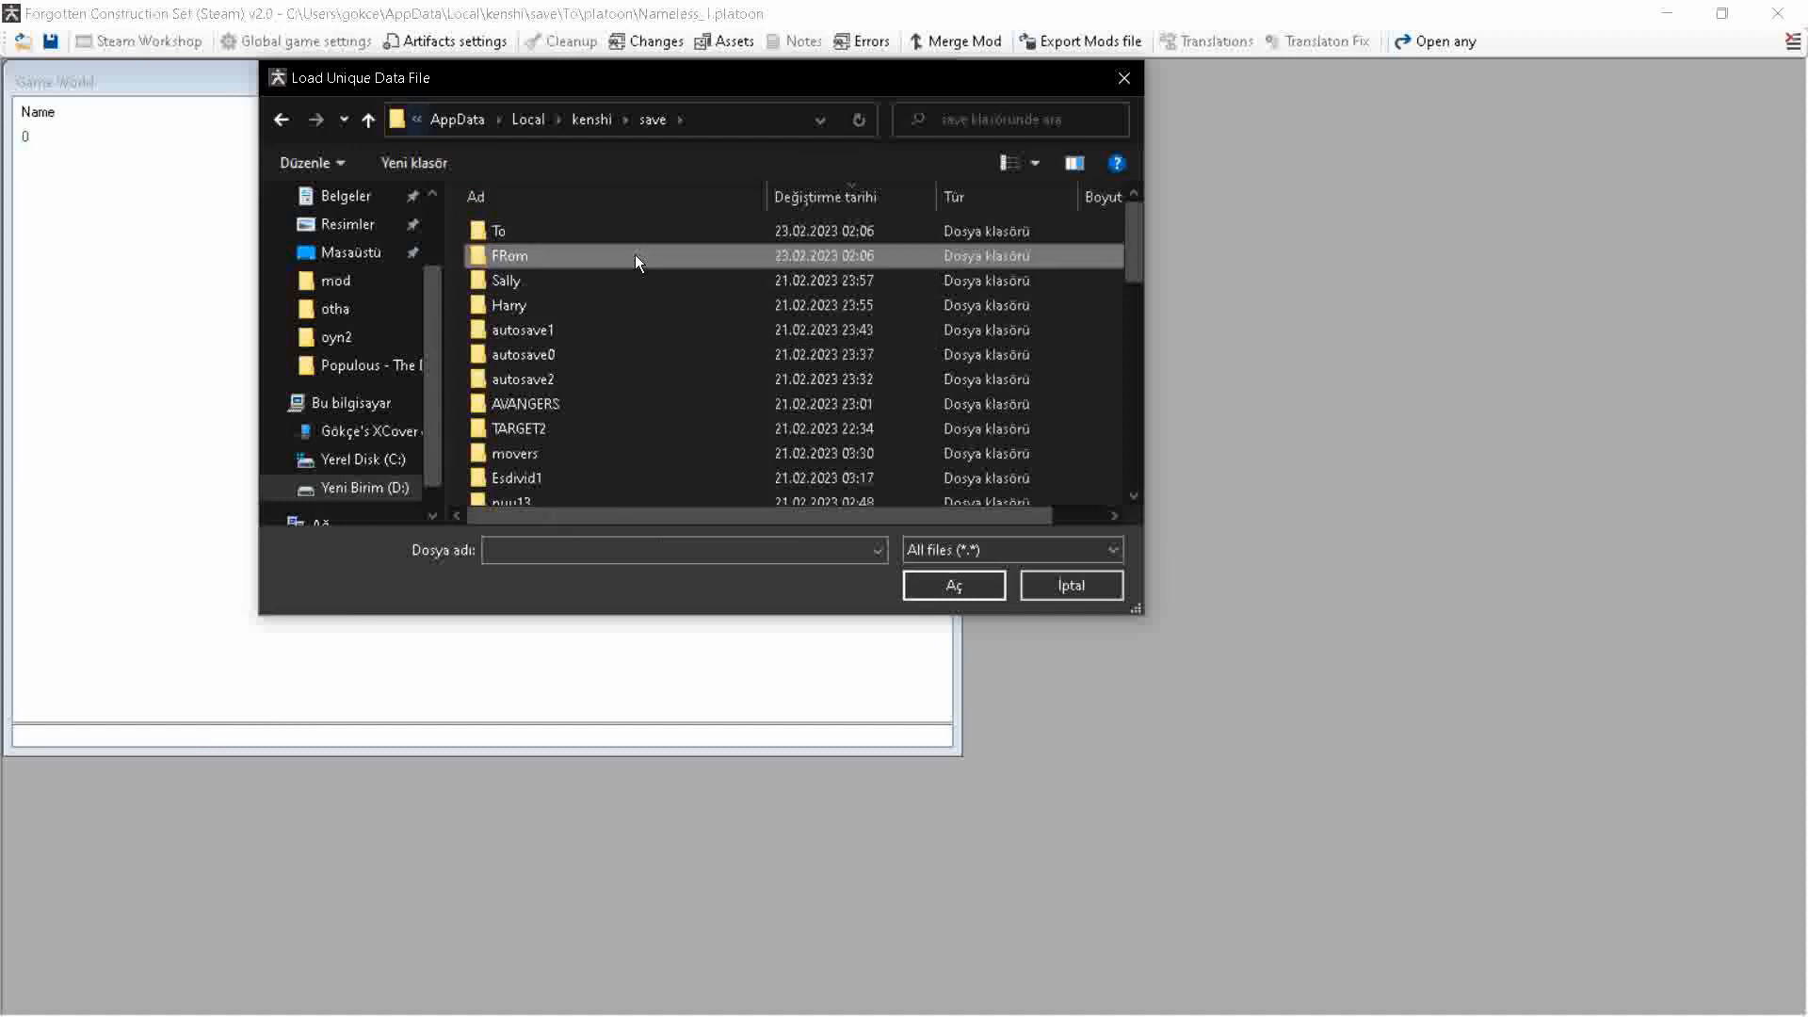
pyautogui.doubleClick(510, 255)
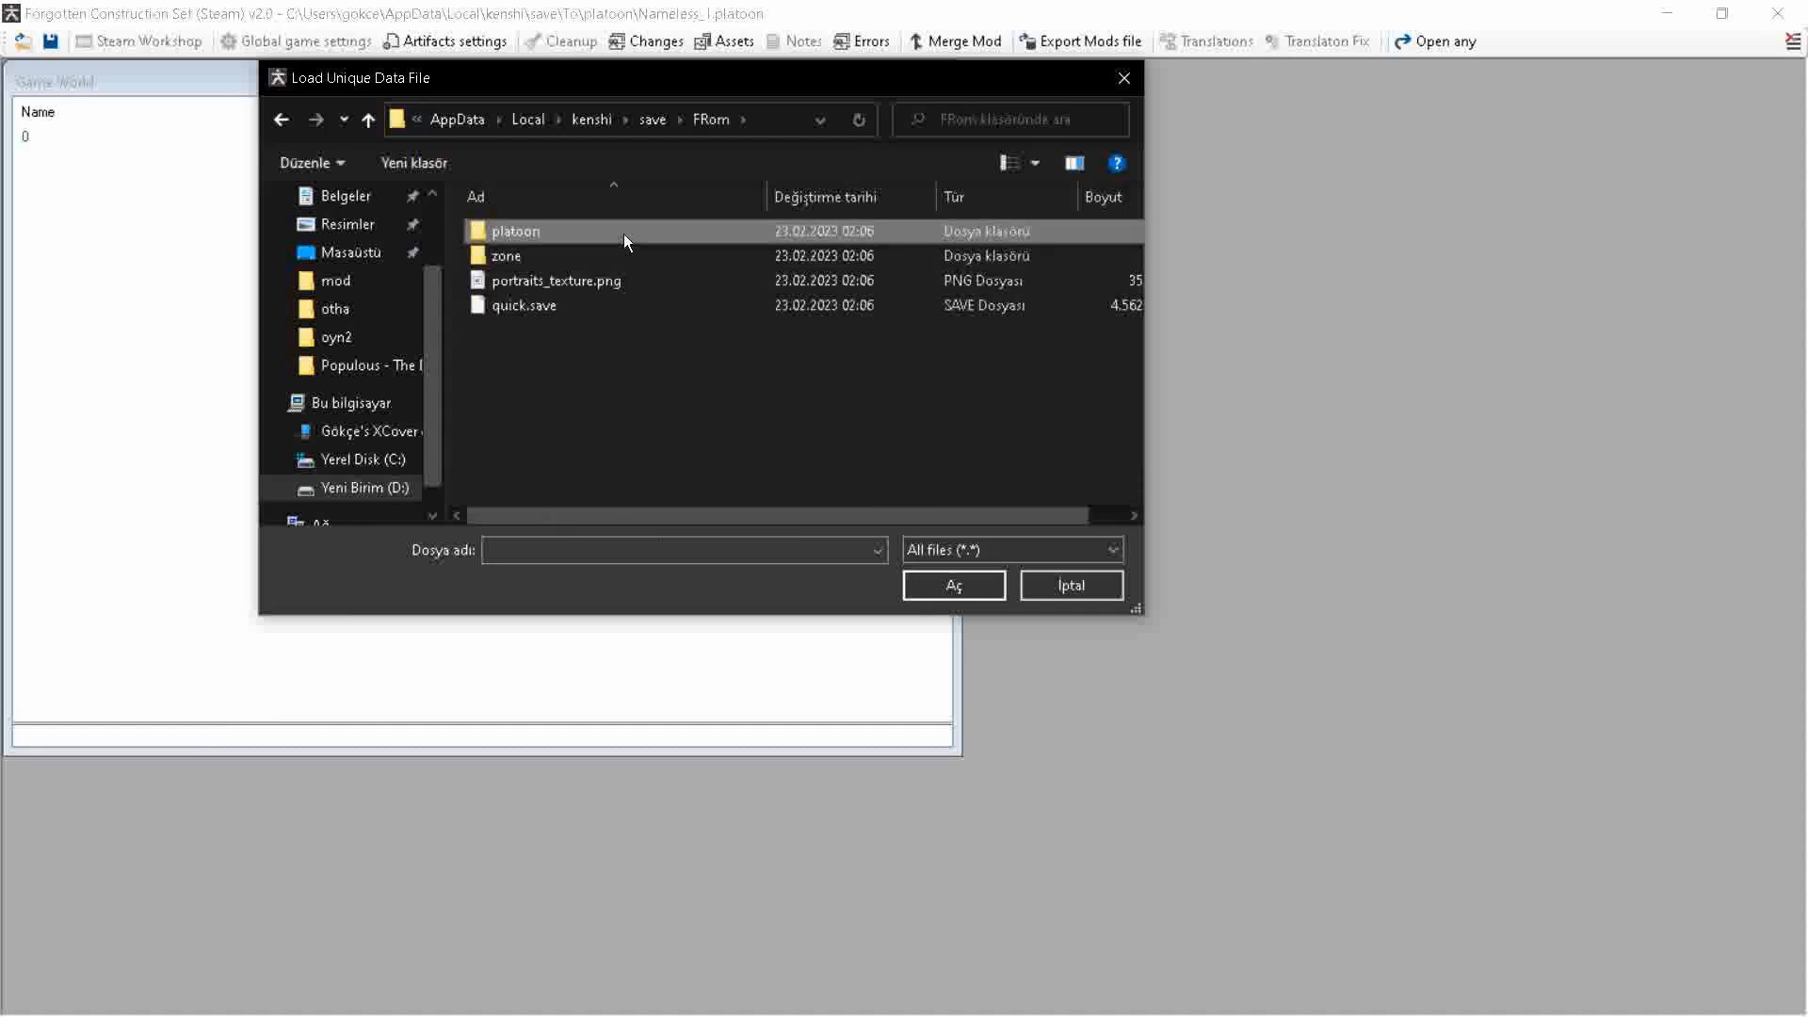
pyautogui.doubleClick(516, 231)
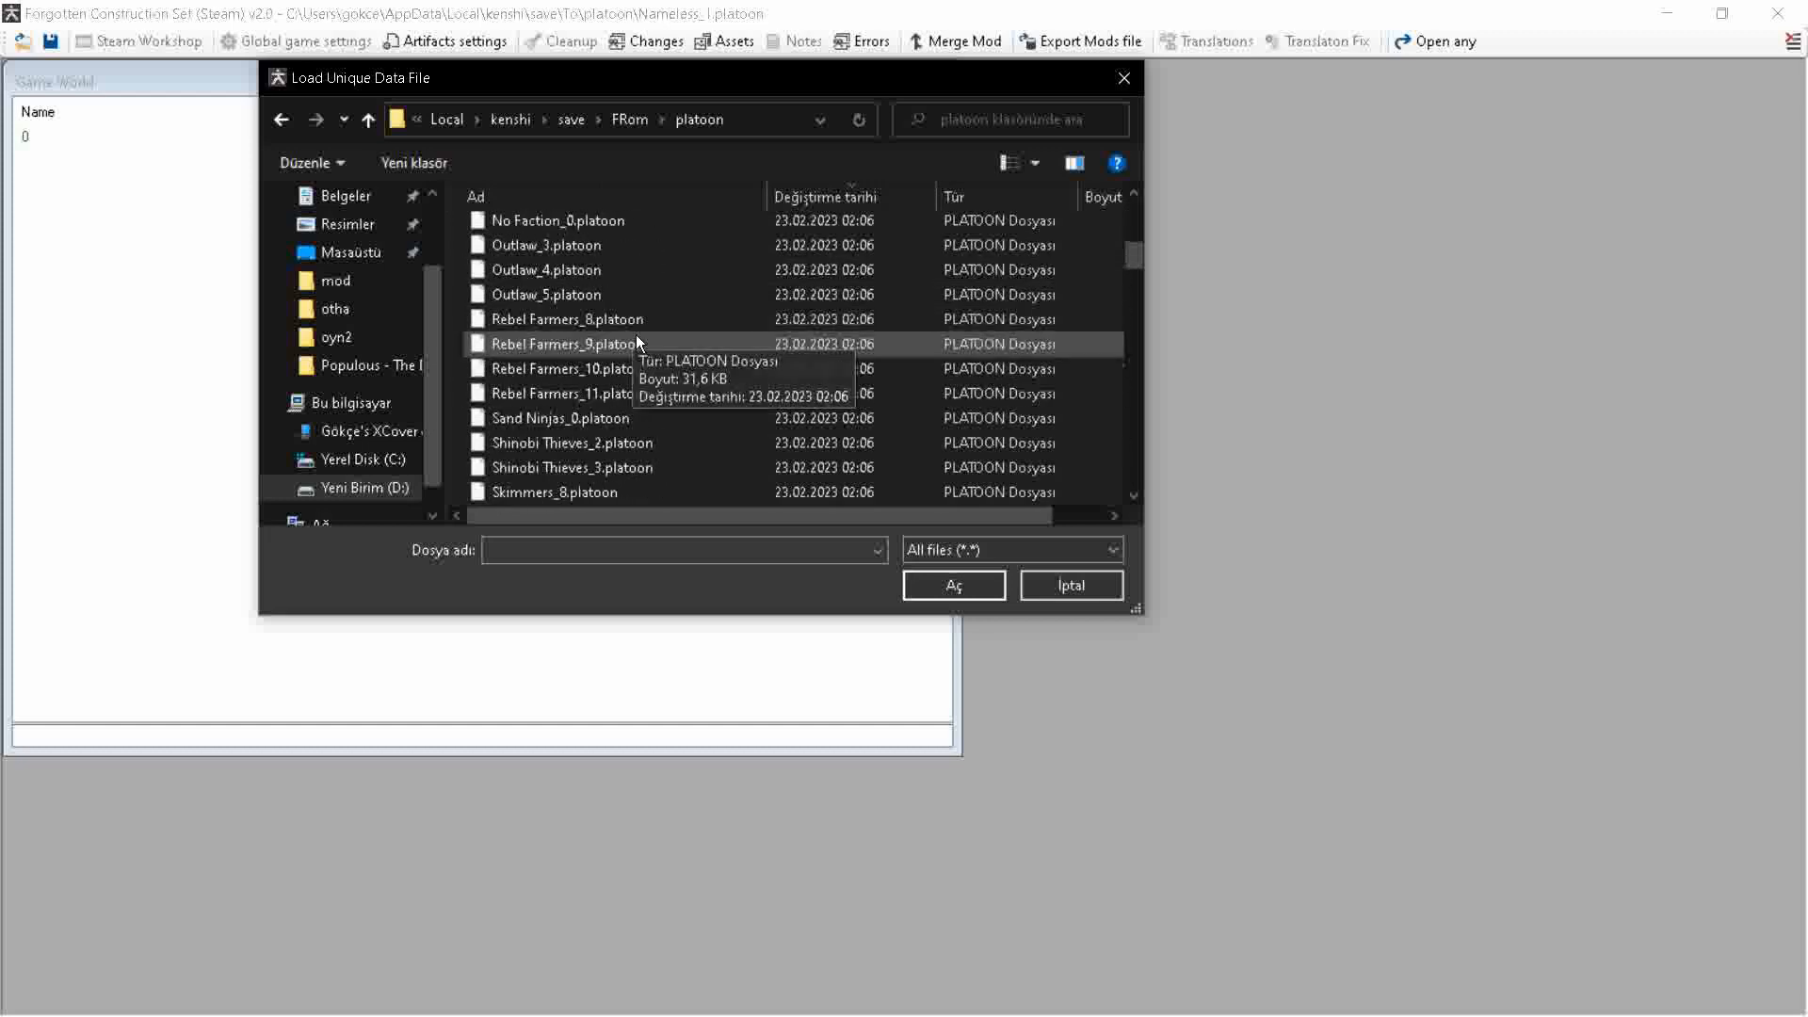
# Step: Open Nameless_1.platoon and open its Sally entry for editing
pyautogui.scroll(-3)
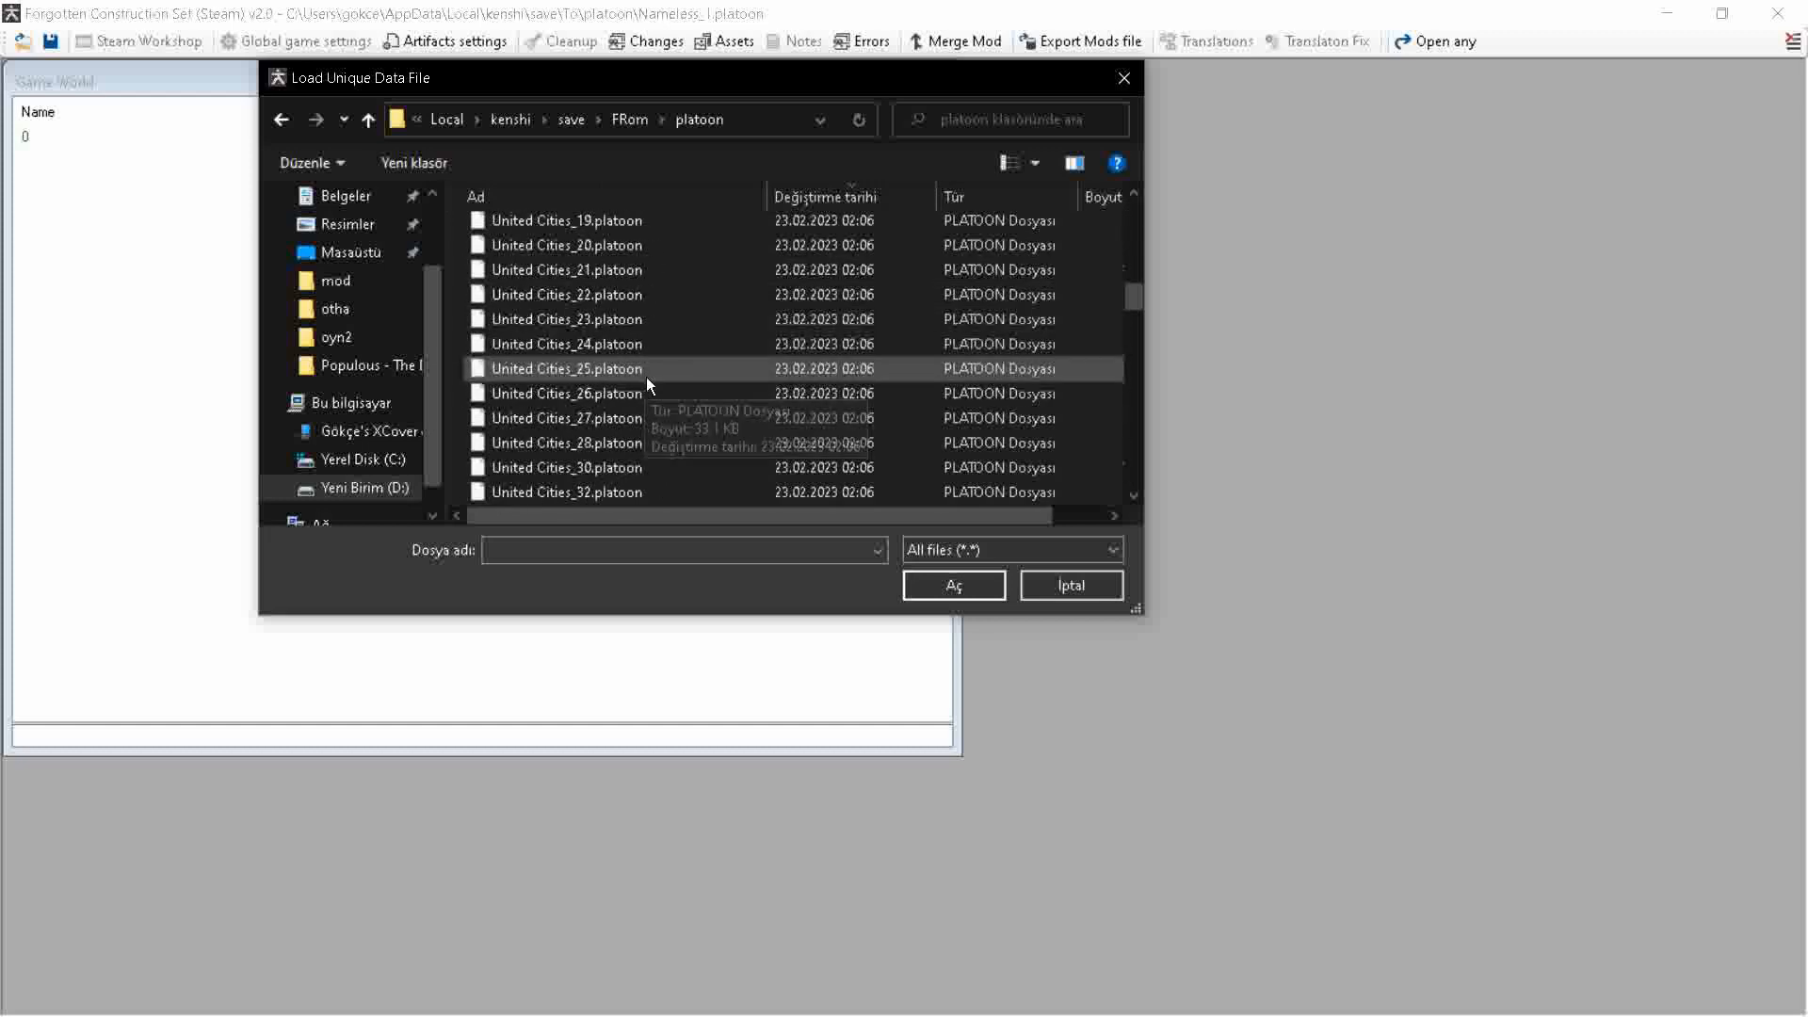
pyautogui.scroll(-3)
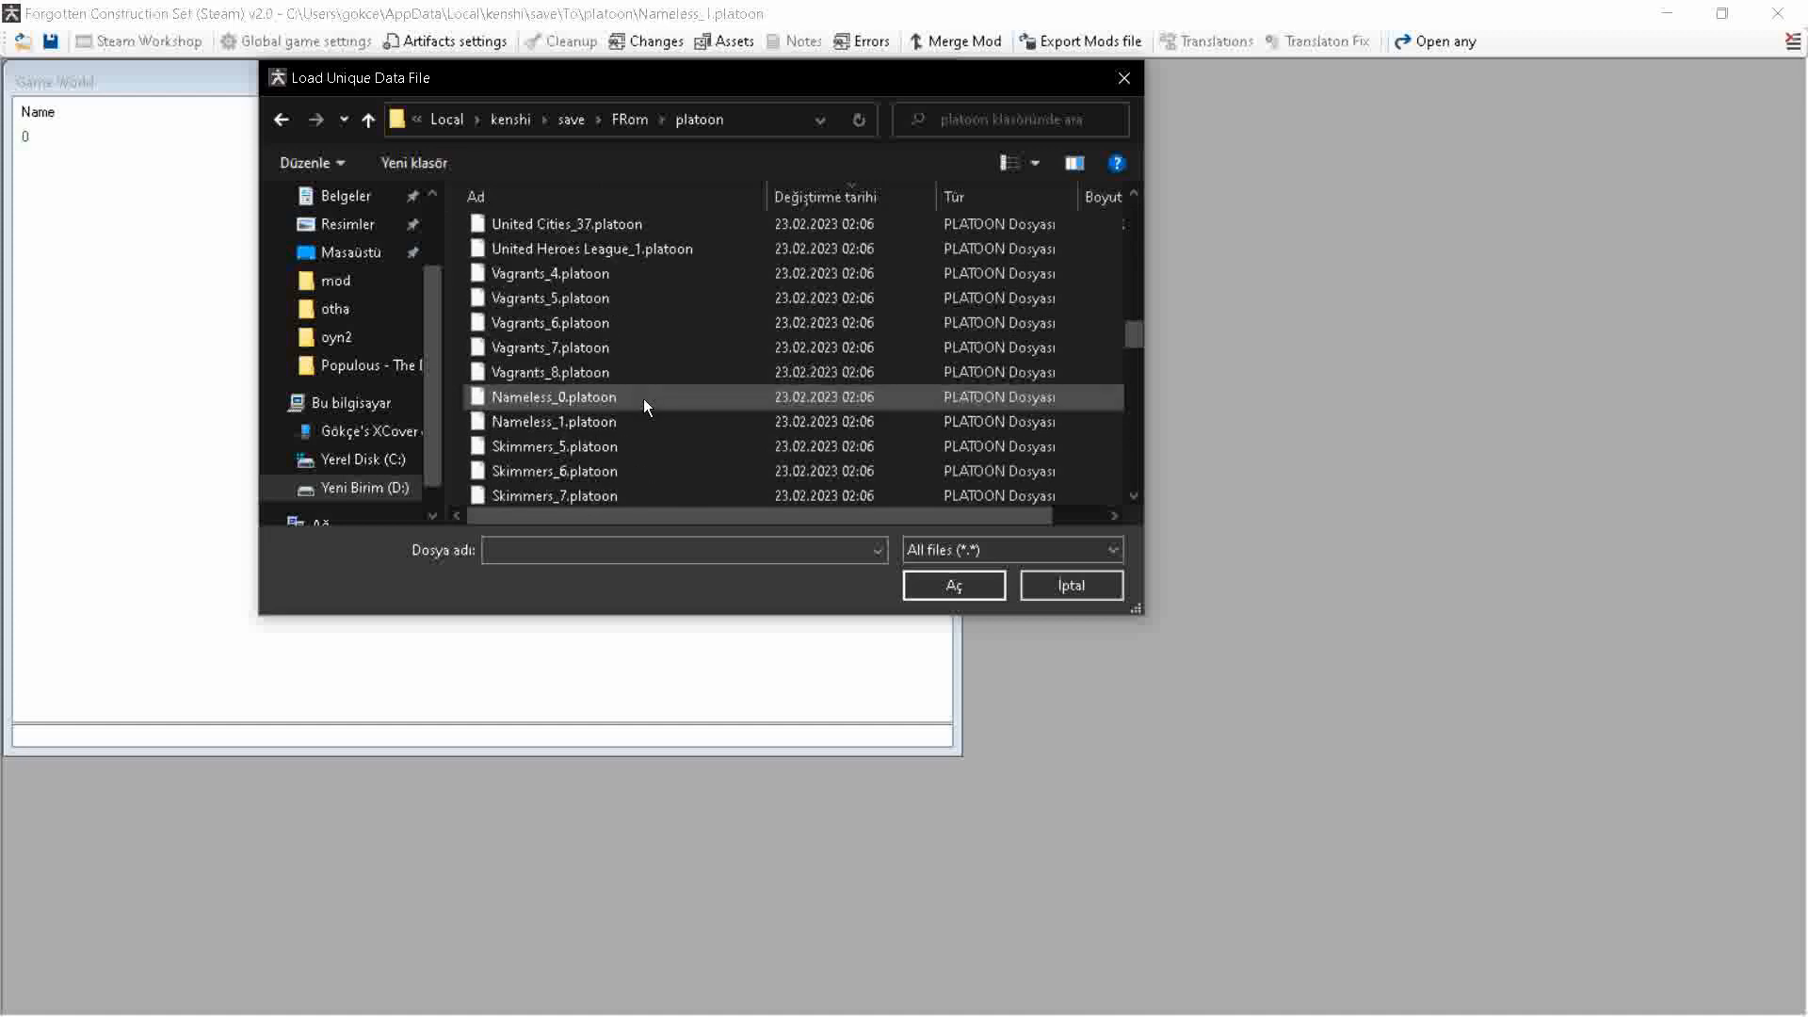
pyautogui.click(554, 421)
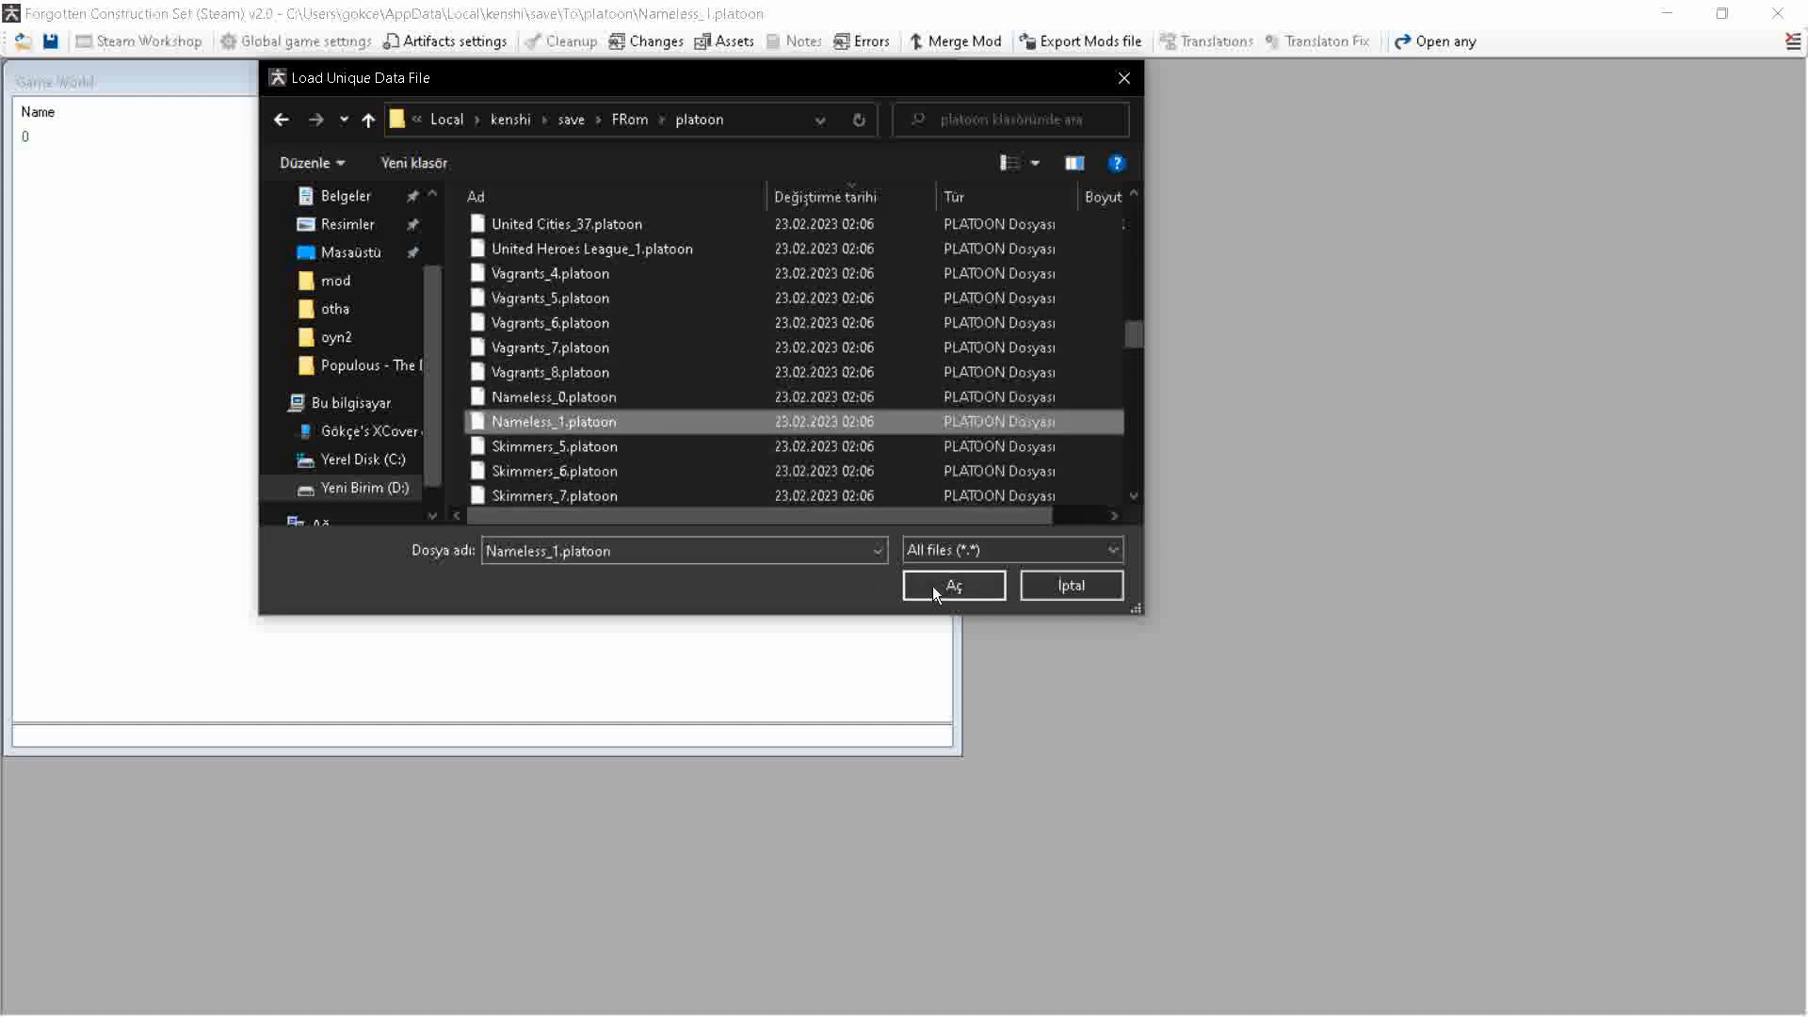
pyautogui.click(953, 585)
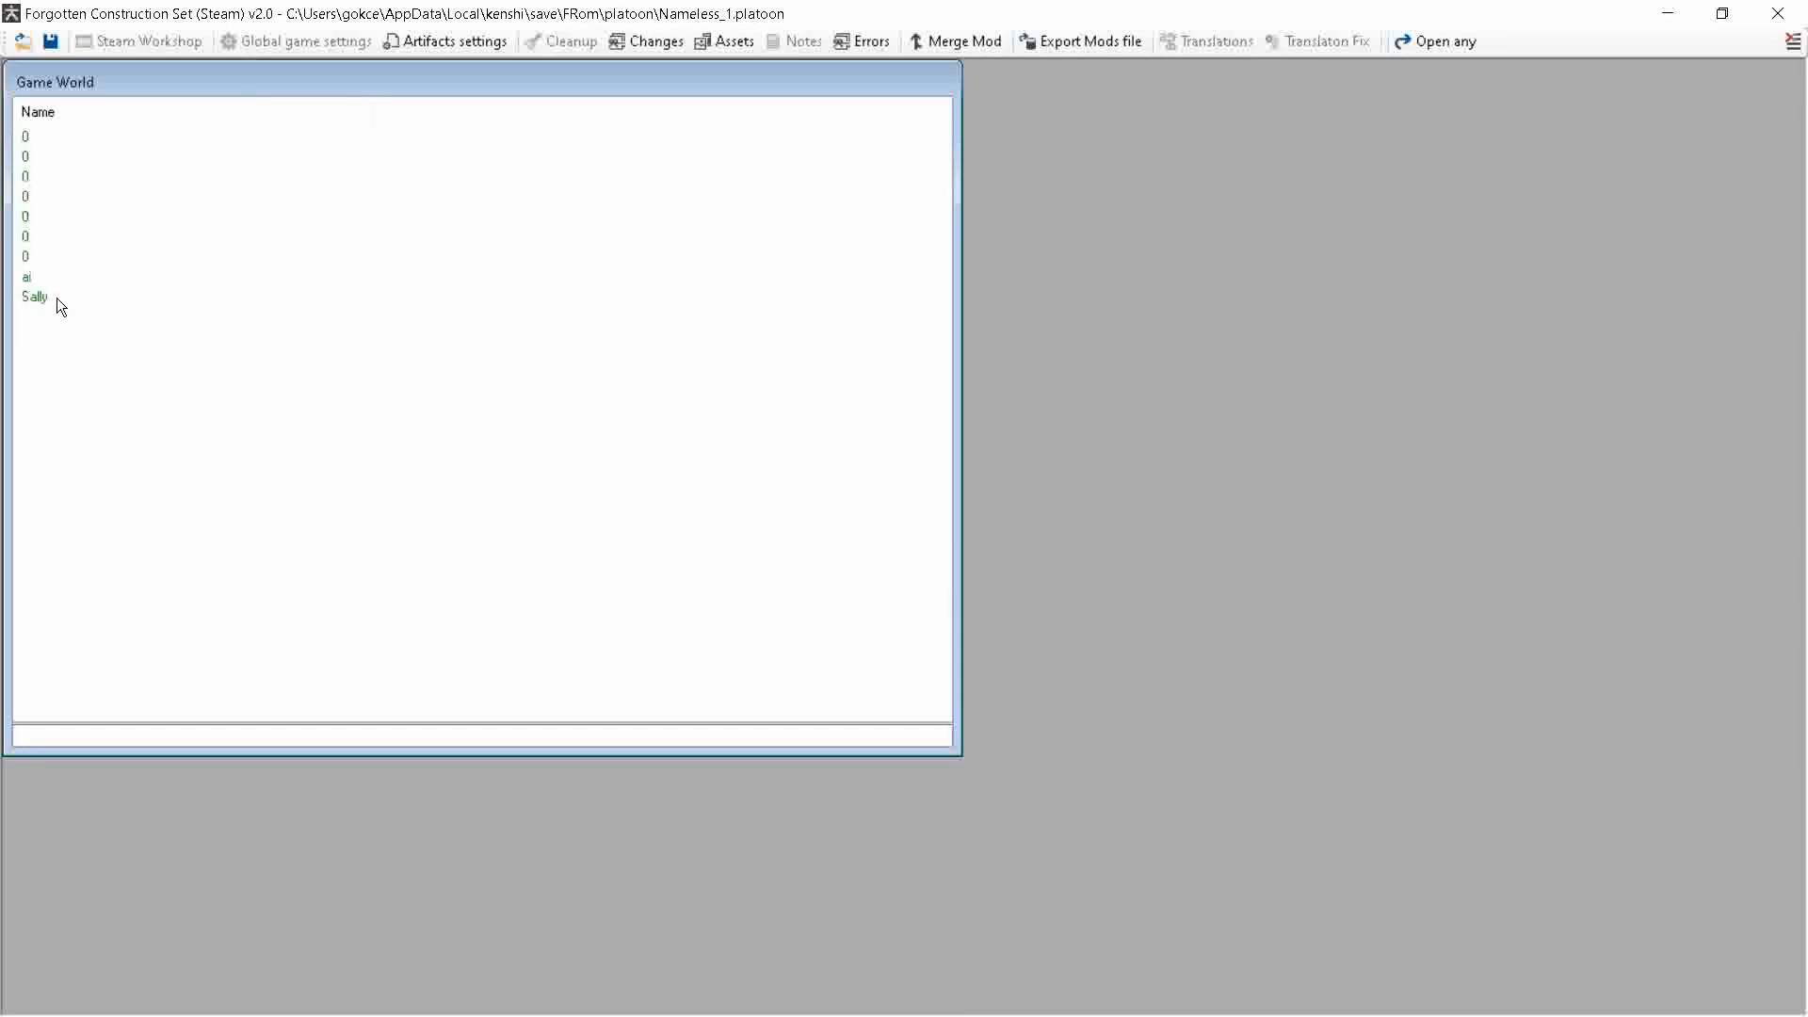
pyautogui.doubleClick(34, 297)
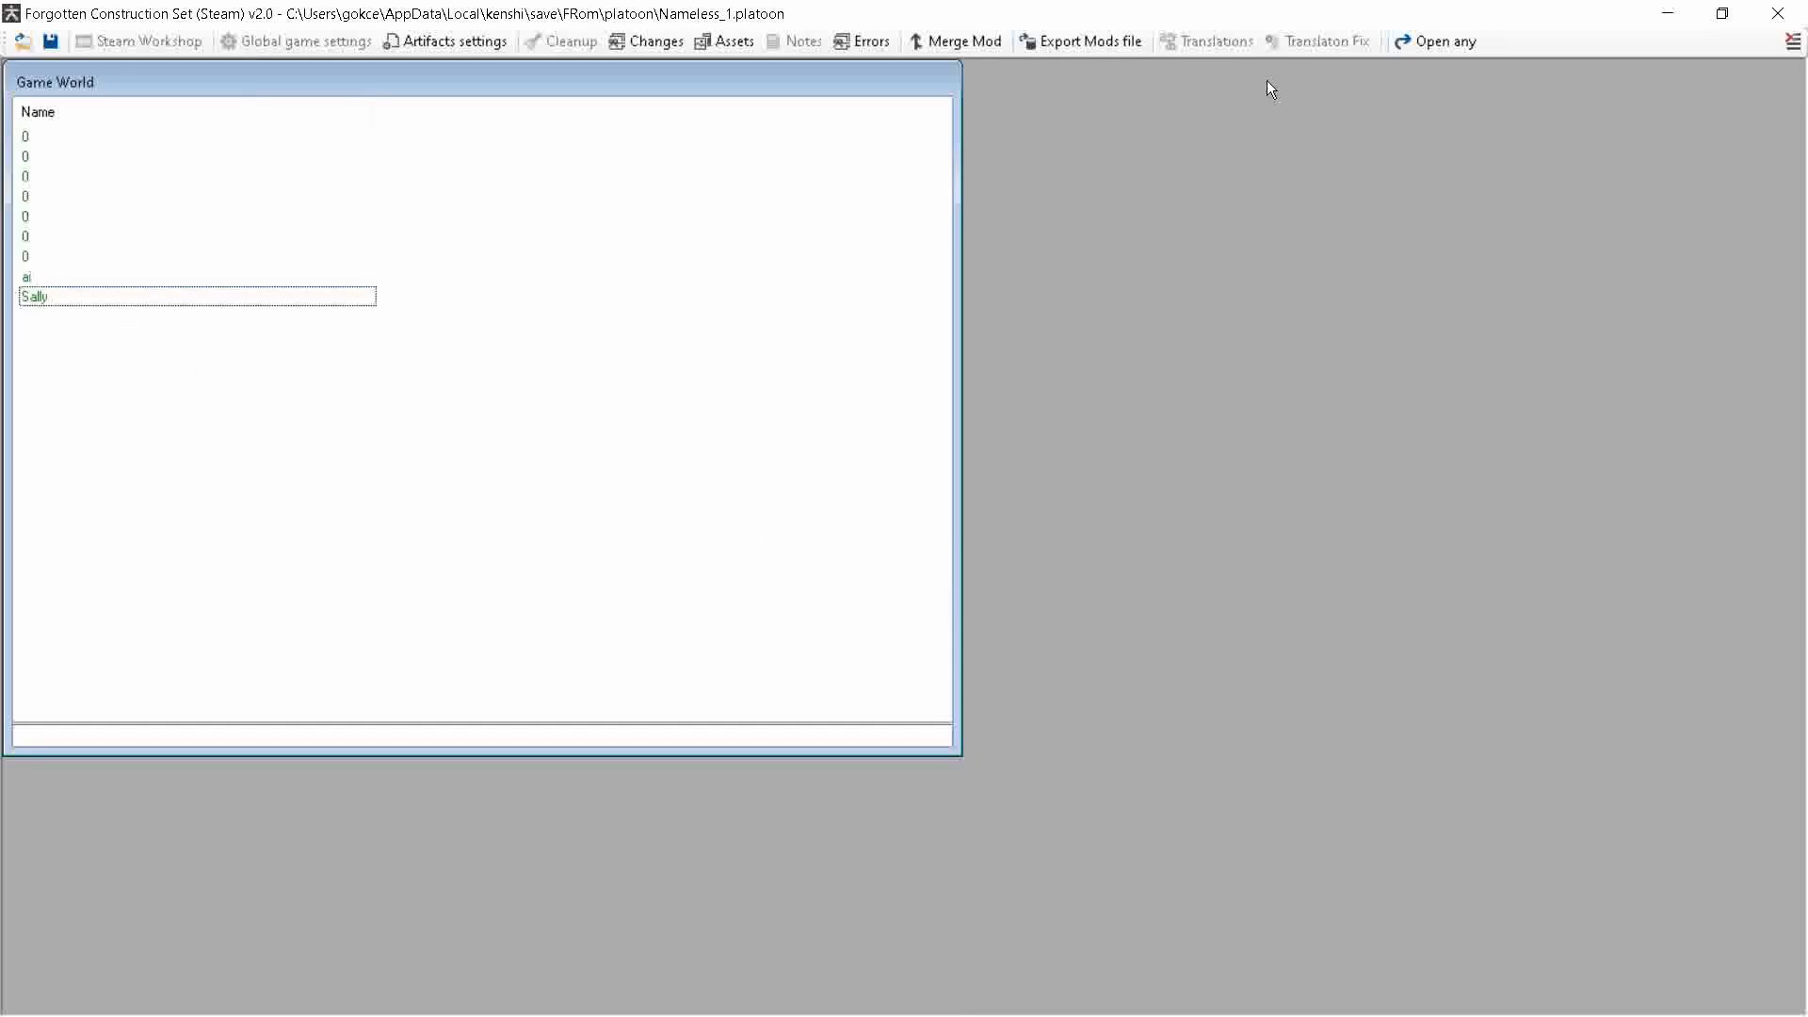
# Step: Browse to the To save's platoon folder and load its Nameless_1.platoon
pyautogui.click(1443, 42)
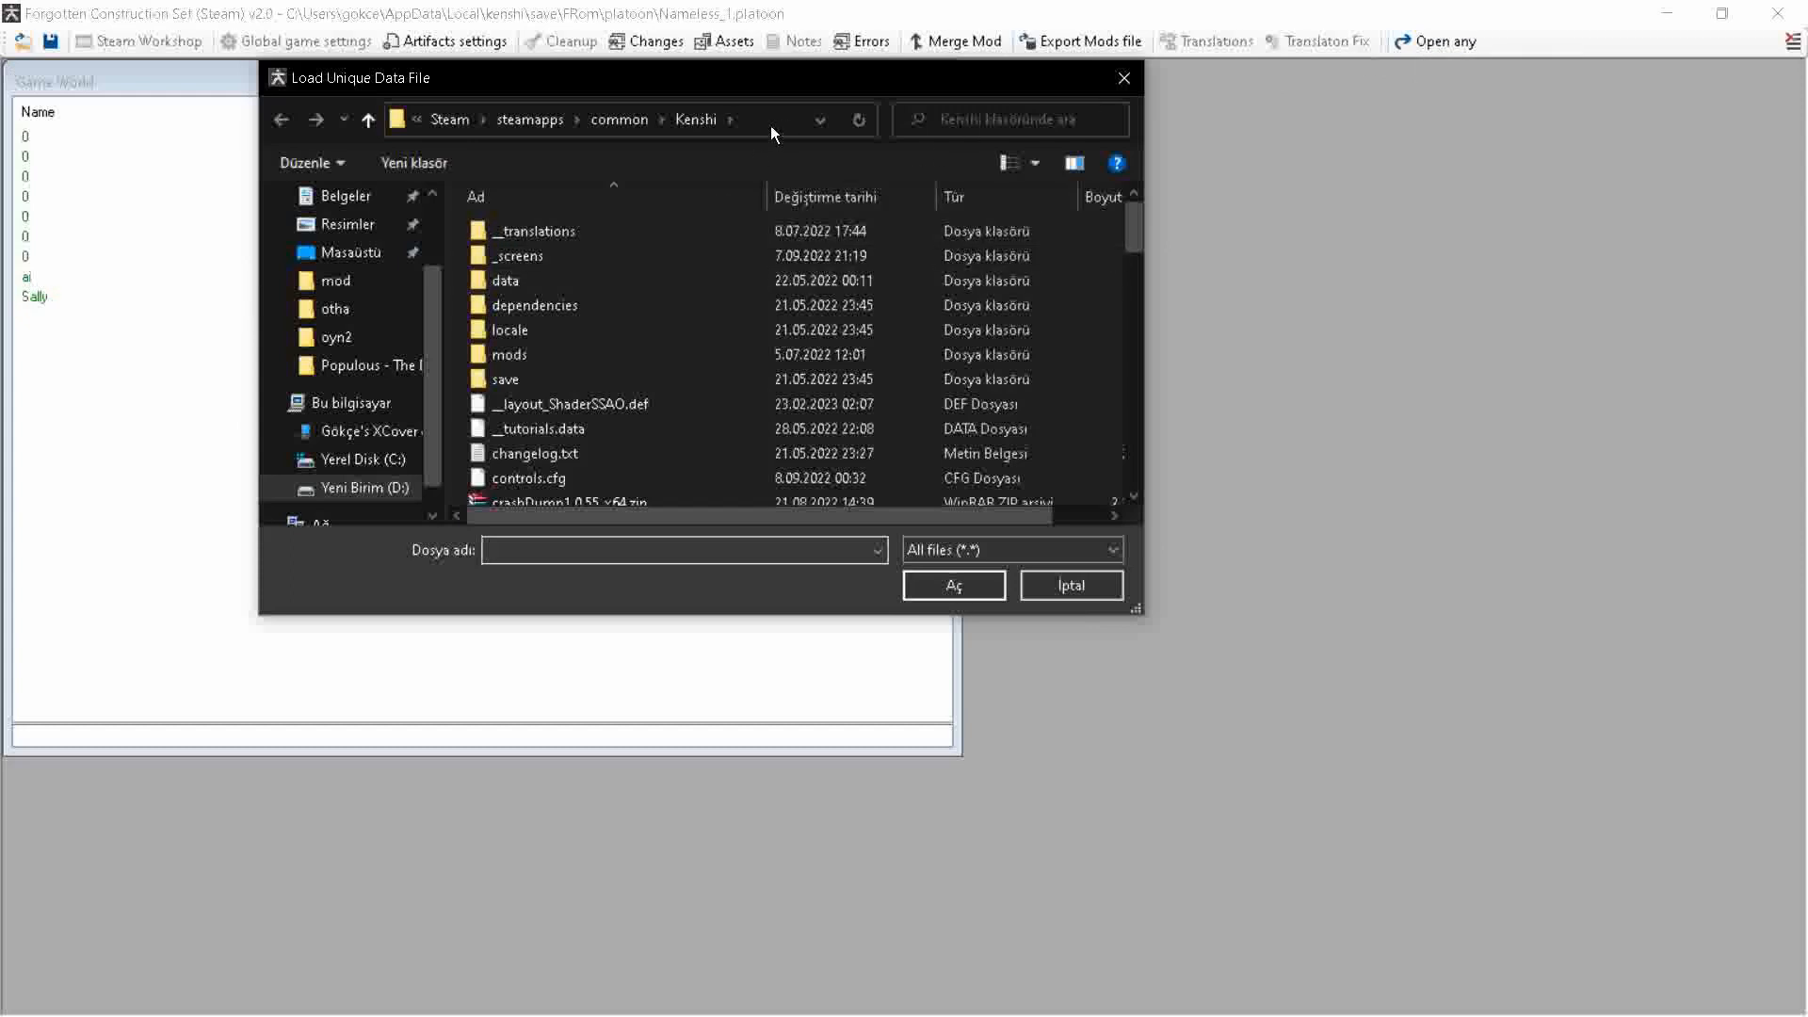
pyautogui.click(634, 119)
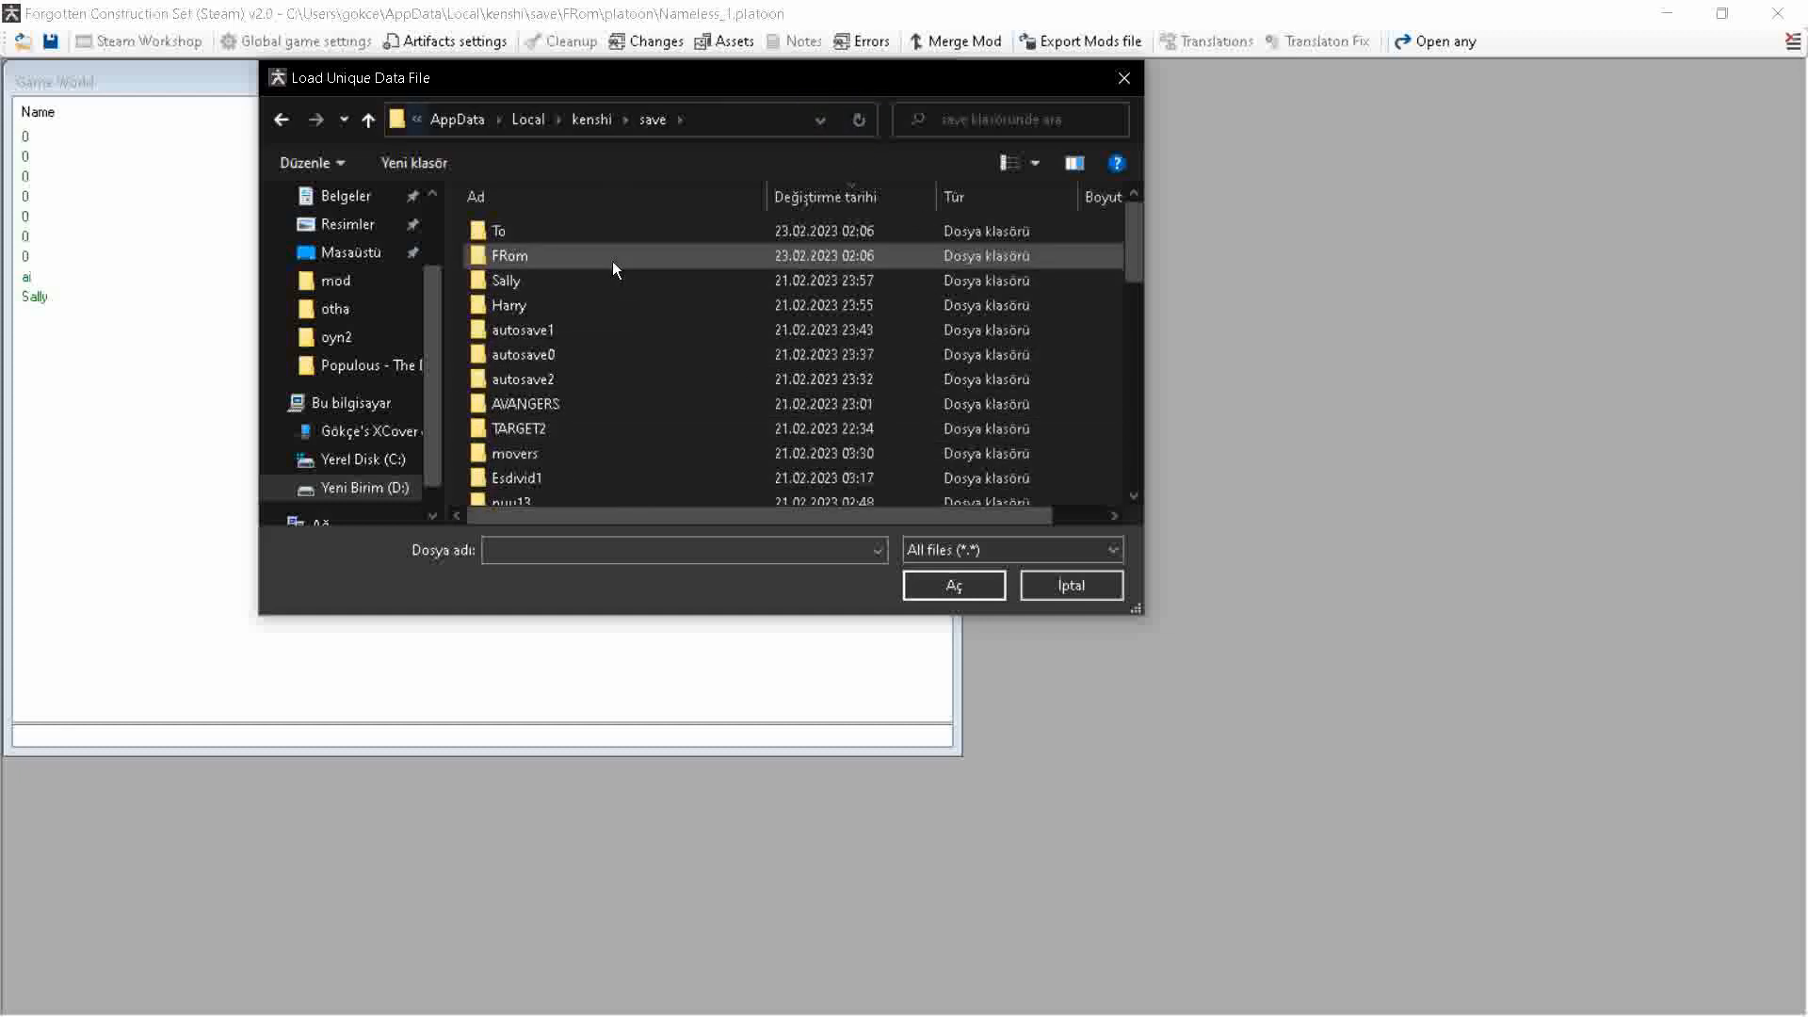
pyautogui.doubleClick(499, 229)
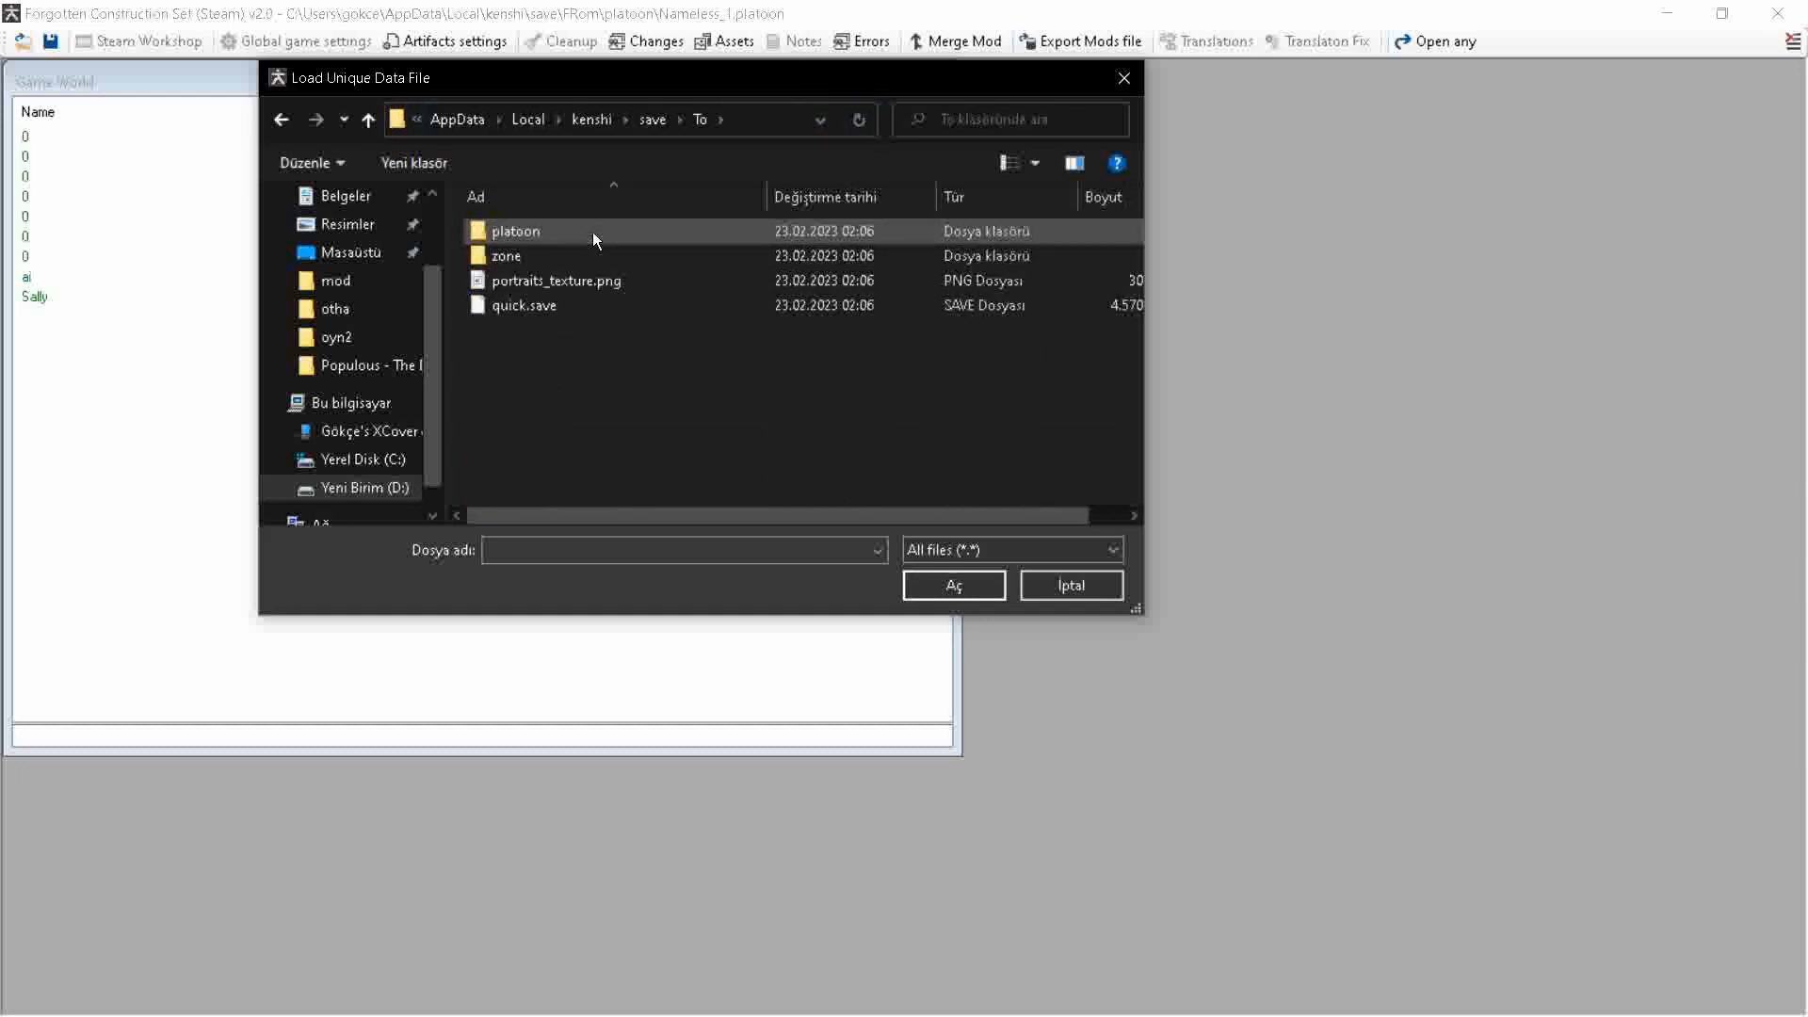
pyautogui.doubleClick(515, 231)
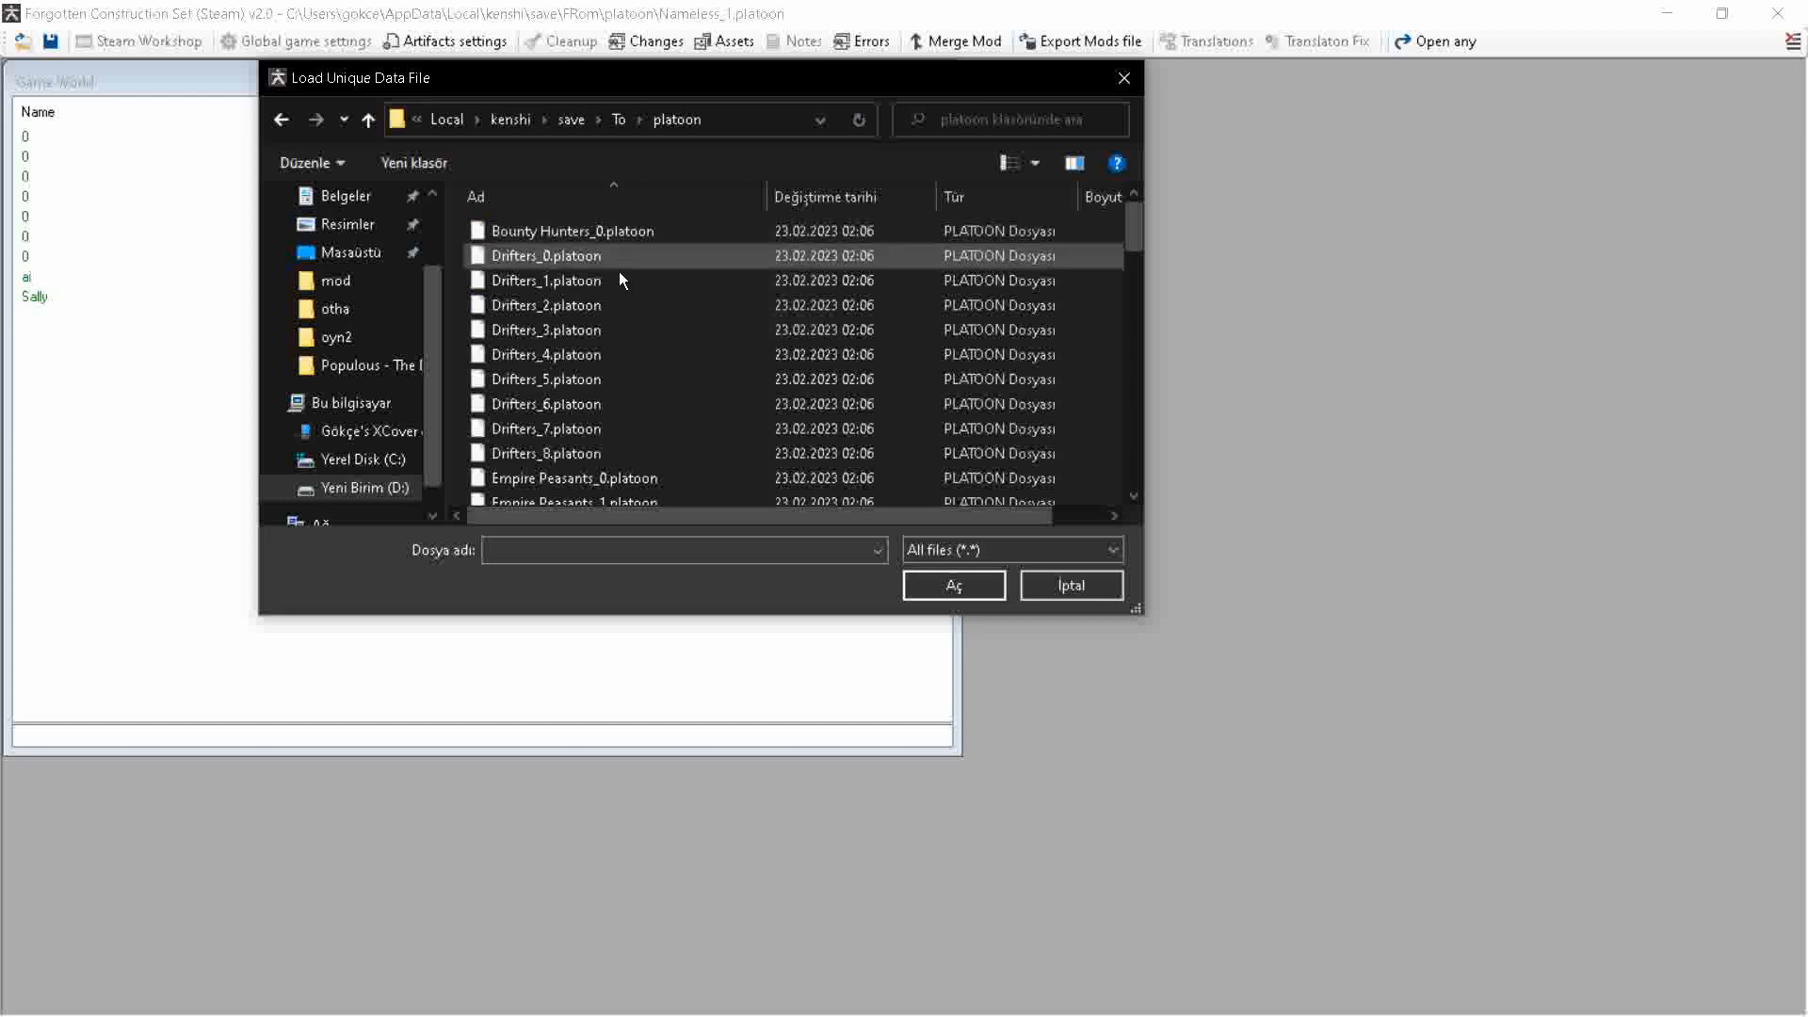
pyautogui.scroll(-3)
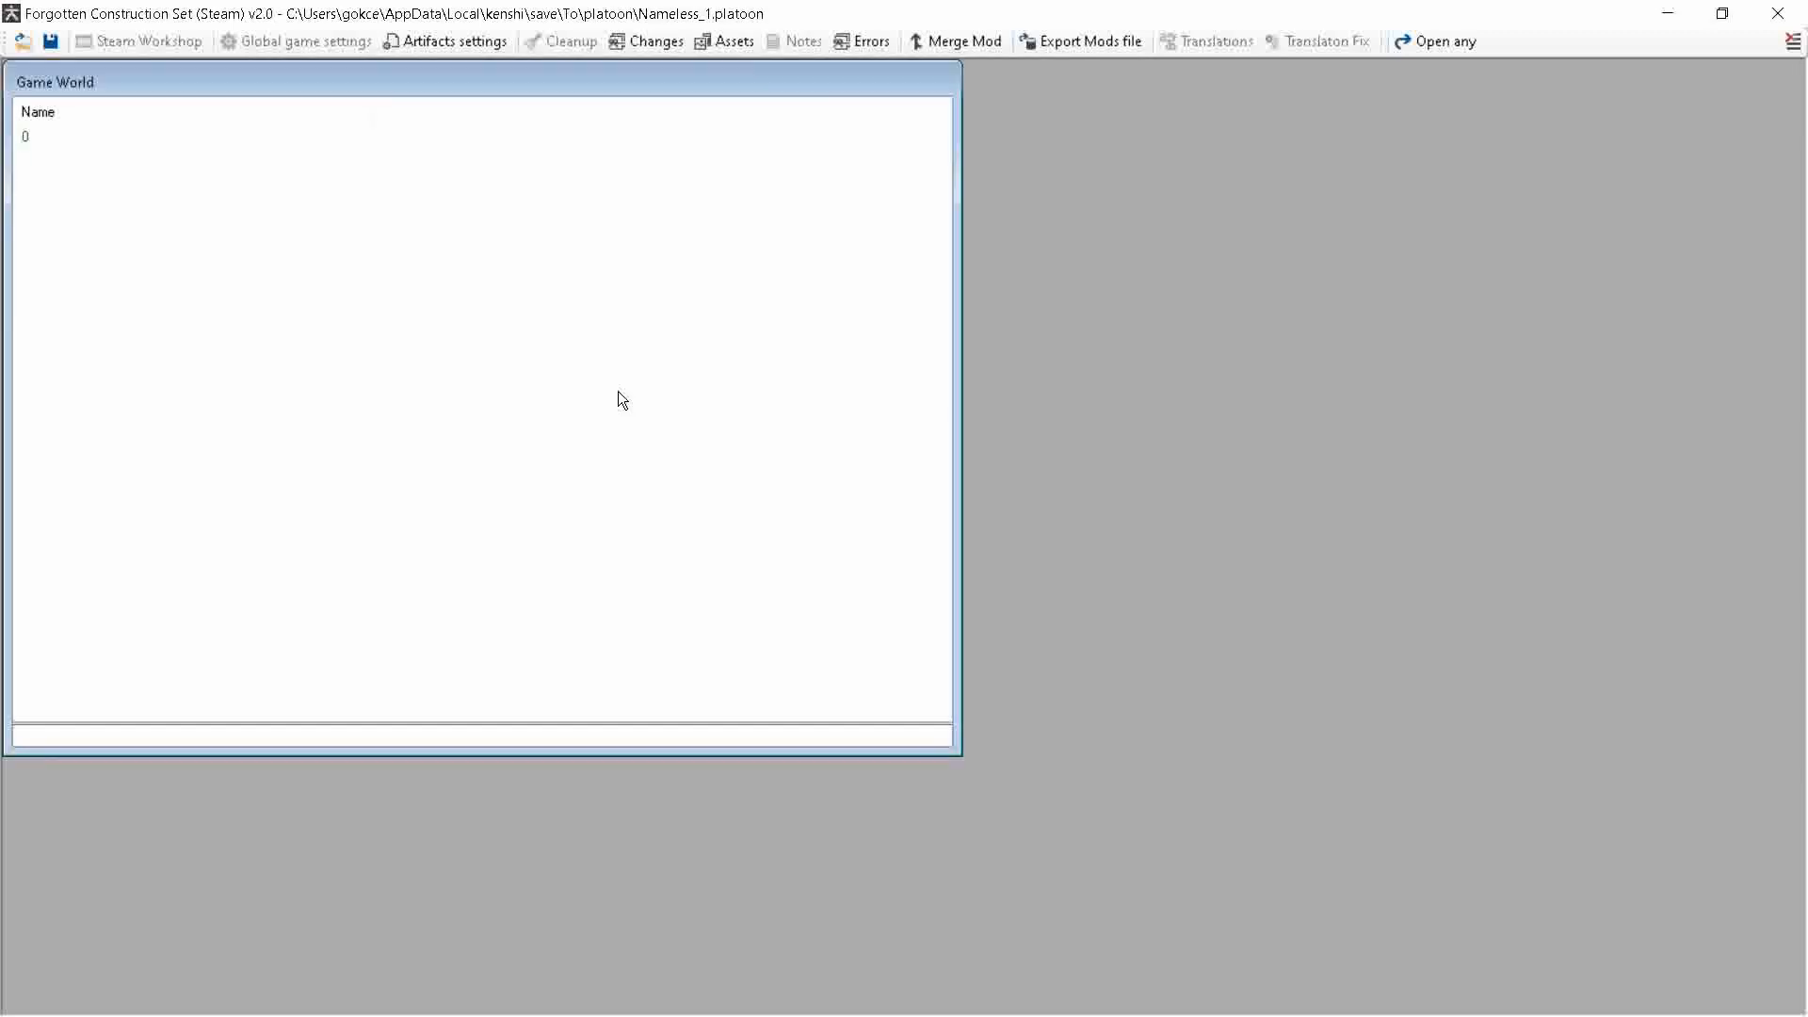
pyautogui.moveTo(888, 277)
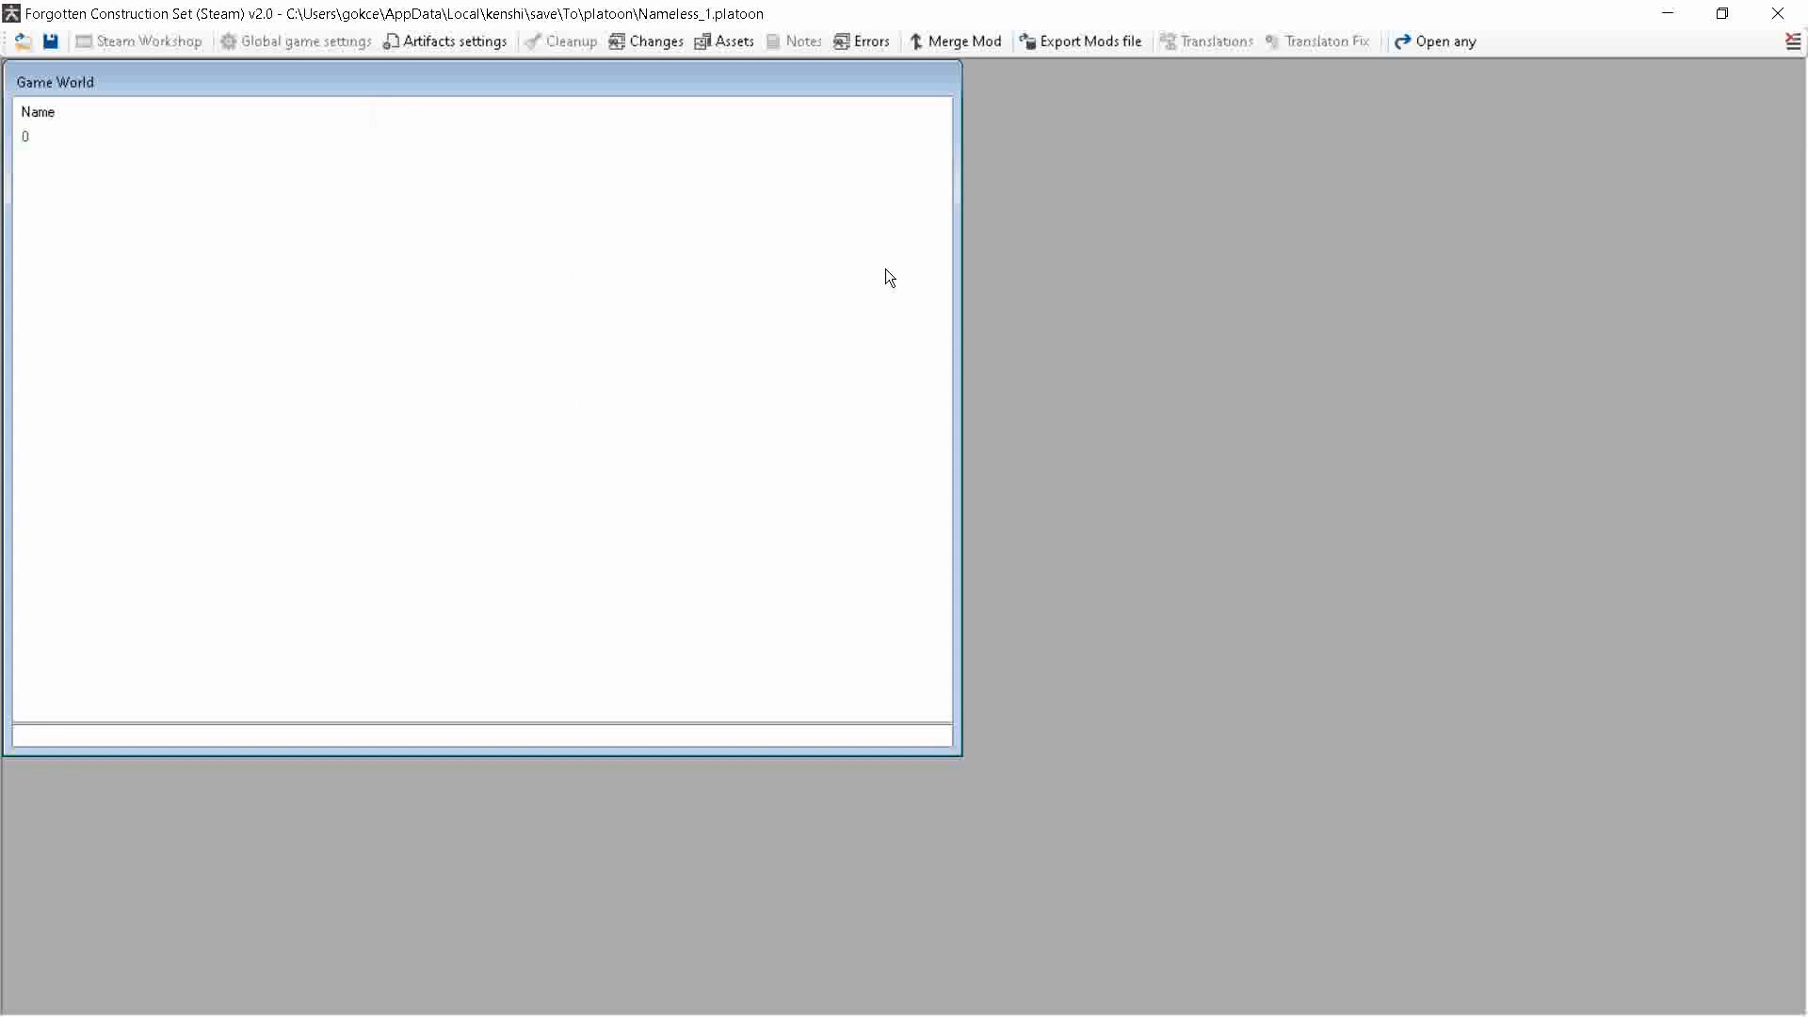
pyautogui.moveTo(1444, 41)
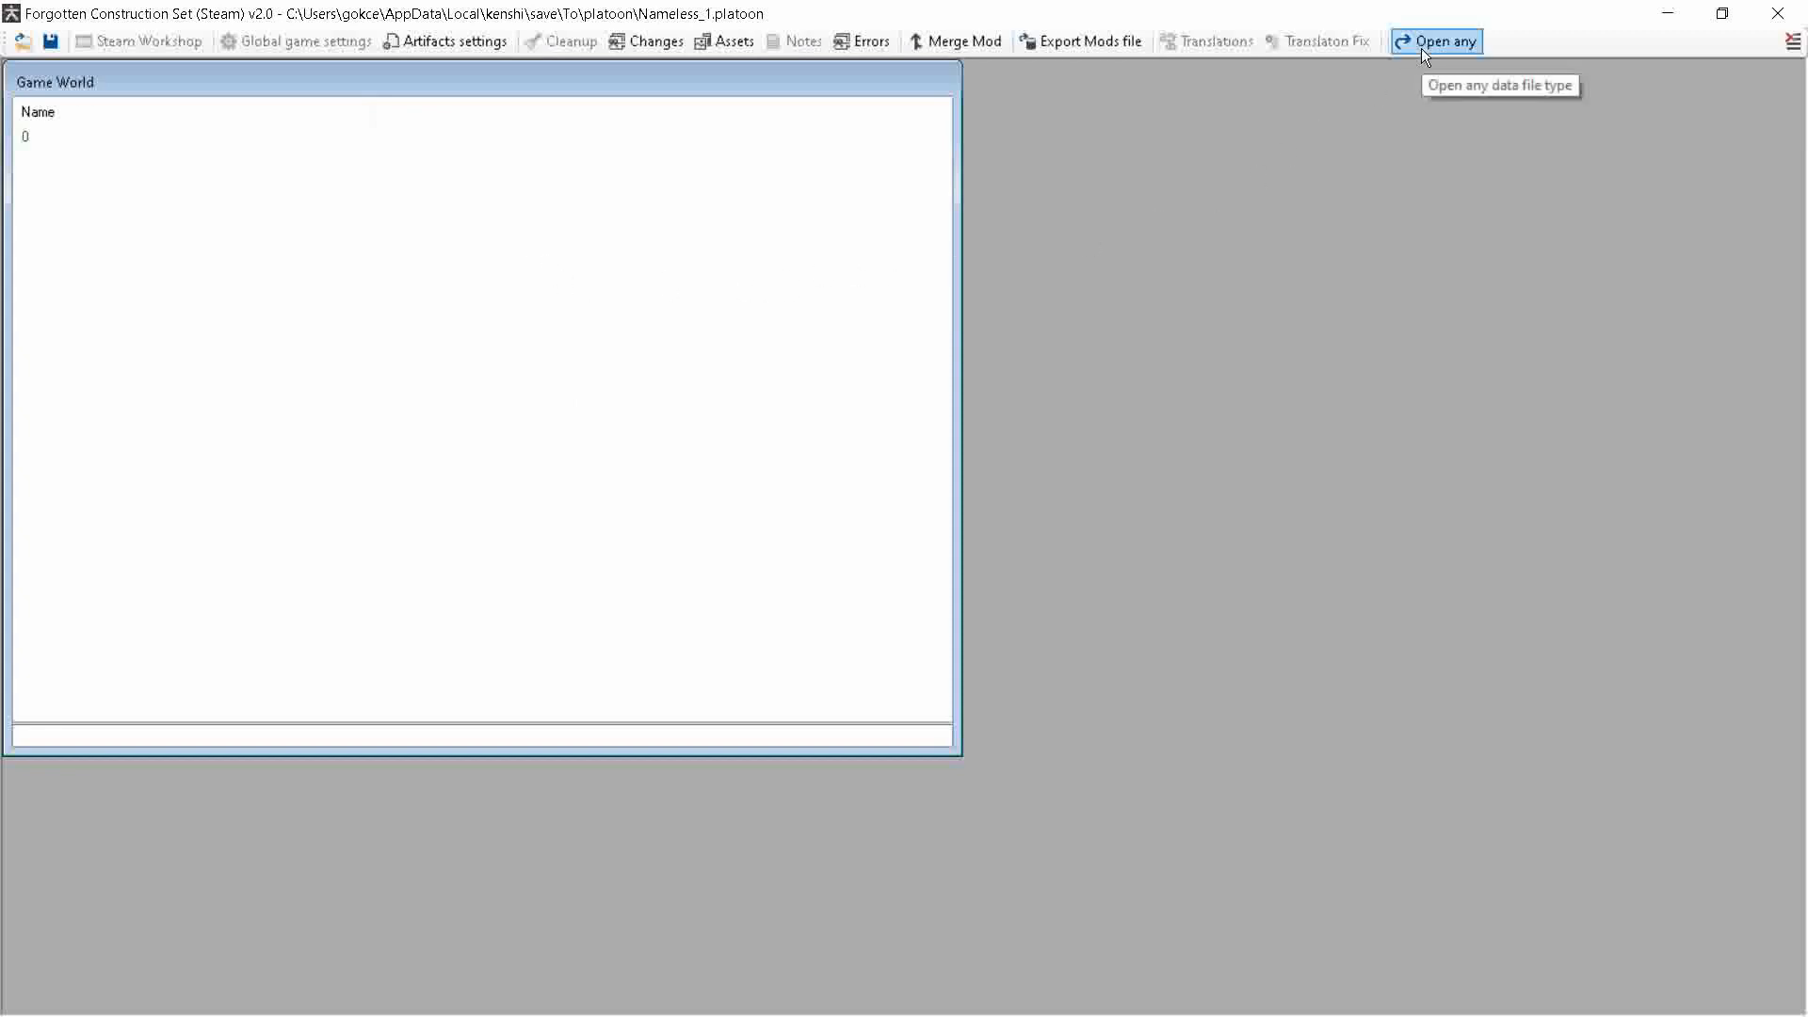
pyautogui.click(1435, 42)
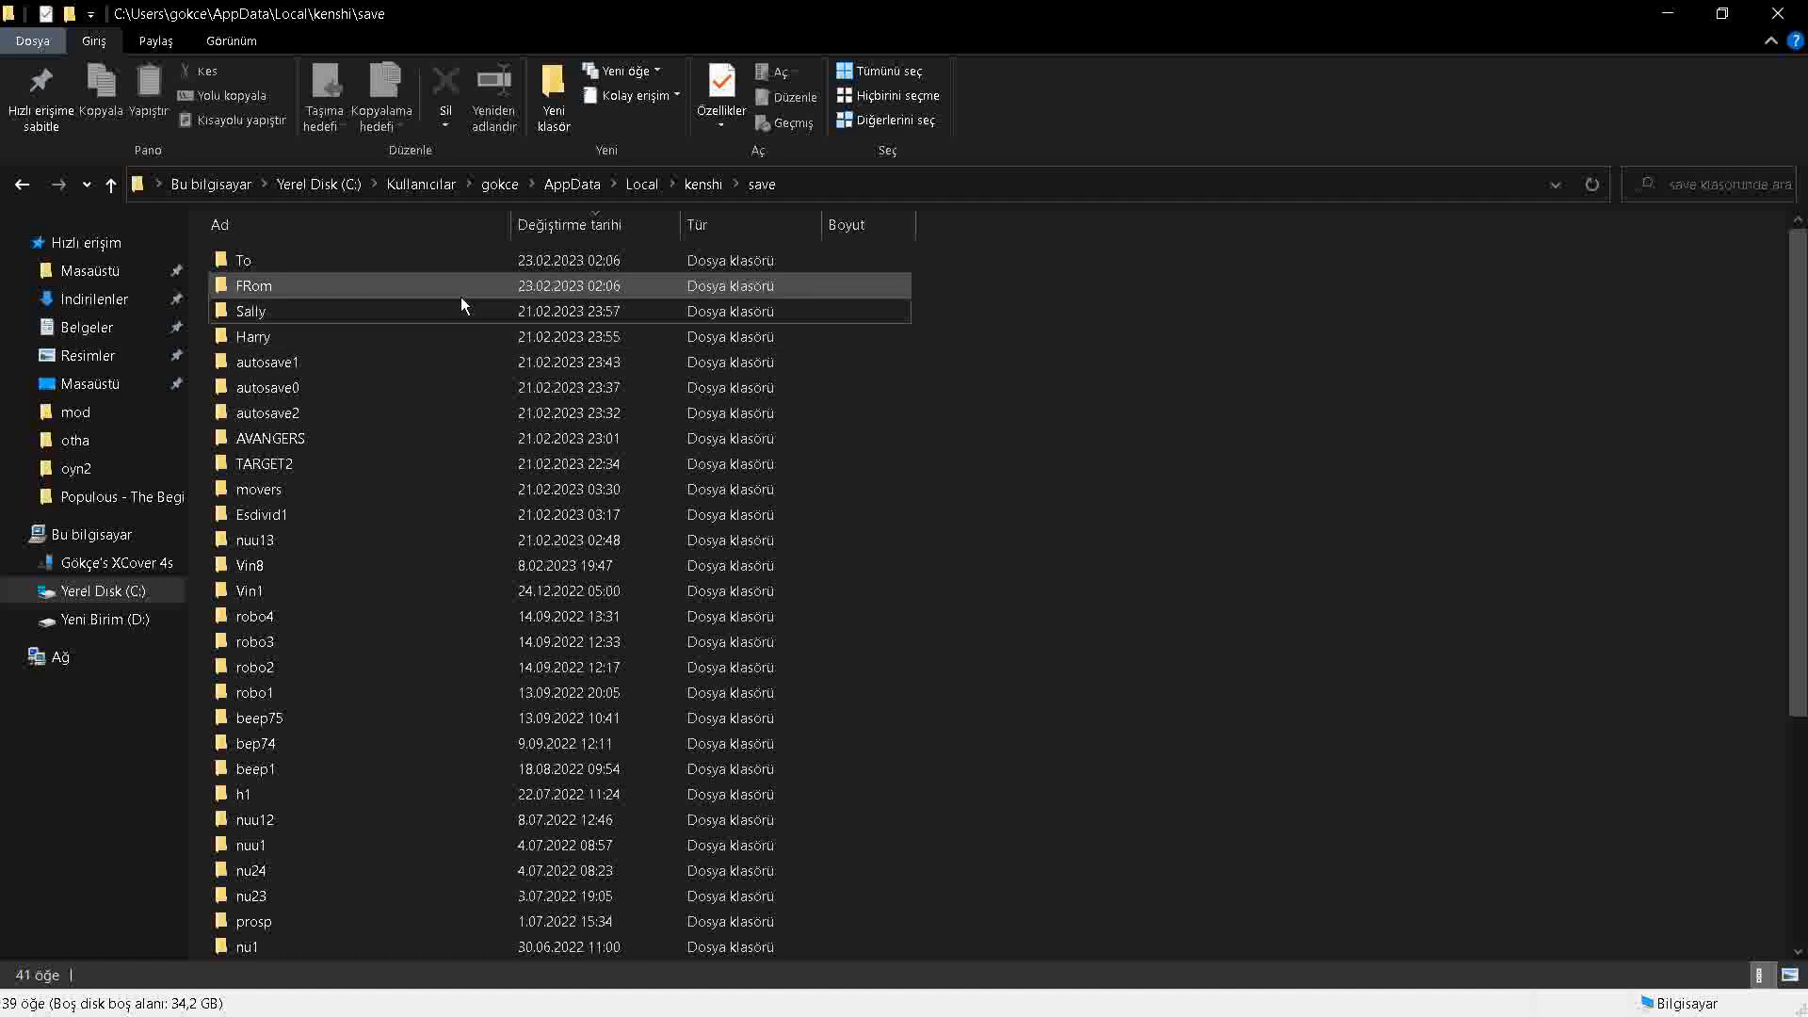
pyautogui.moveTo(373, 295)
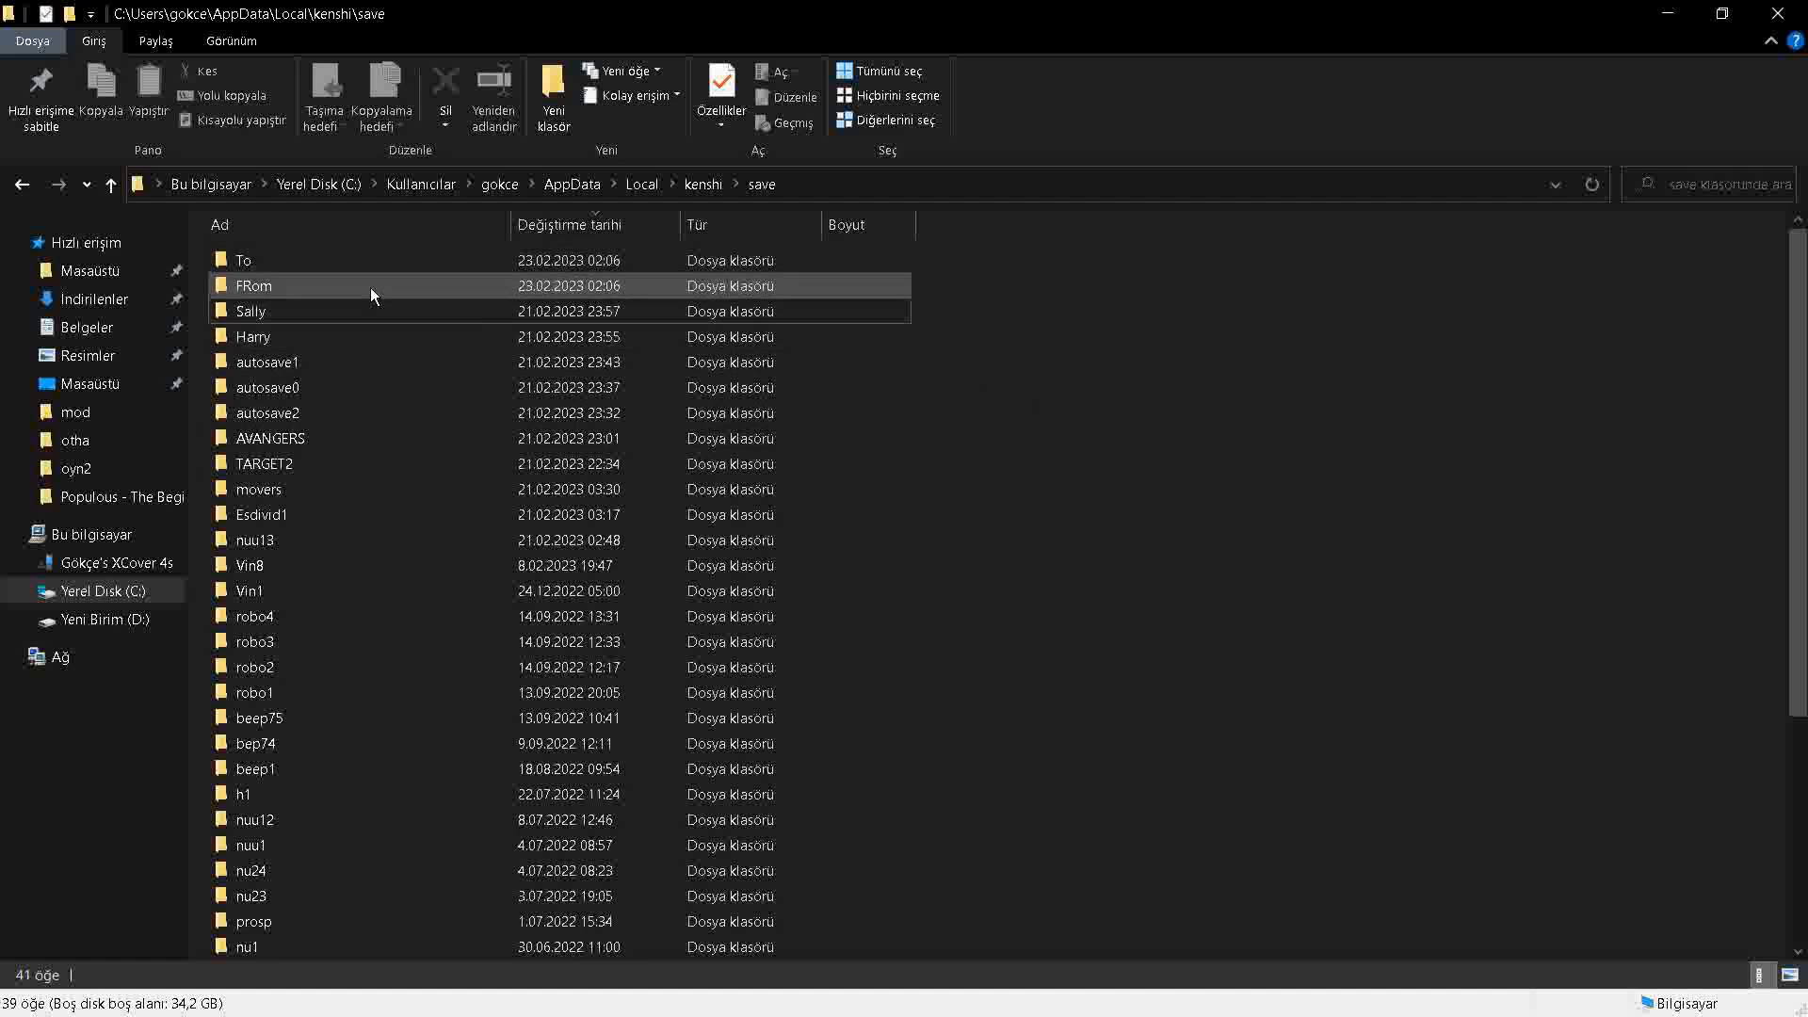
pyautogui.doubleClick(253, 285)
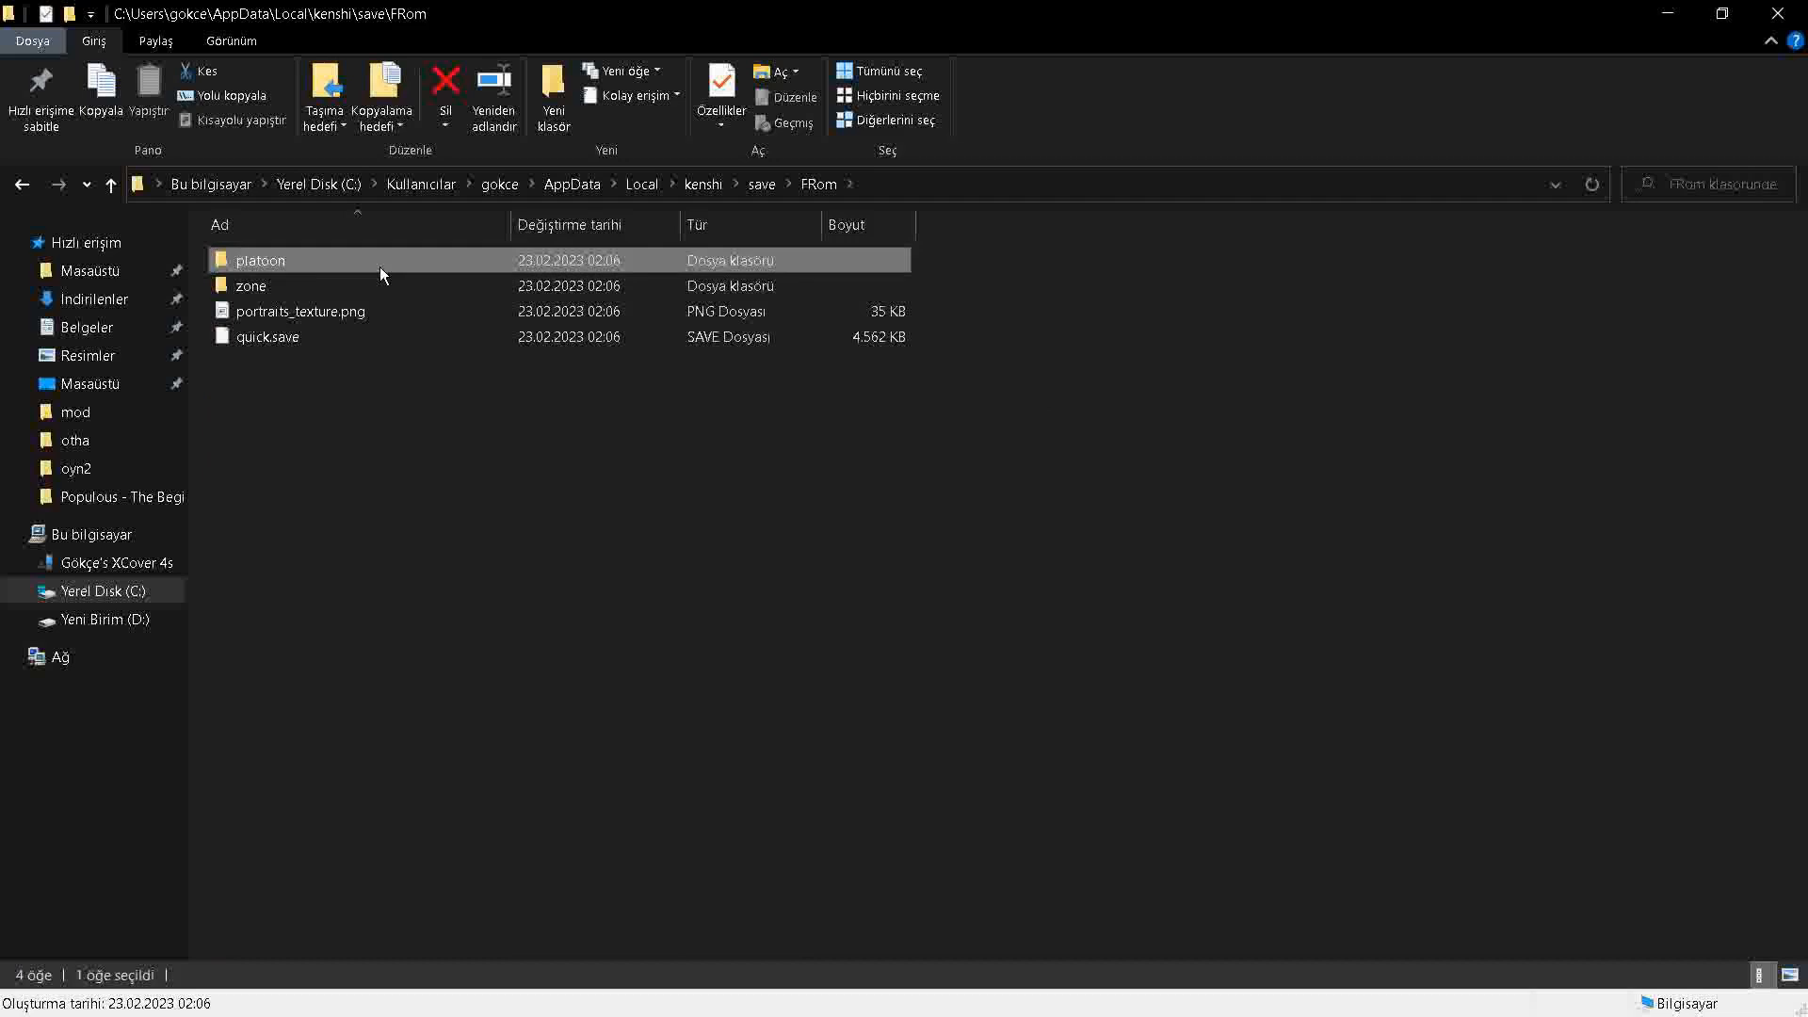
pyautogui.doubleClick(261, 260)
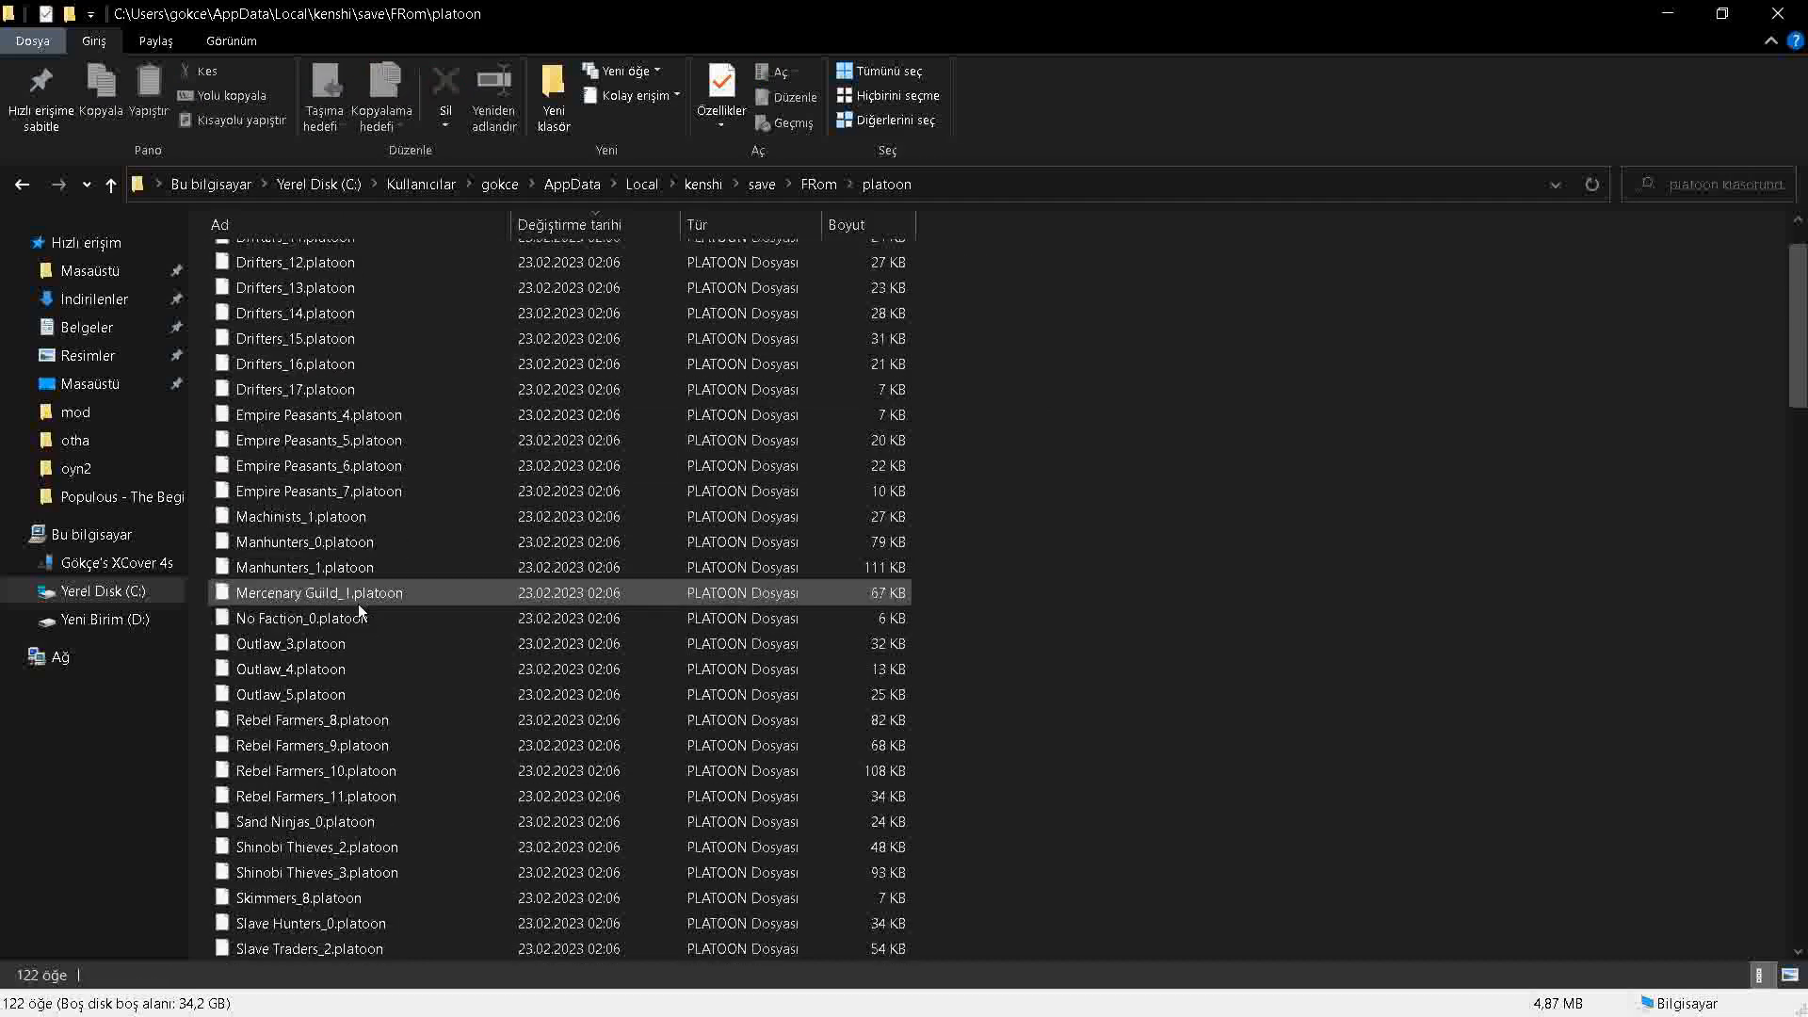
pyautogui.scroll(-3)
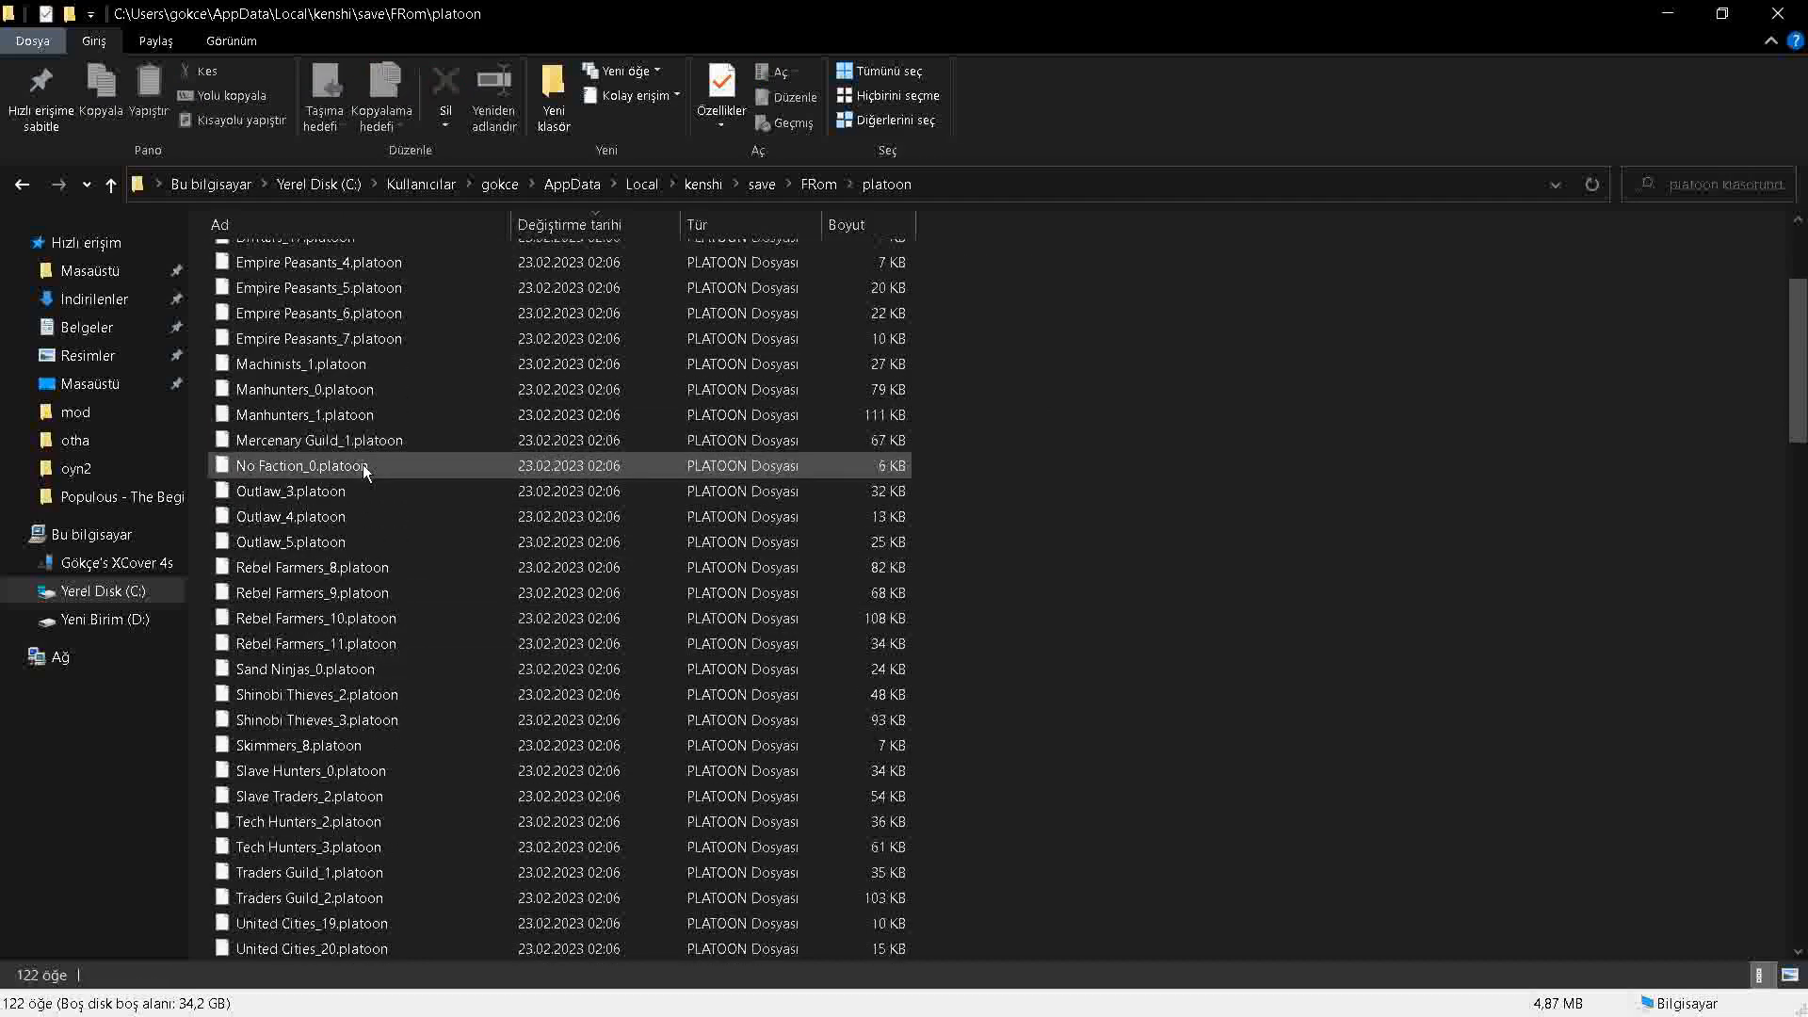
pyautogui.scroll(-3)
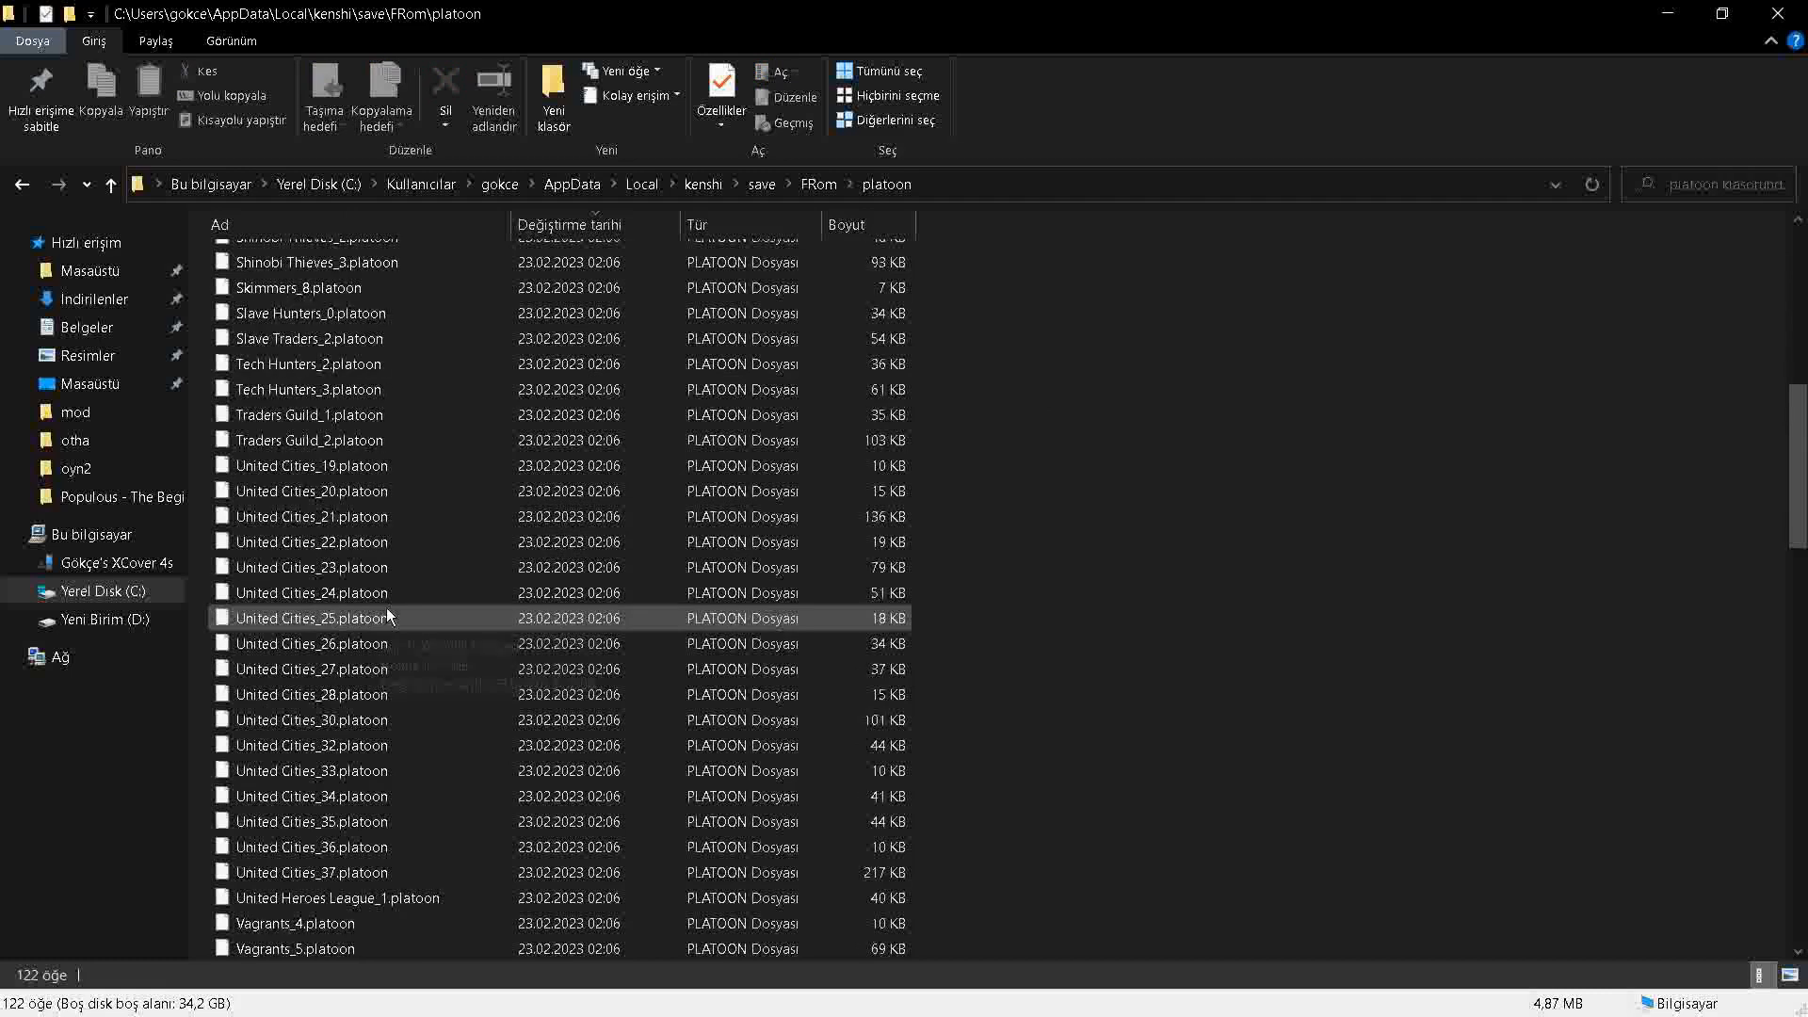
pyautogui.click(323, 693)
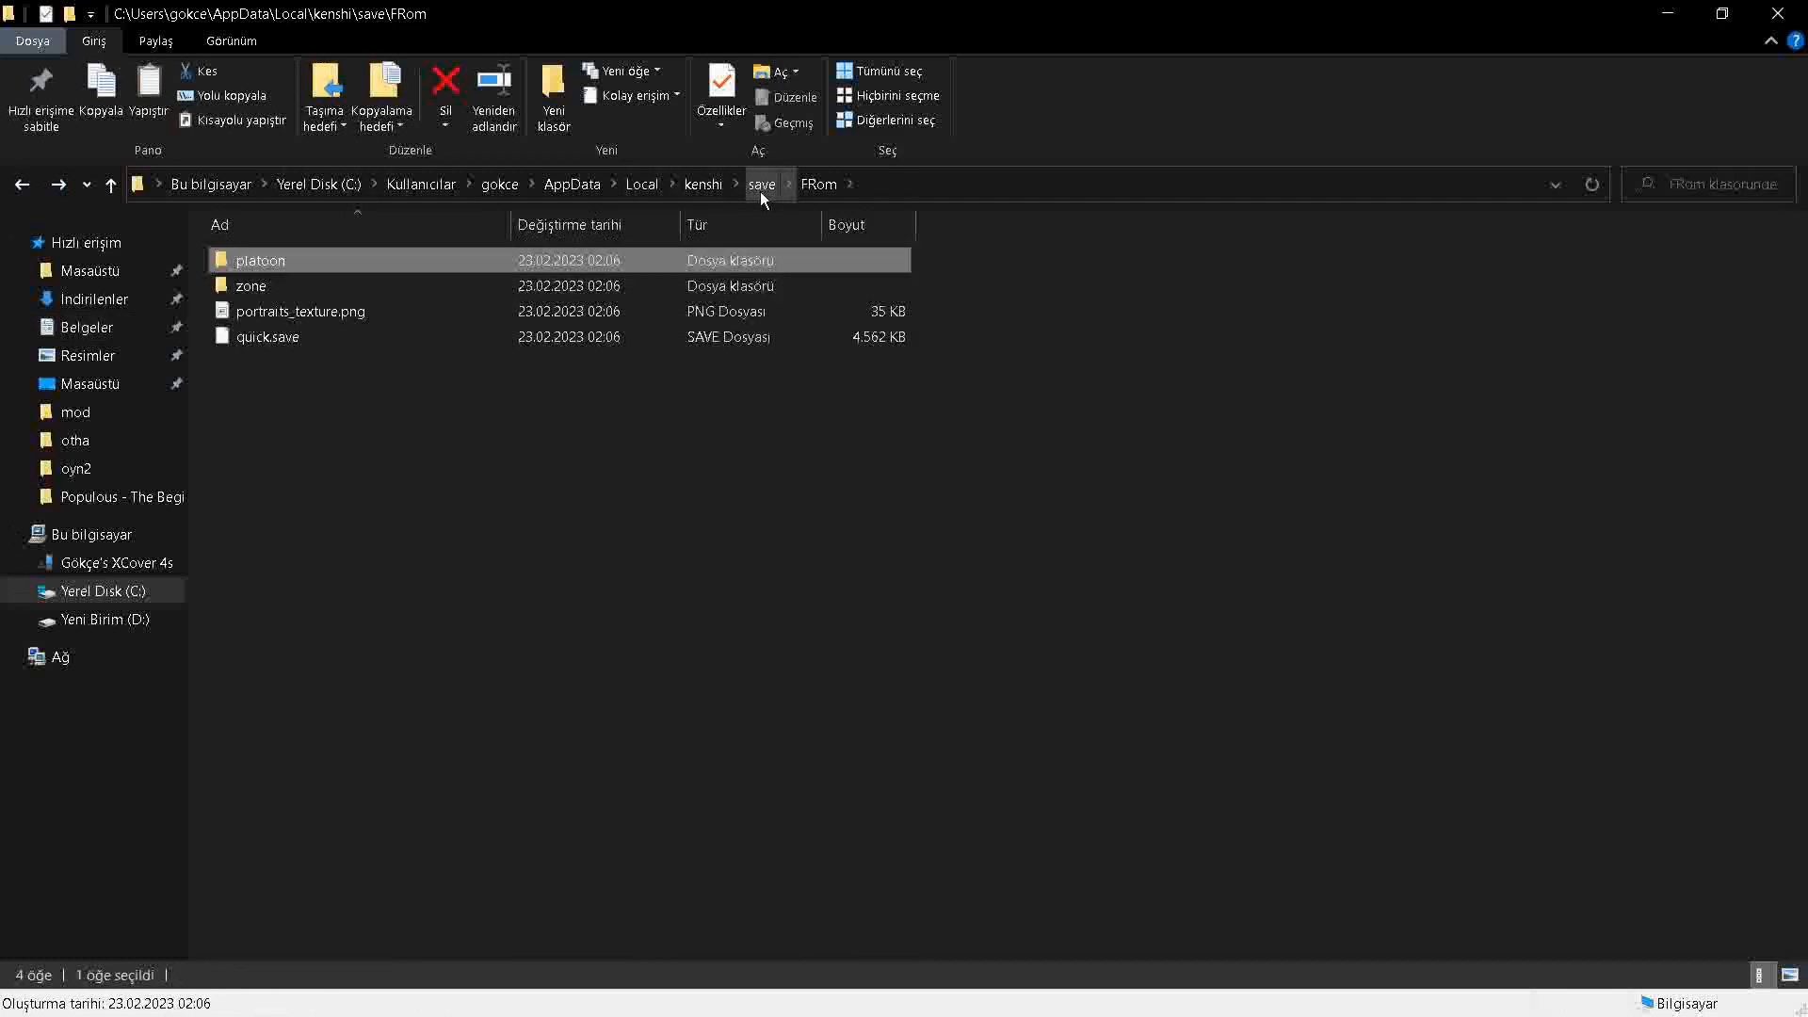
pyautogui.click(761, 184)
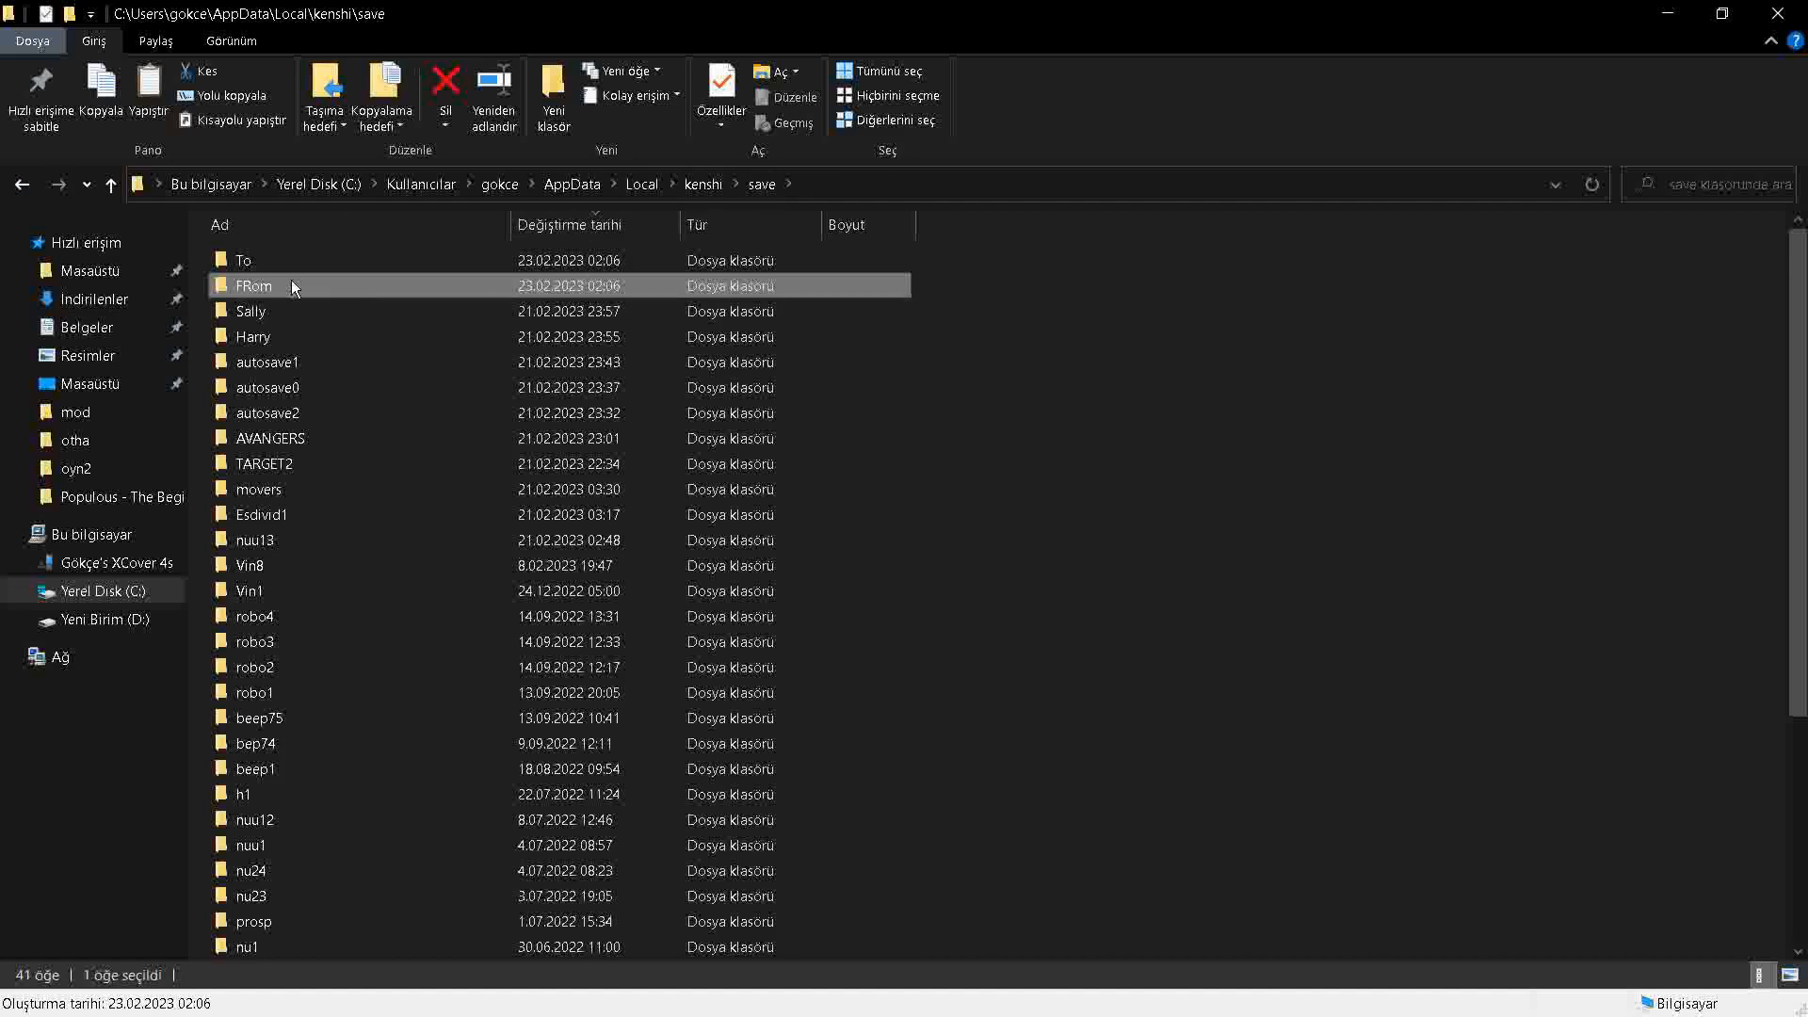
# Step: In the To save folder, select the loose Nameless_1.platoon and check the platoon subfolder
pyautogui.doubleClick(245, 260)
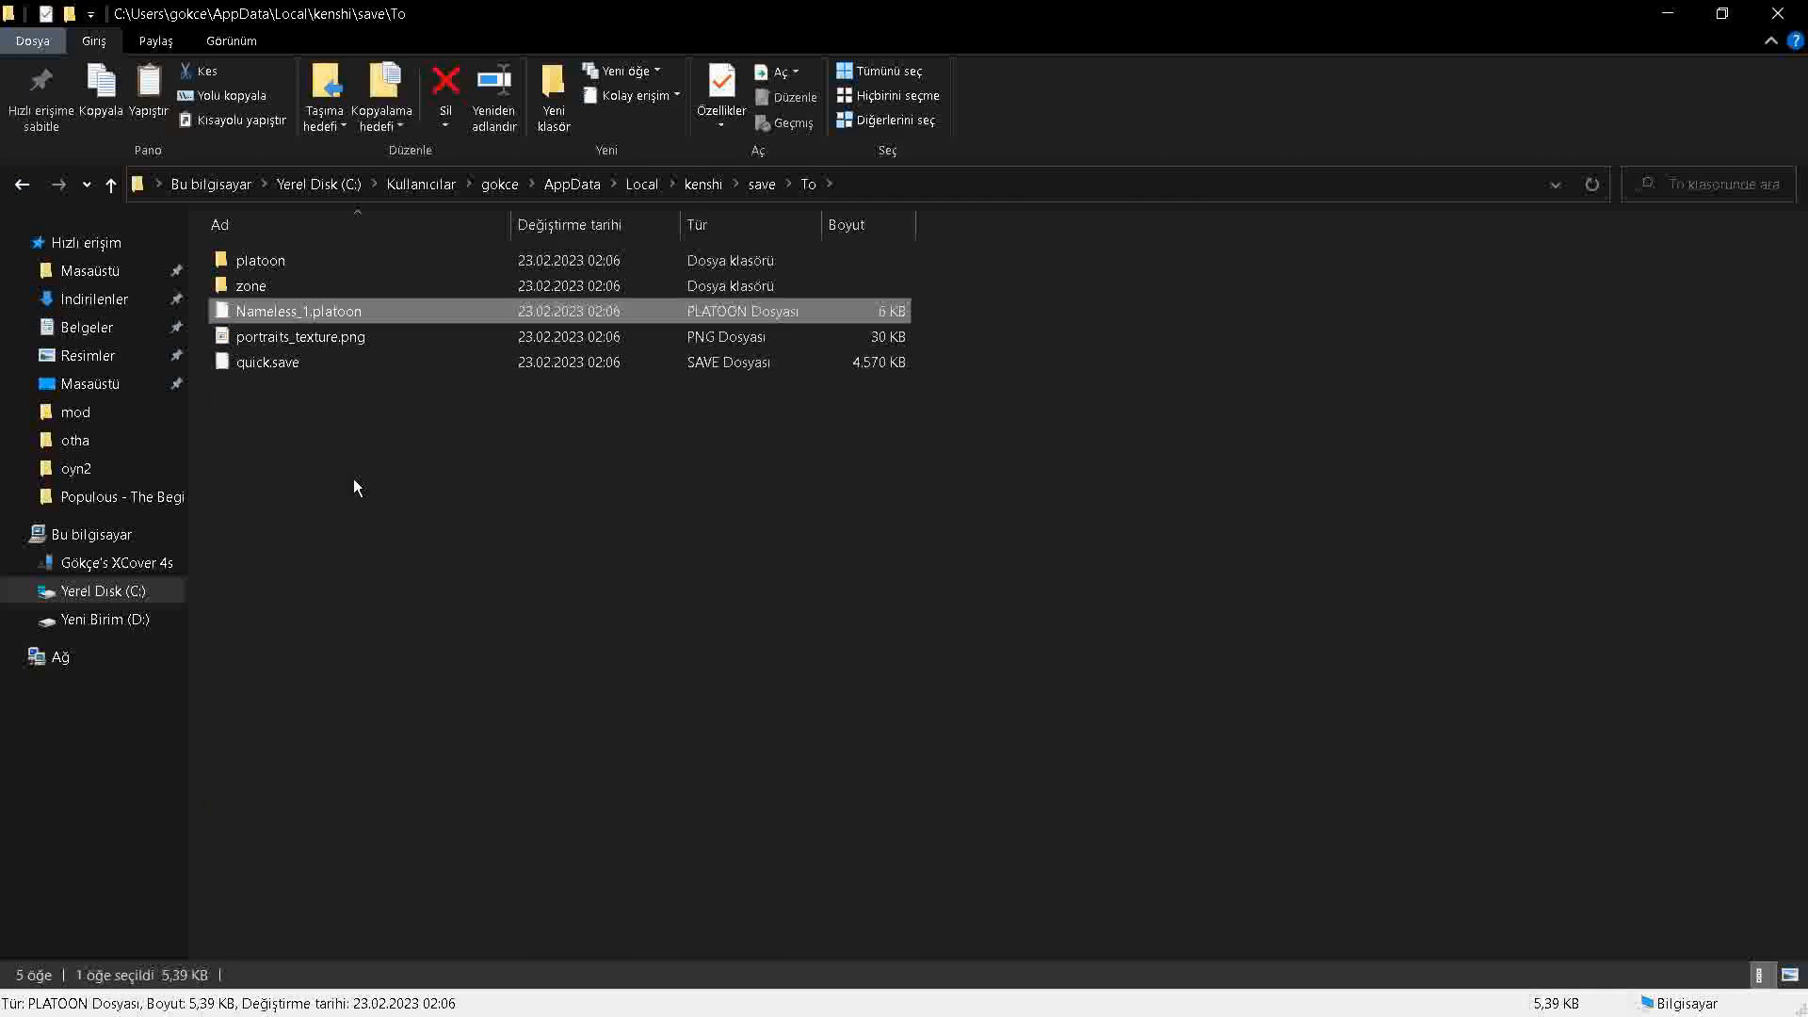
pyautogui.click(260, 260)
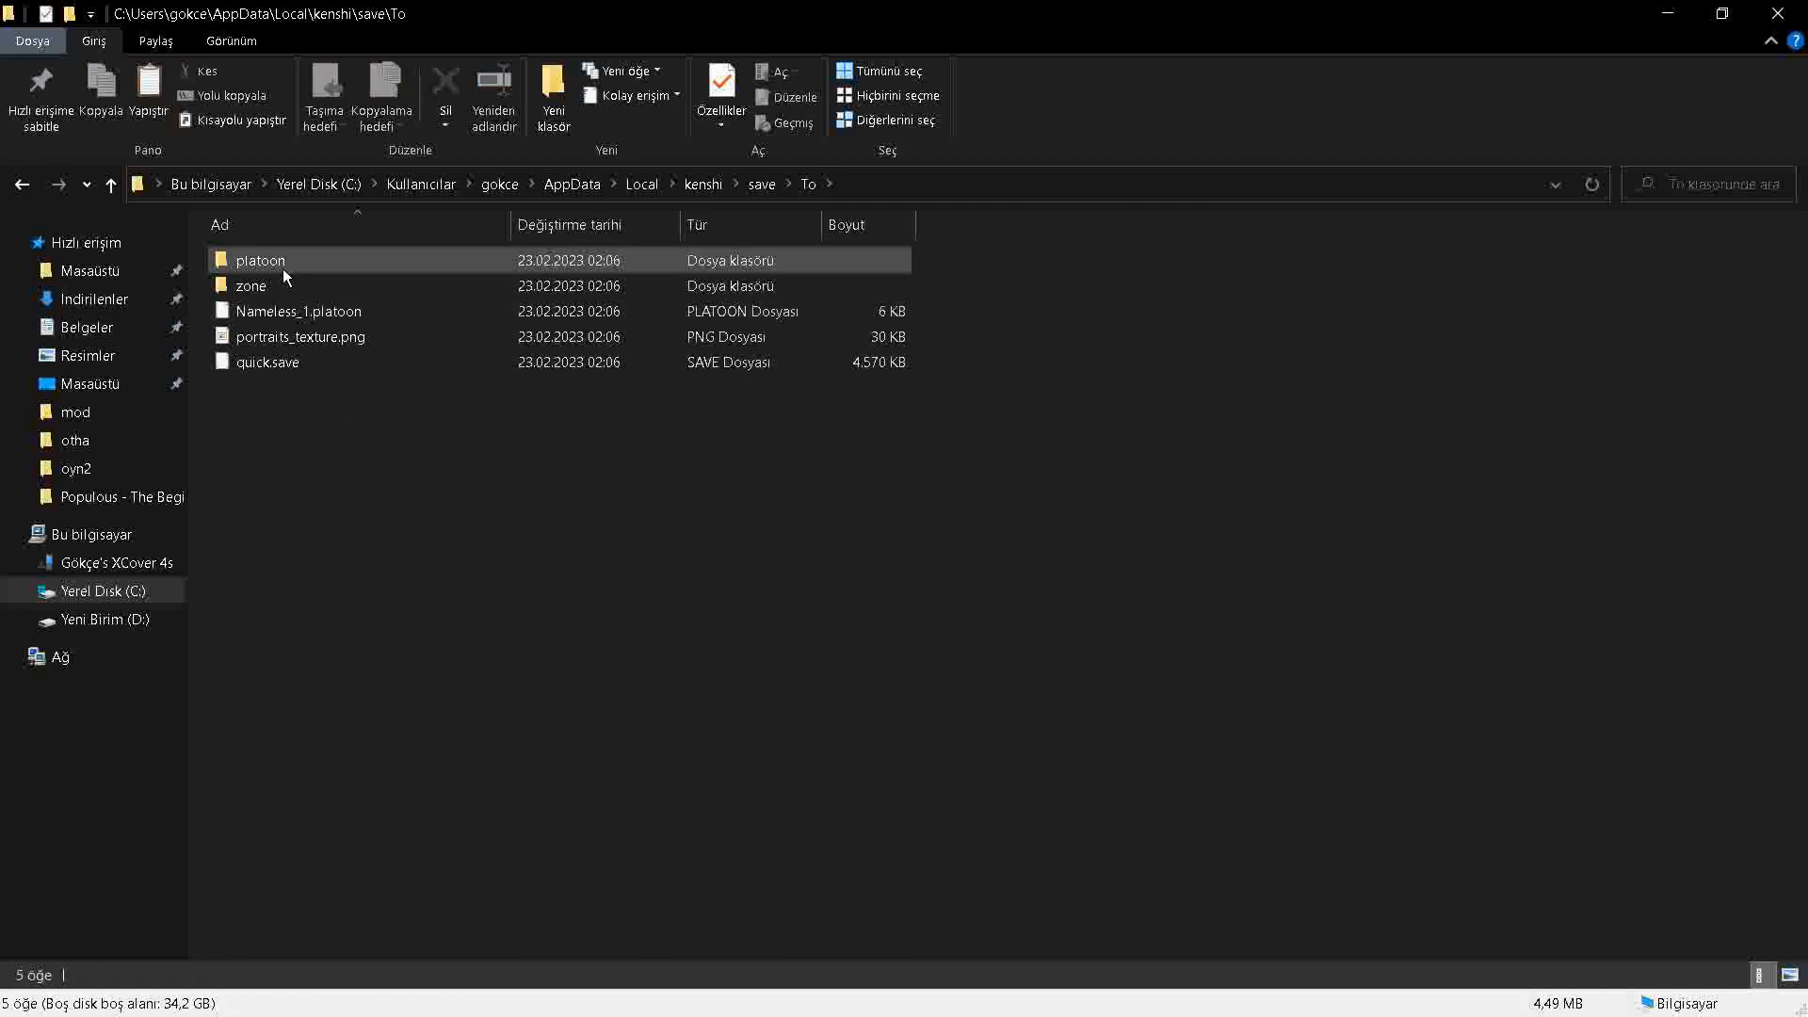
pyautogui.click(305, 310)
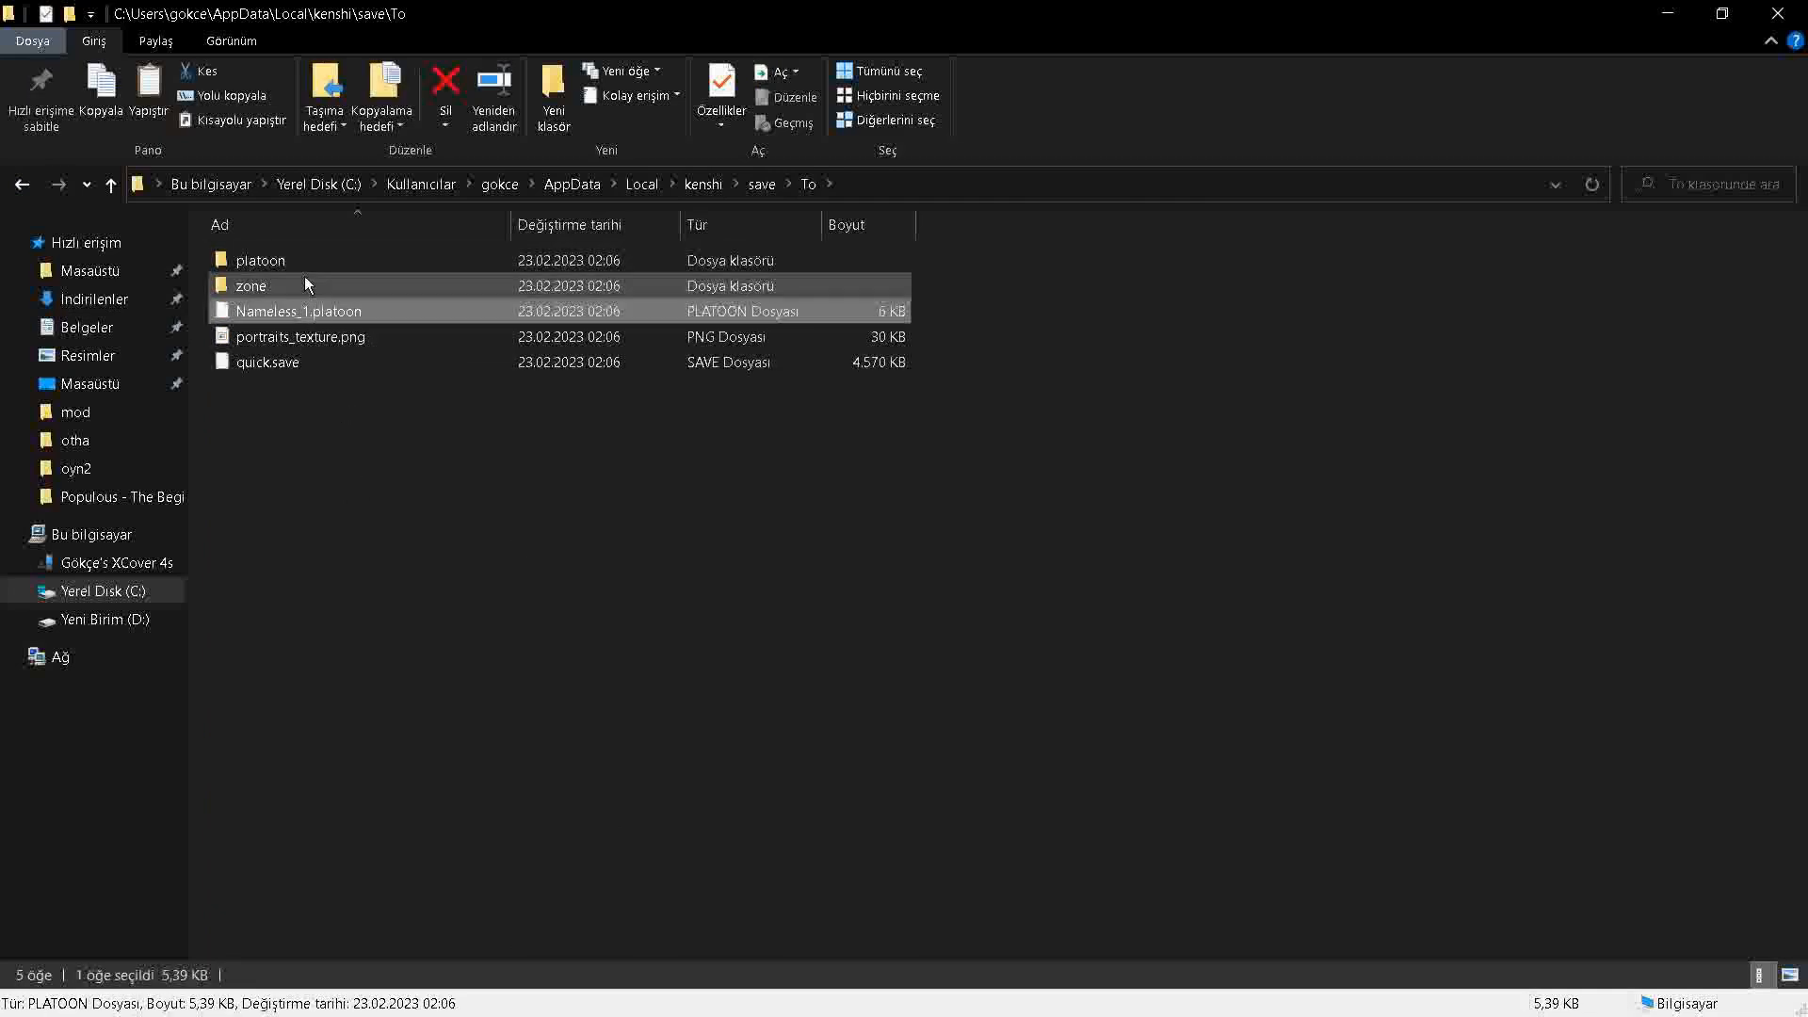
pyautogui.doubleClick(258, 260)
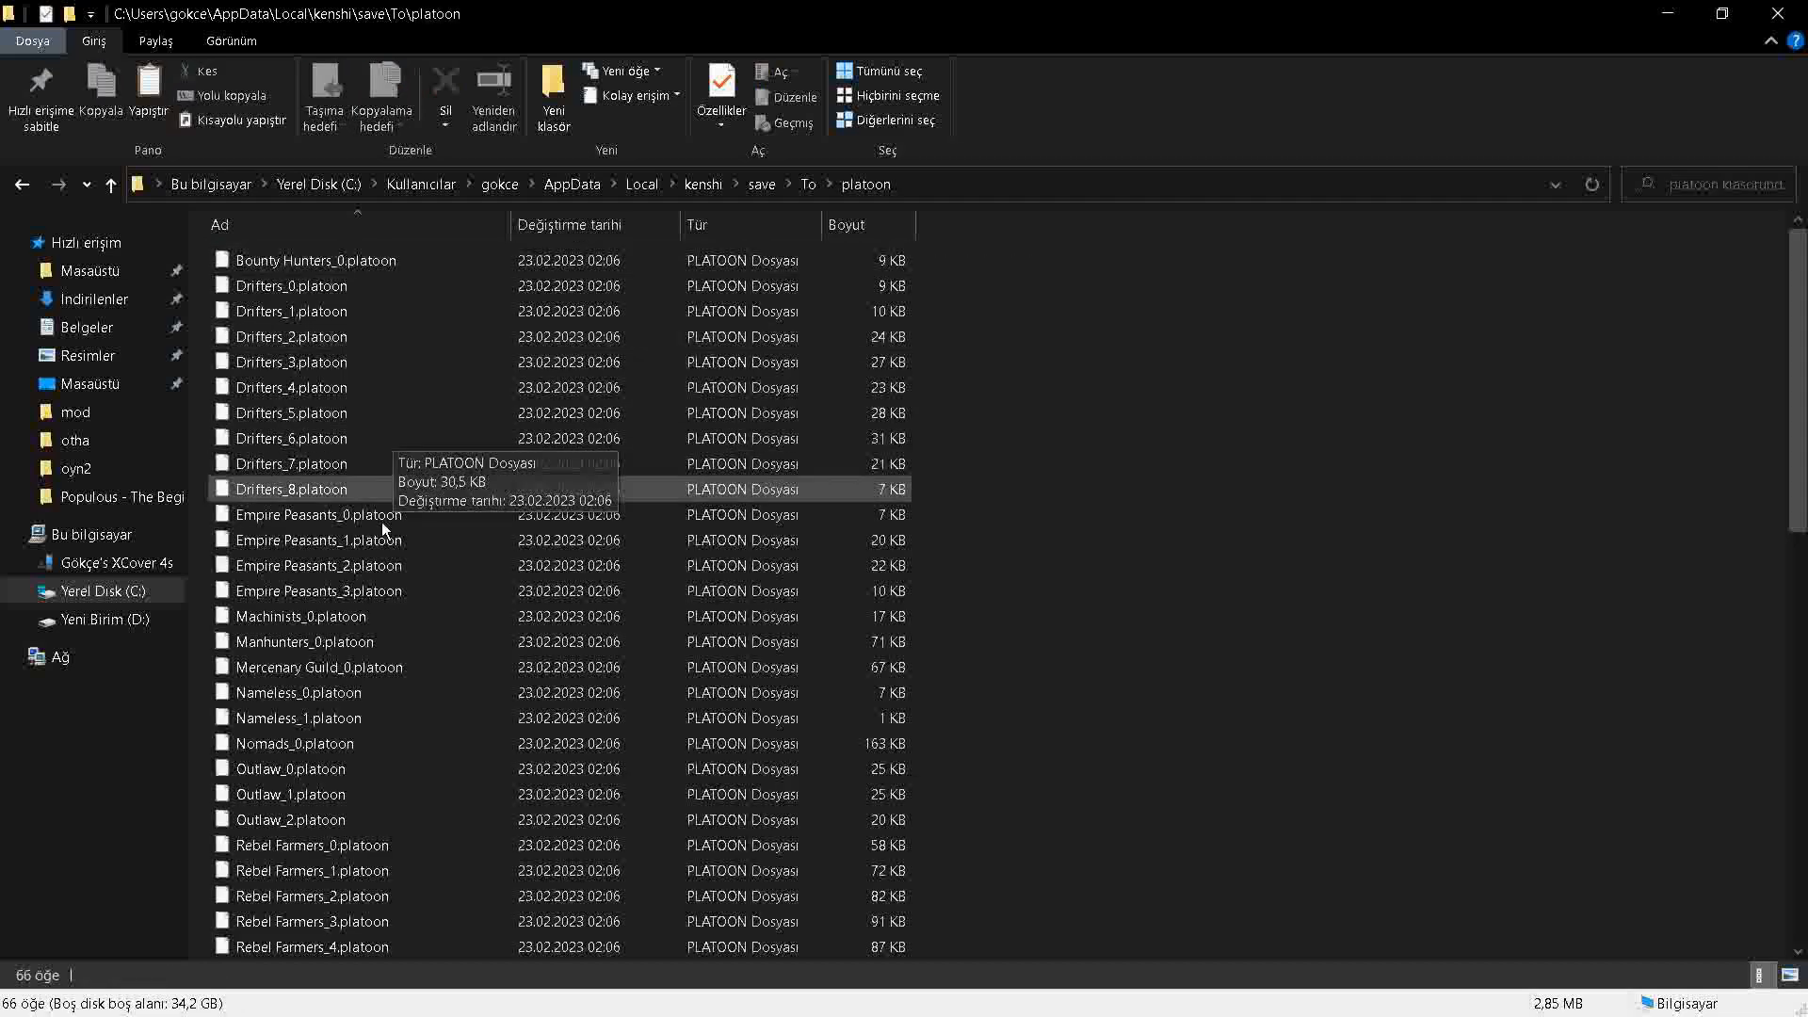
pyautogui.click(303, 717)
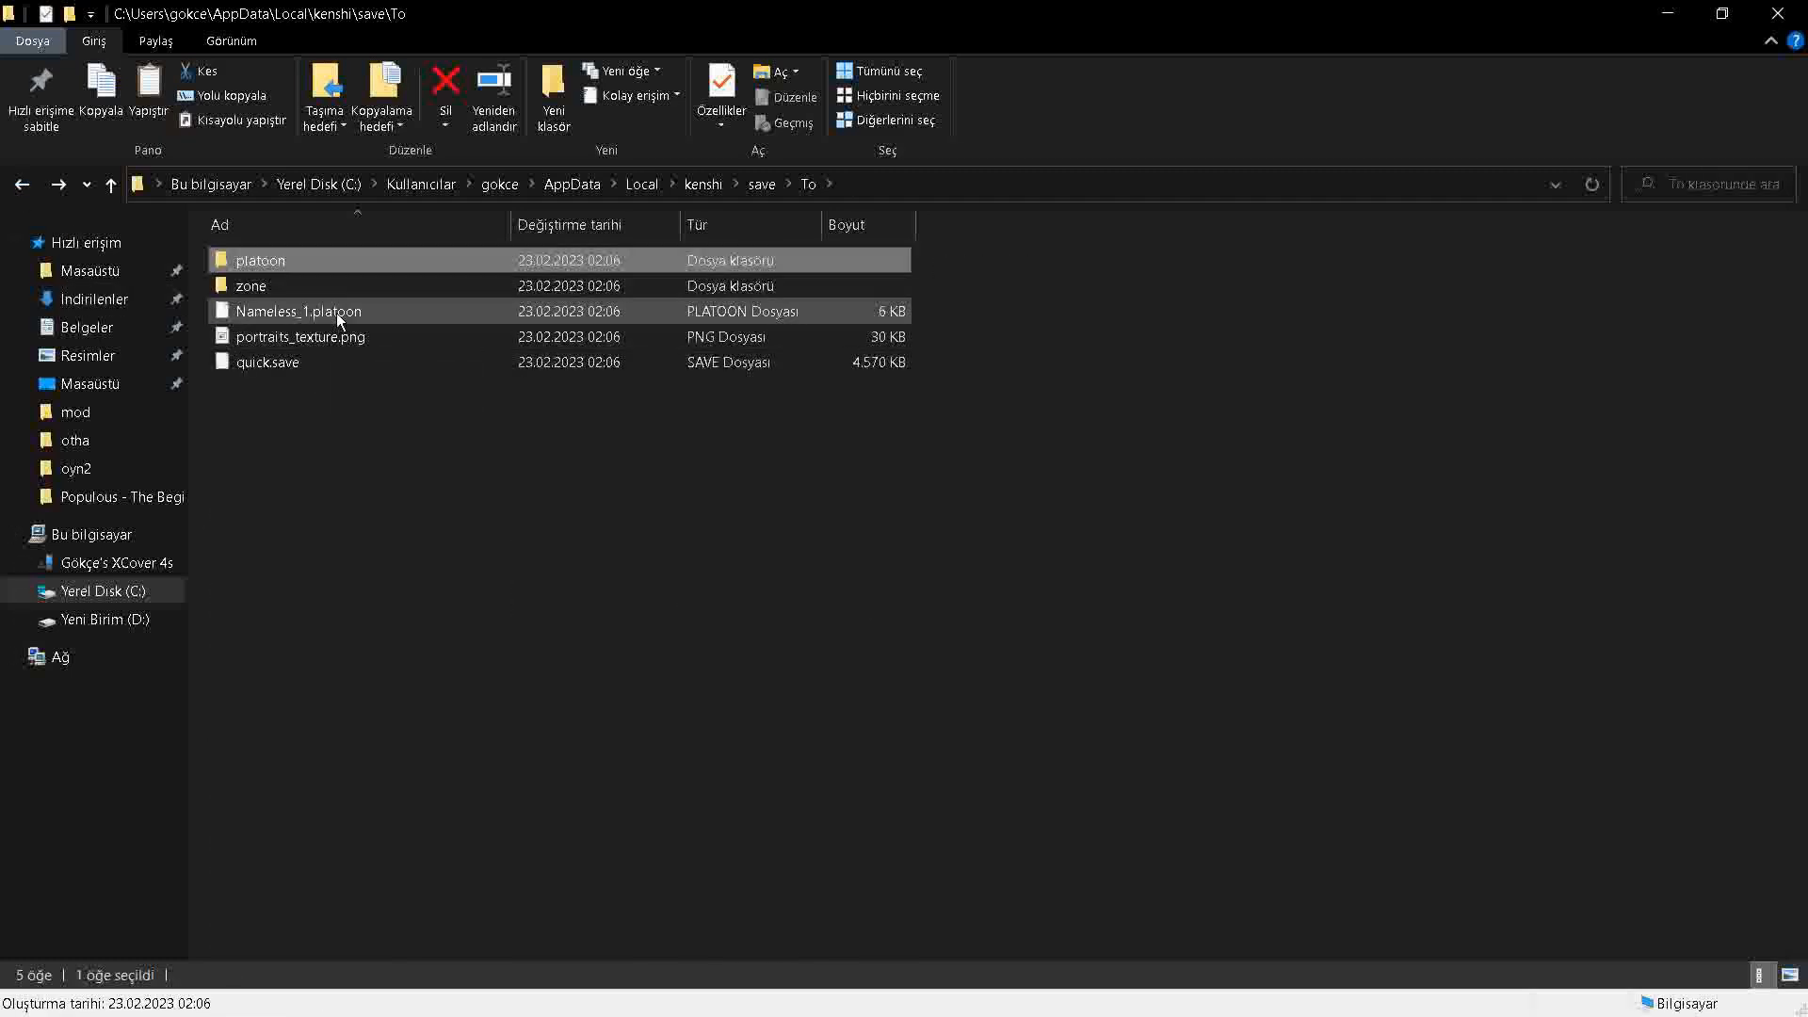
# Step: Replace the tiny Nameless_1.platoon inside platoon, then remove the loose copy
pyautogui.doubleClick(261, 260)
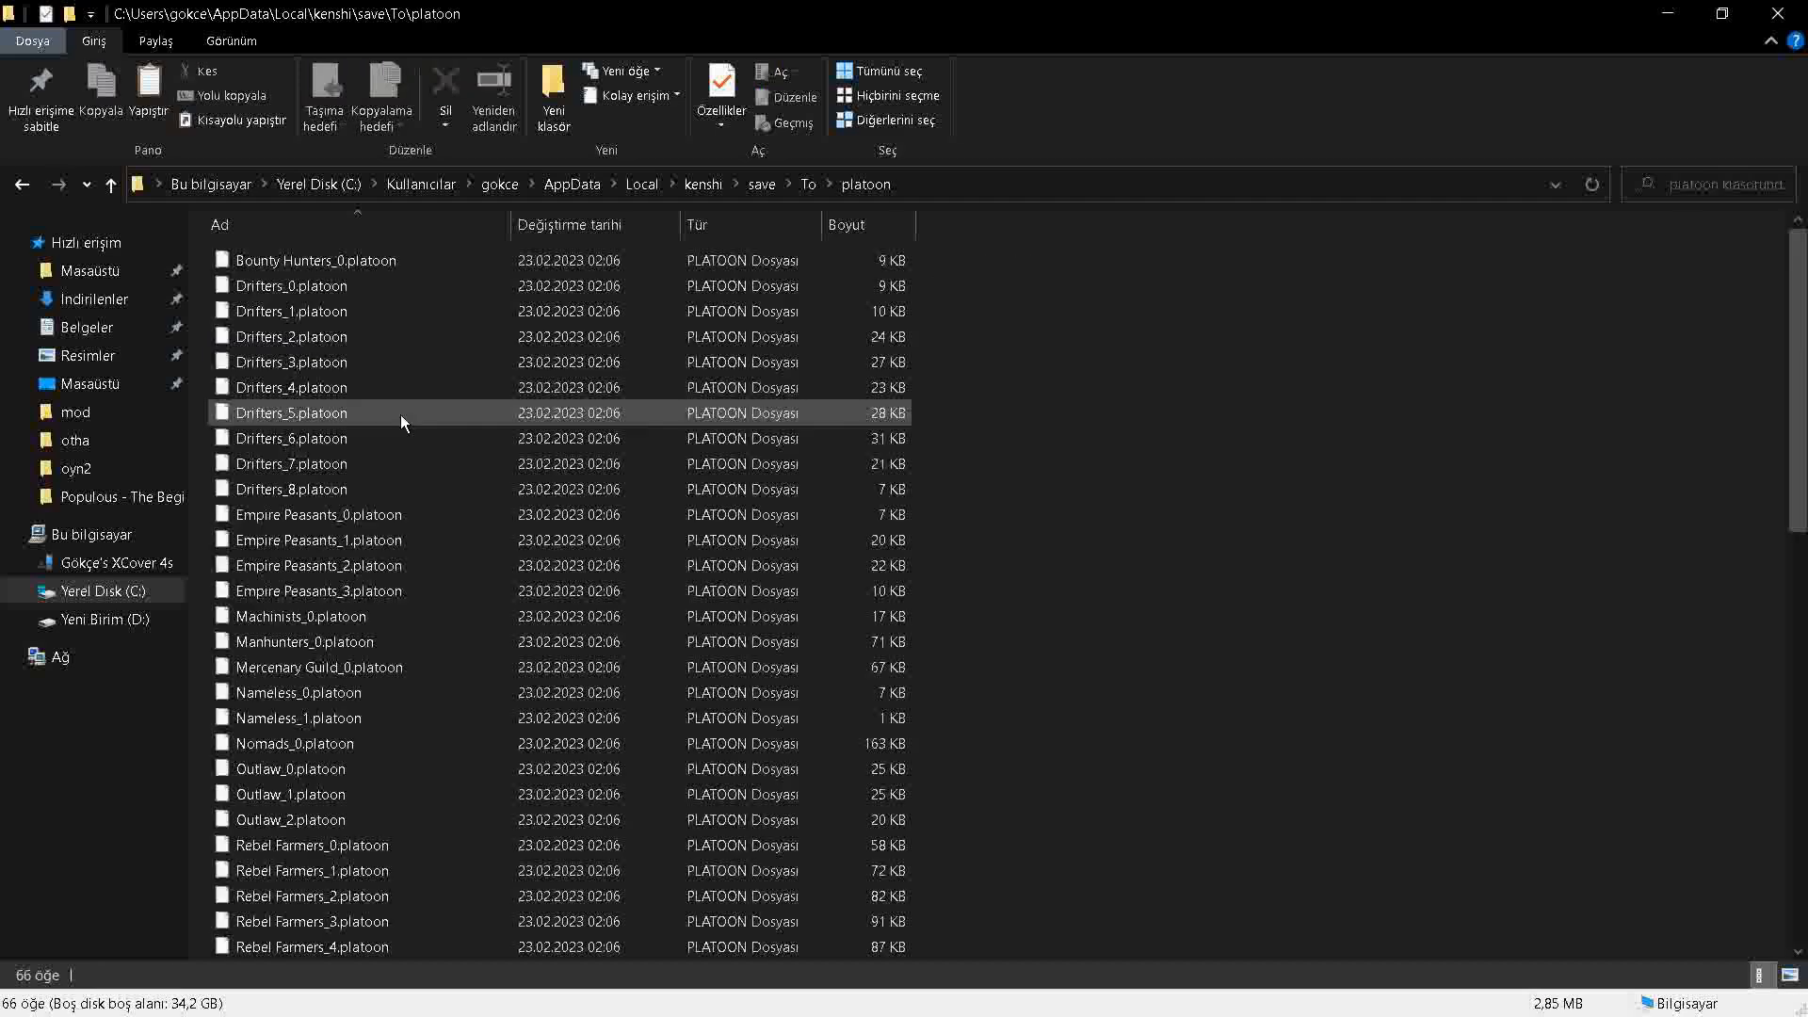
pyautogui.click(311, 643)
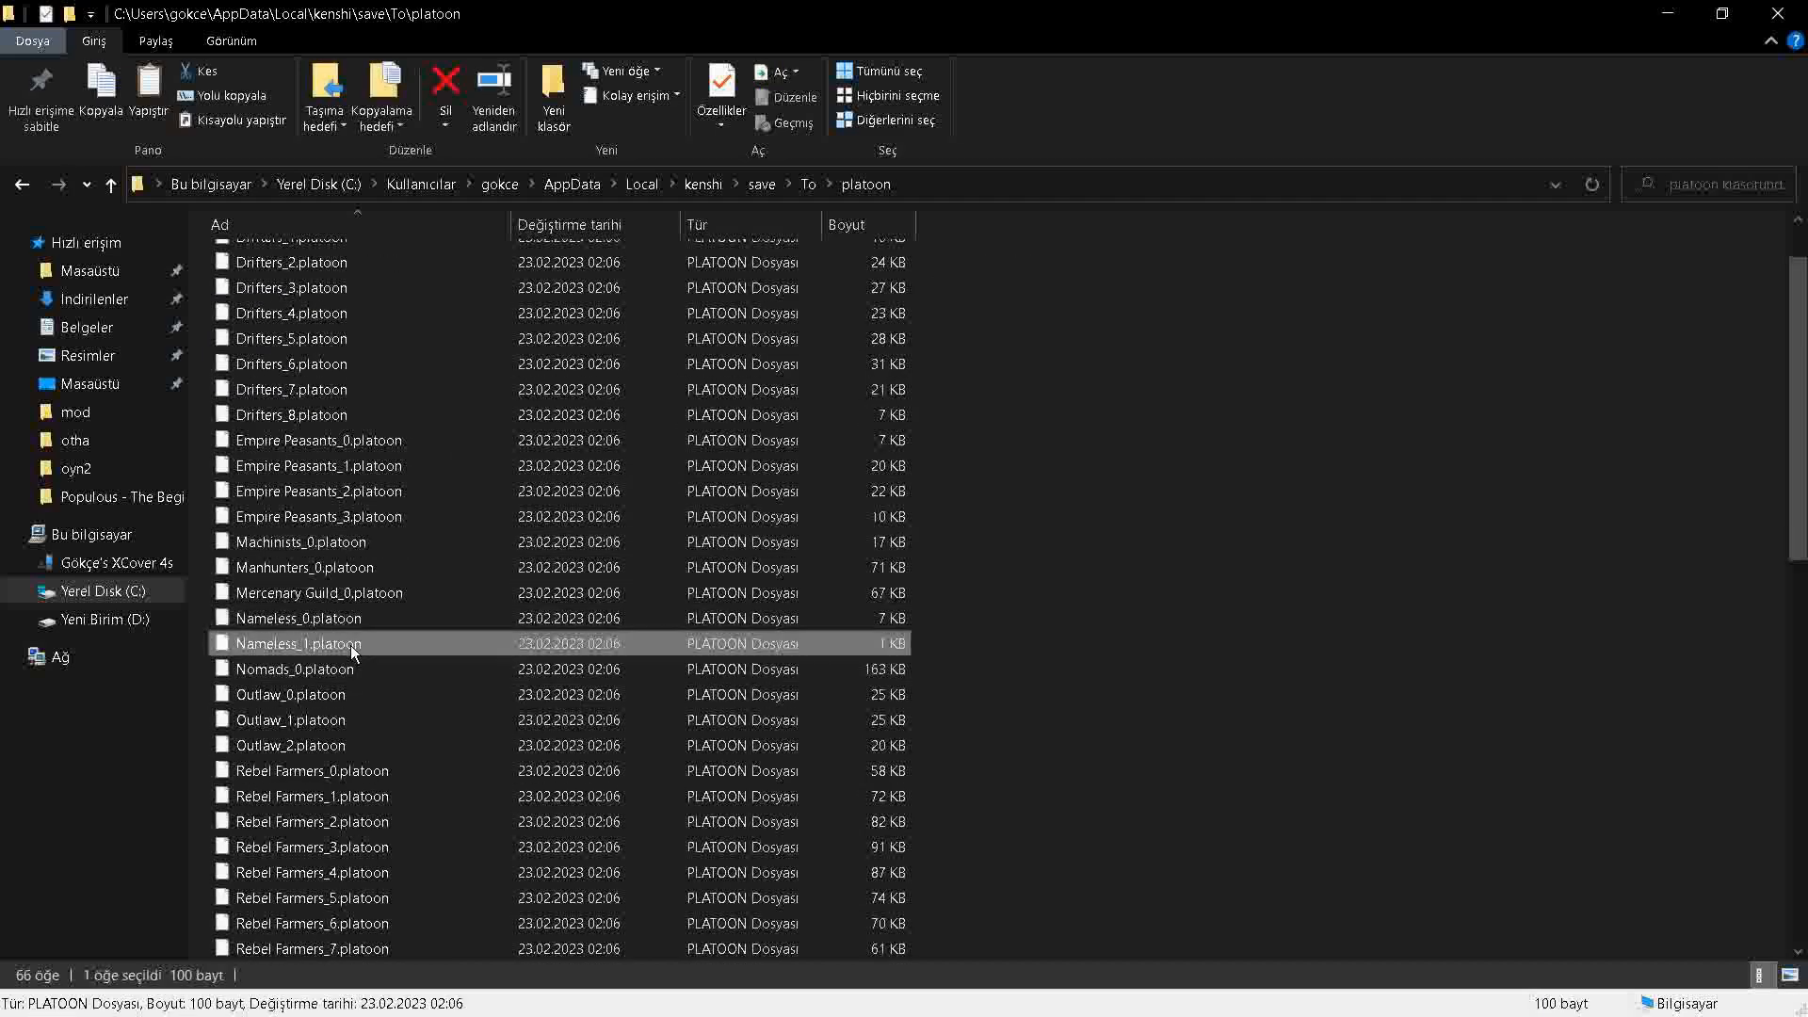
pyautogui.click(111, 185)
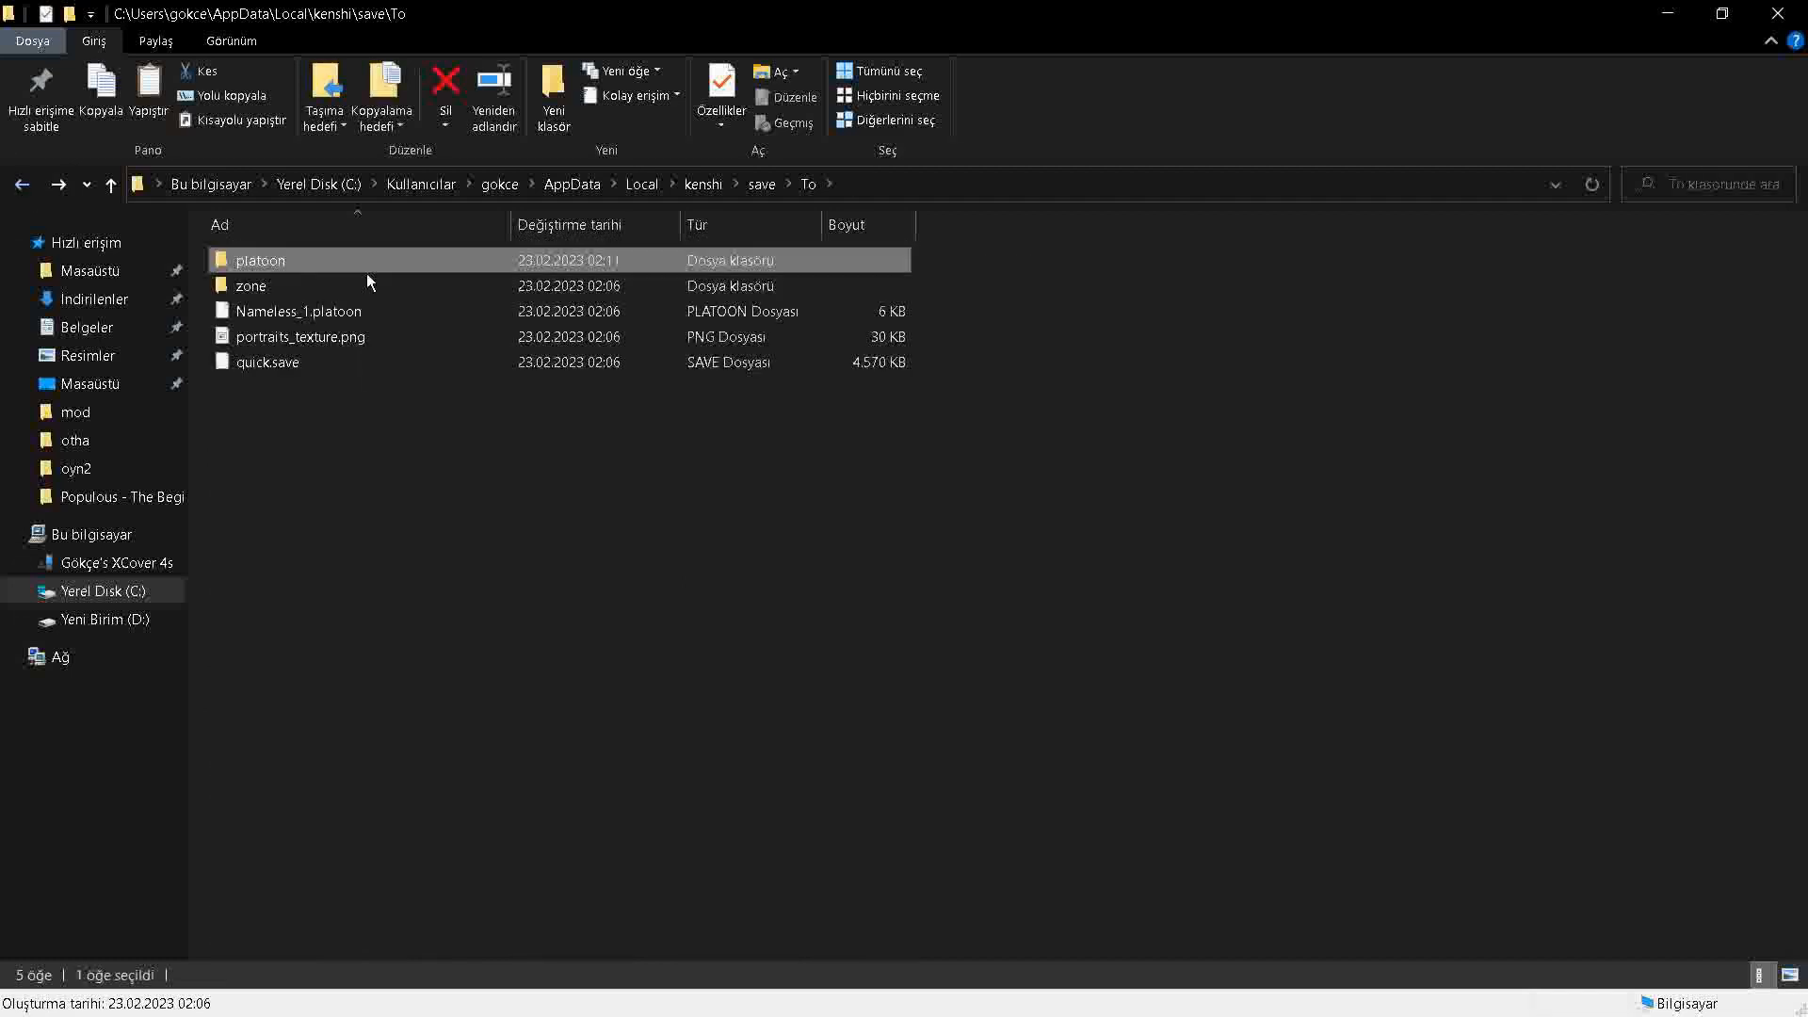
pyautogui.moveTo(349, 311)
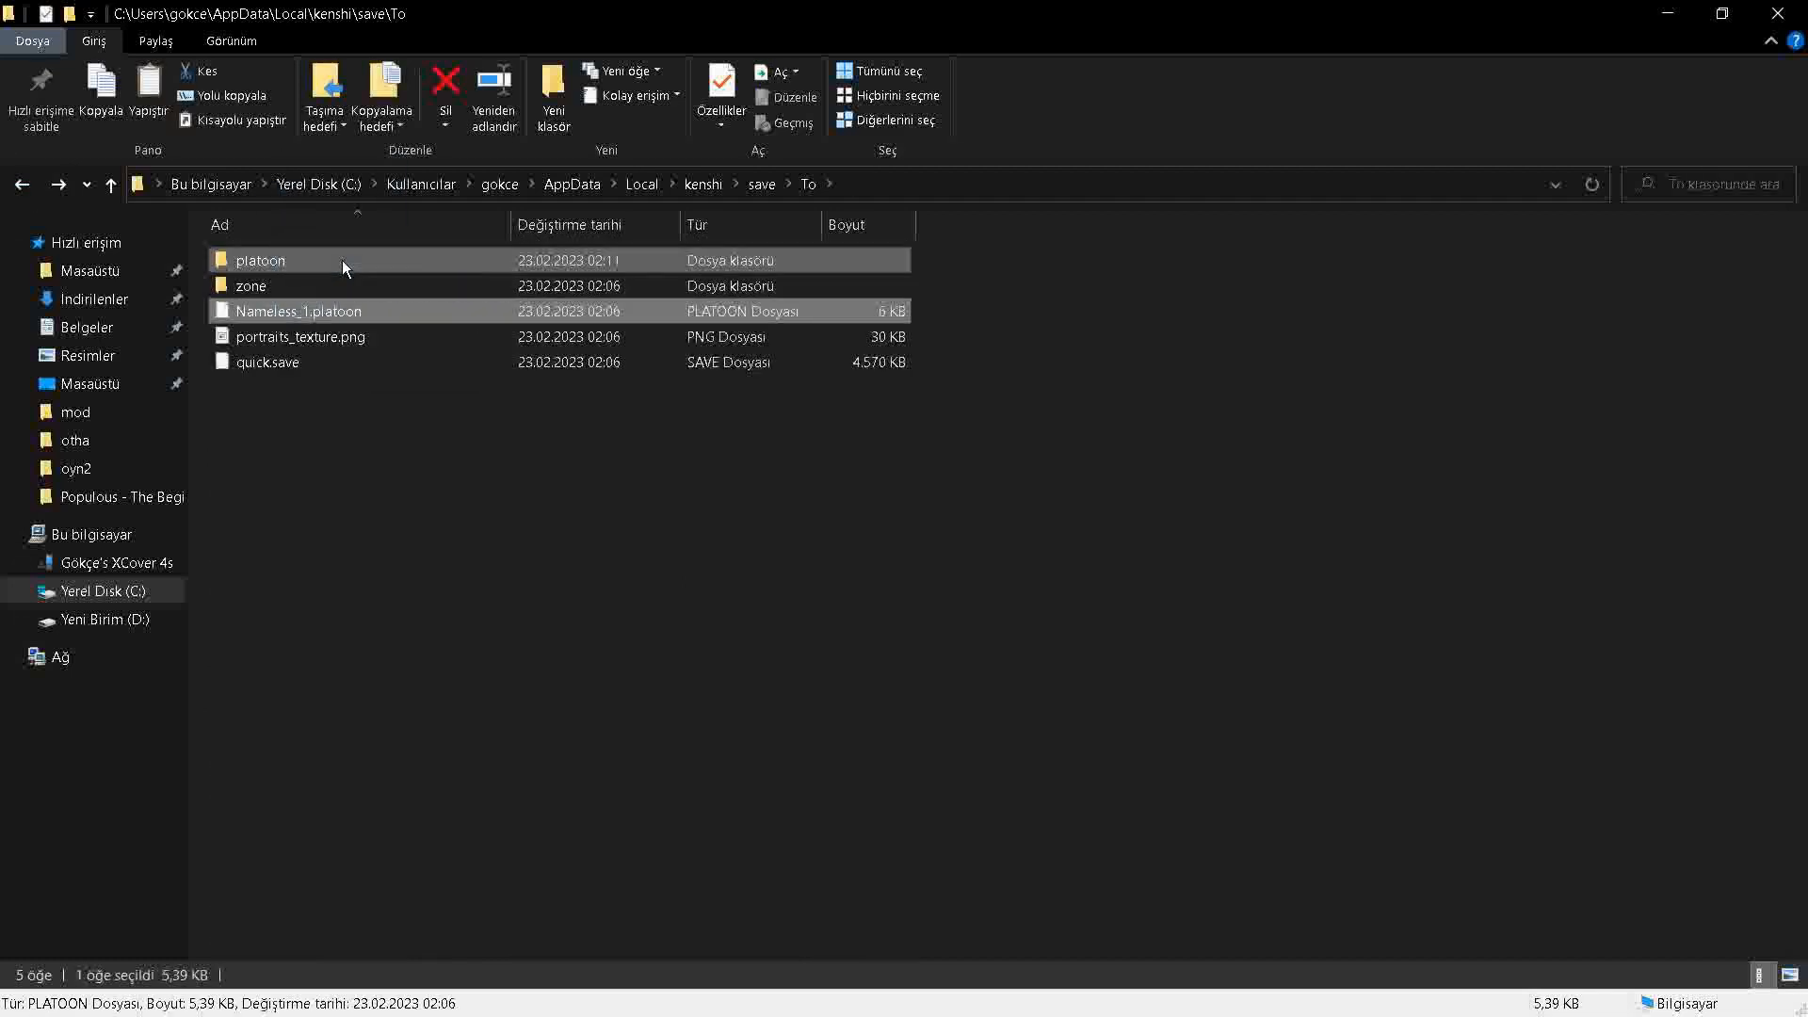
pyautogui.click(446, 94)
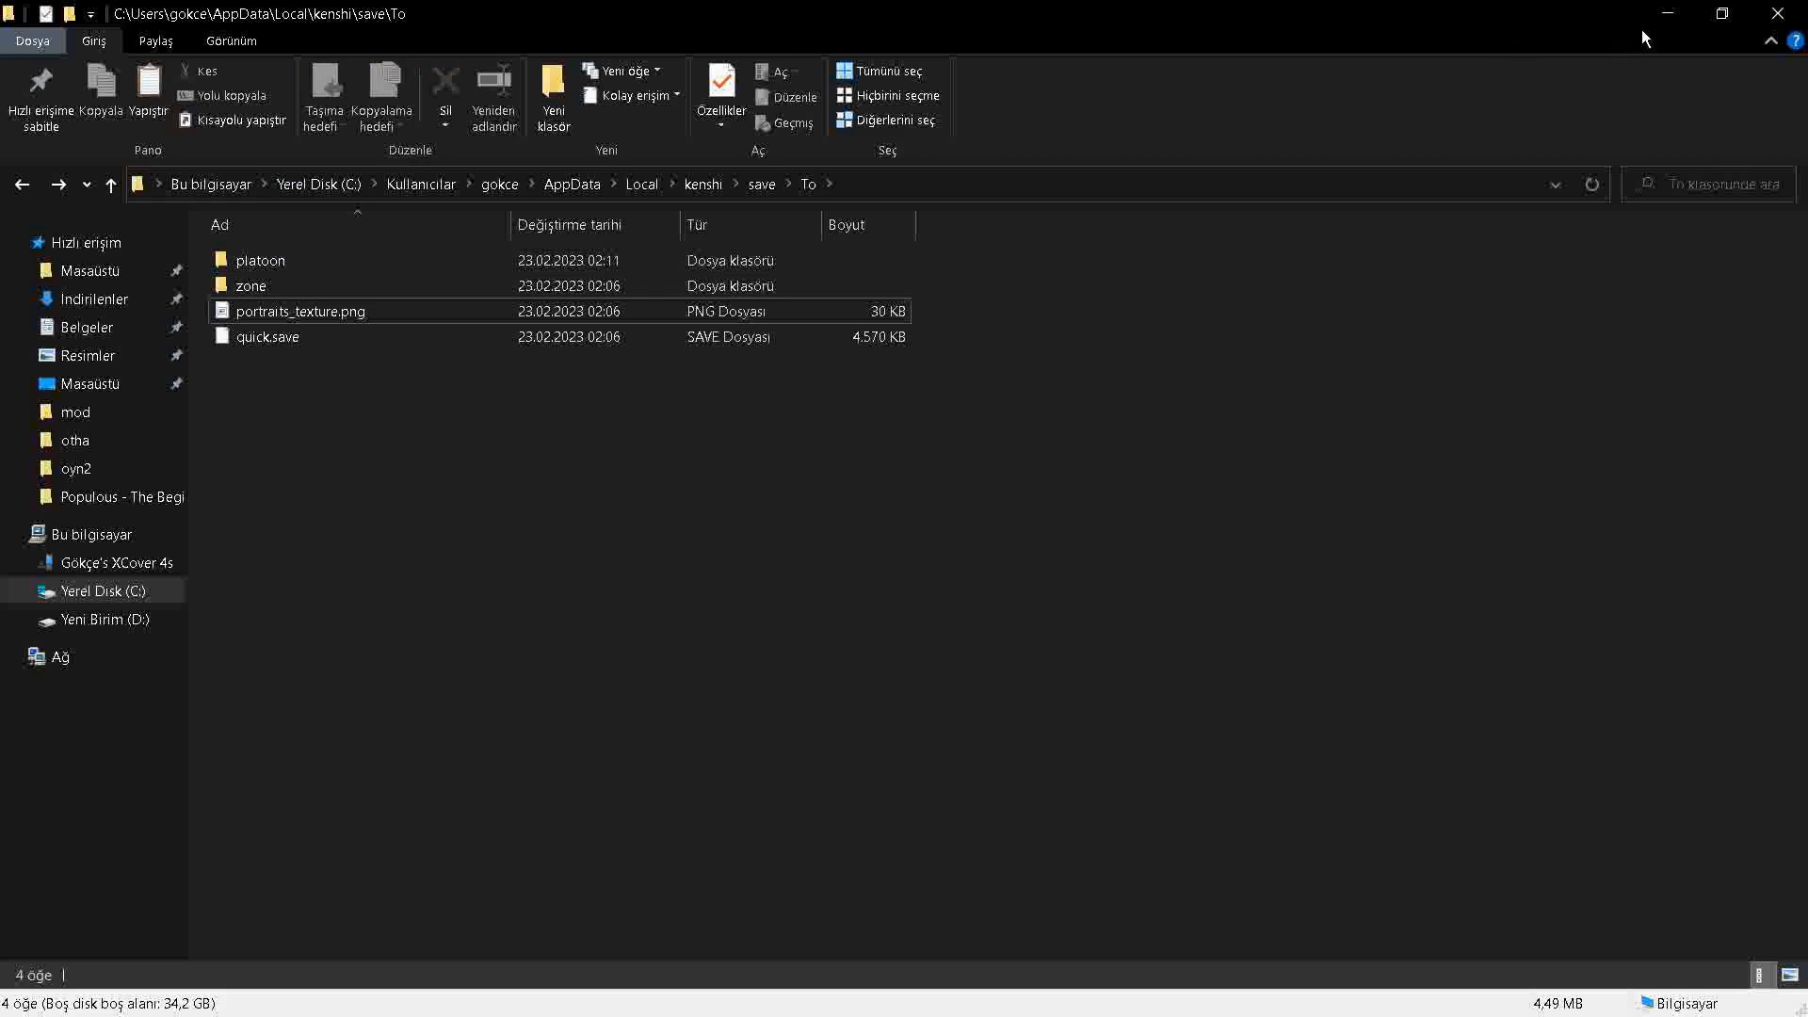
pyautogui.moveTo(354, 936)
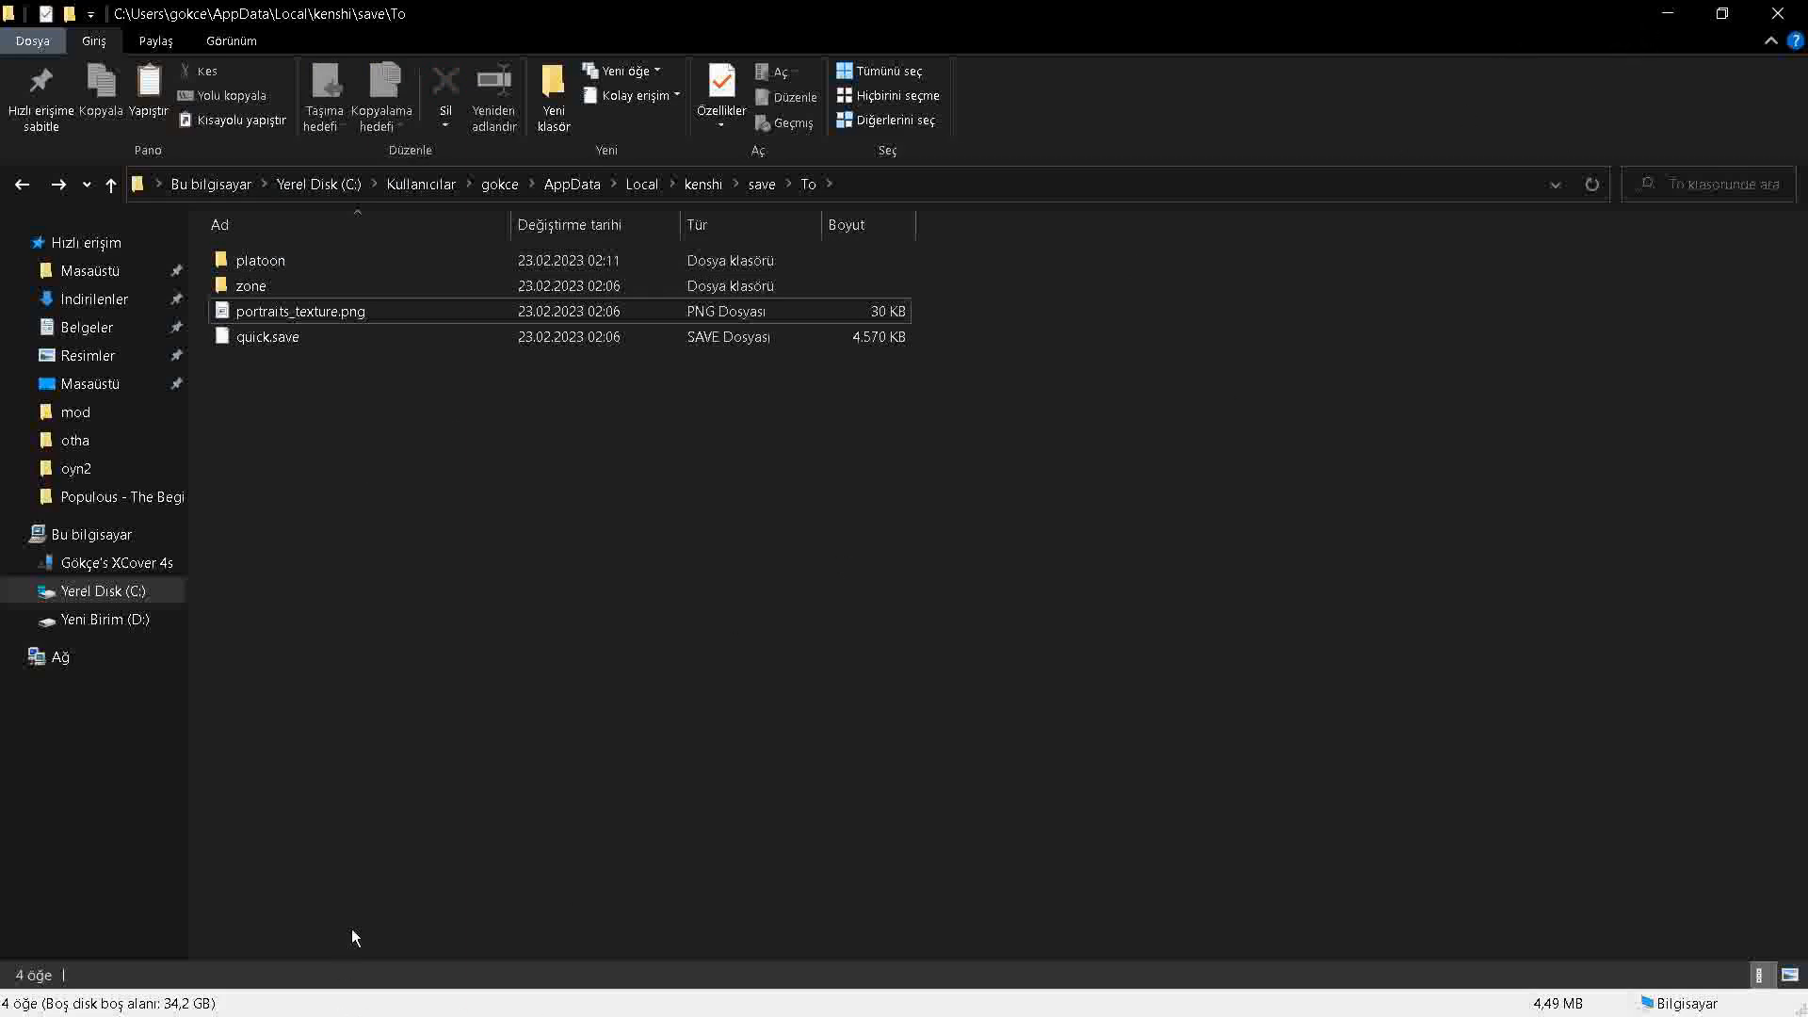
pyautogui.moveTo(370, 947)
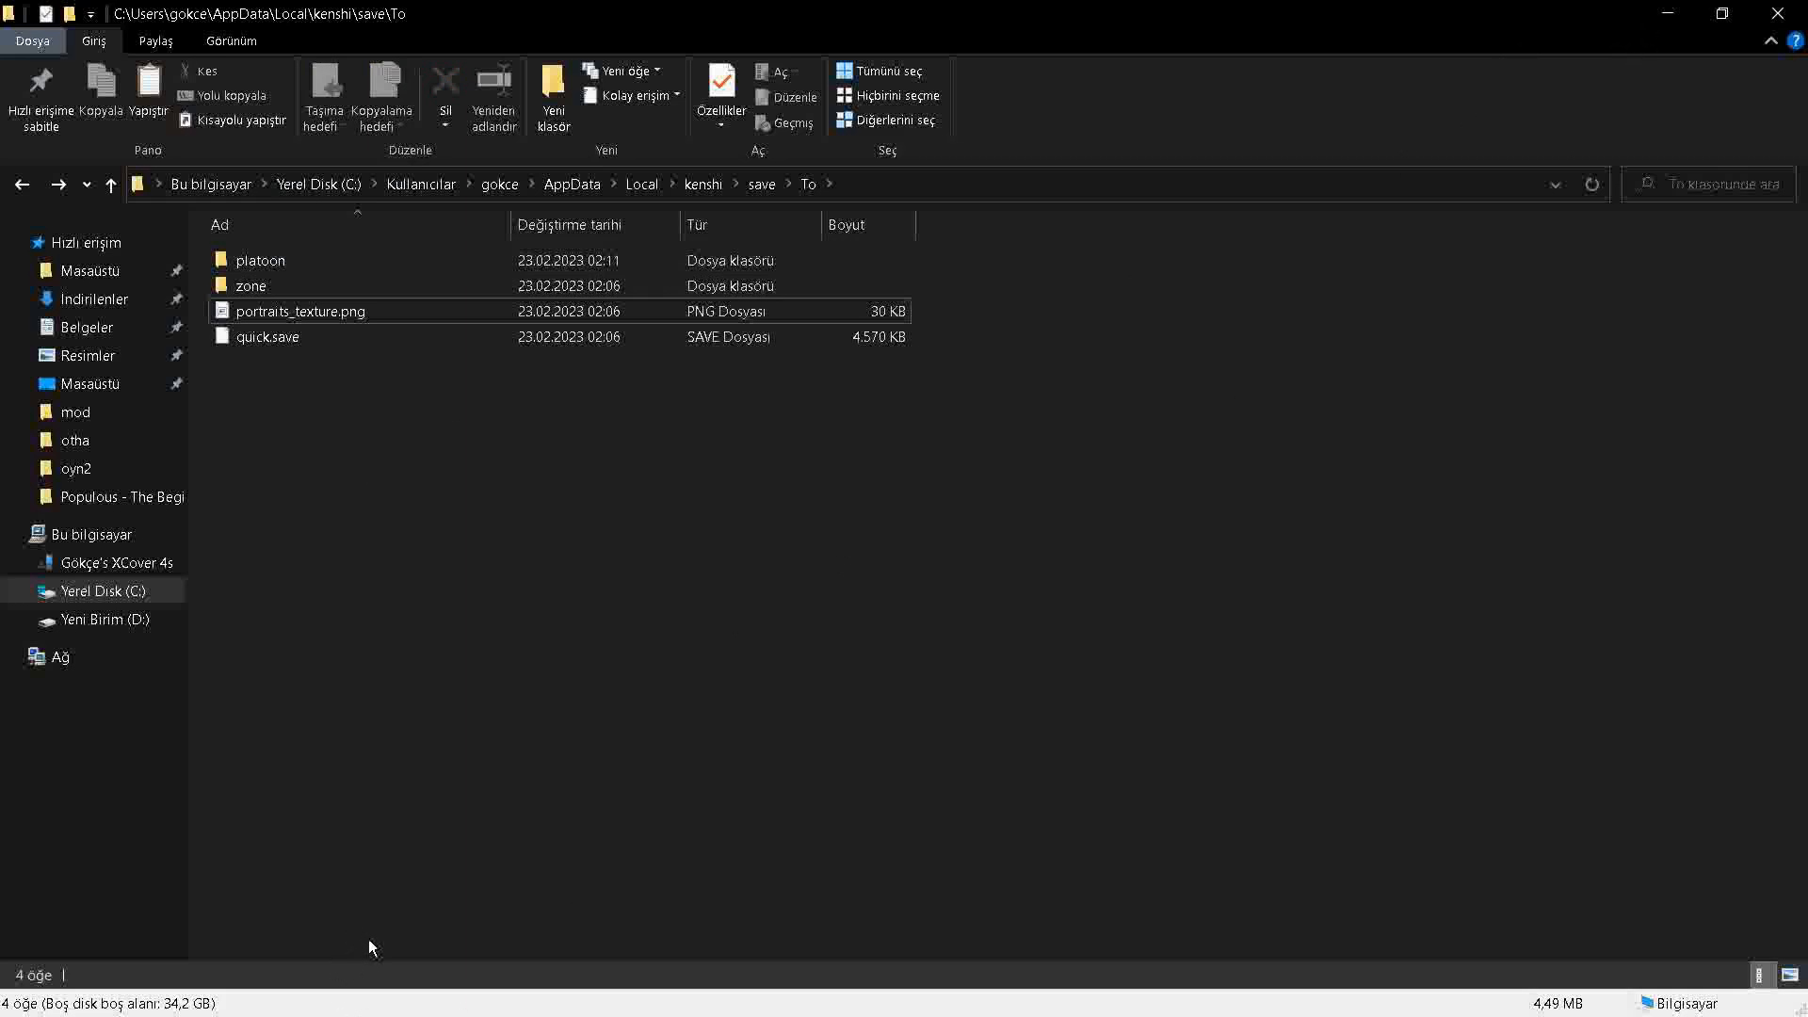
pyautogui.moveTo(374, 963)
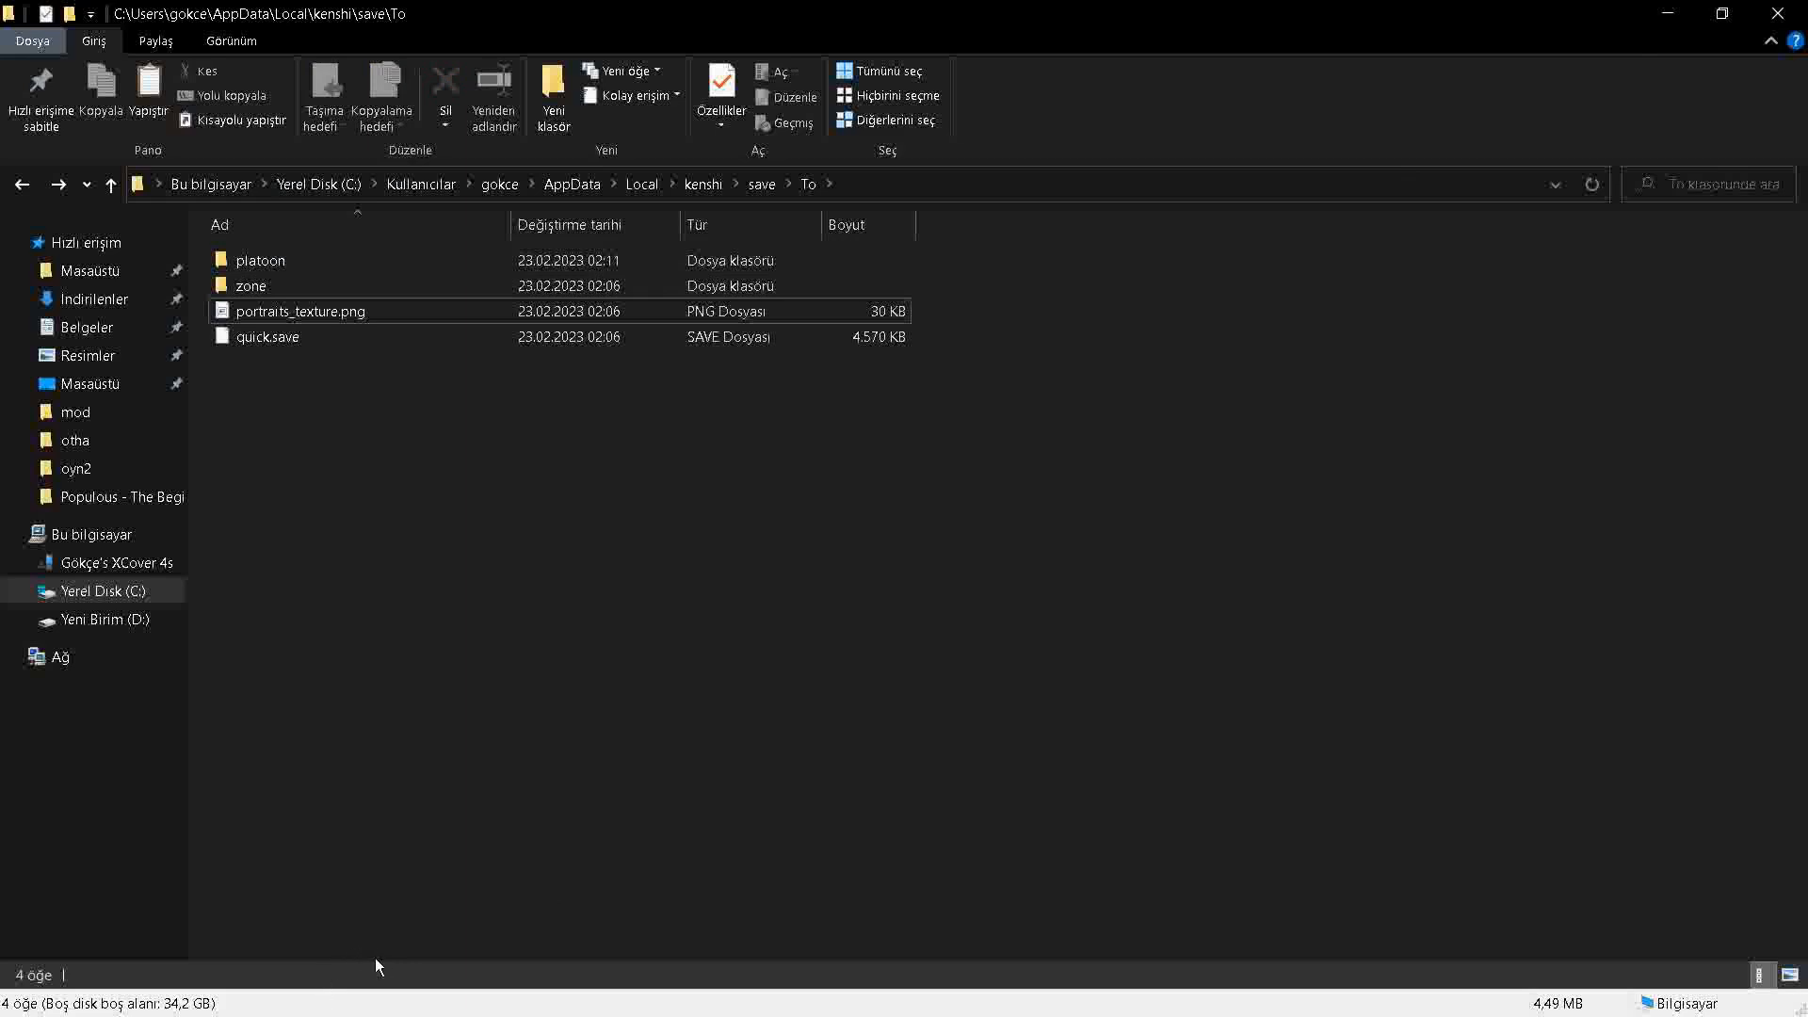
pyautogui.moveTo(1594, 215)
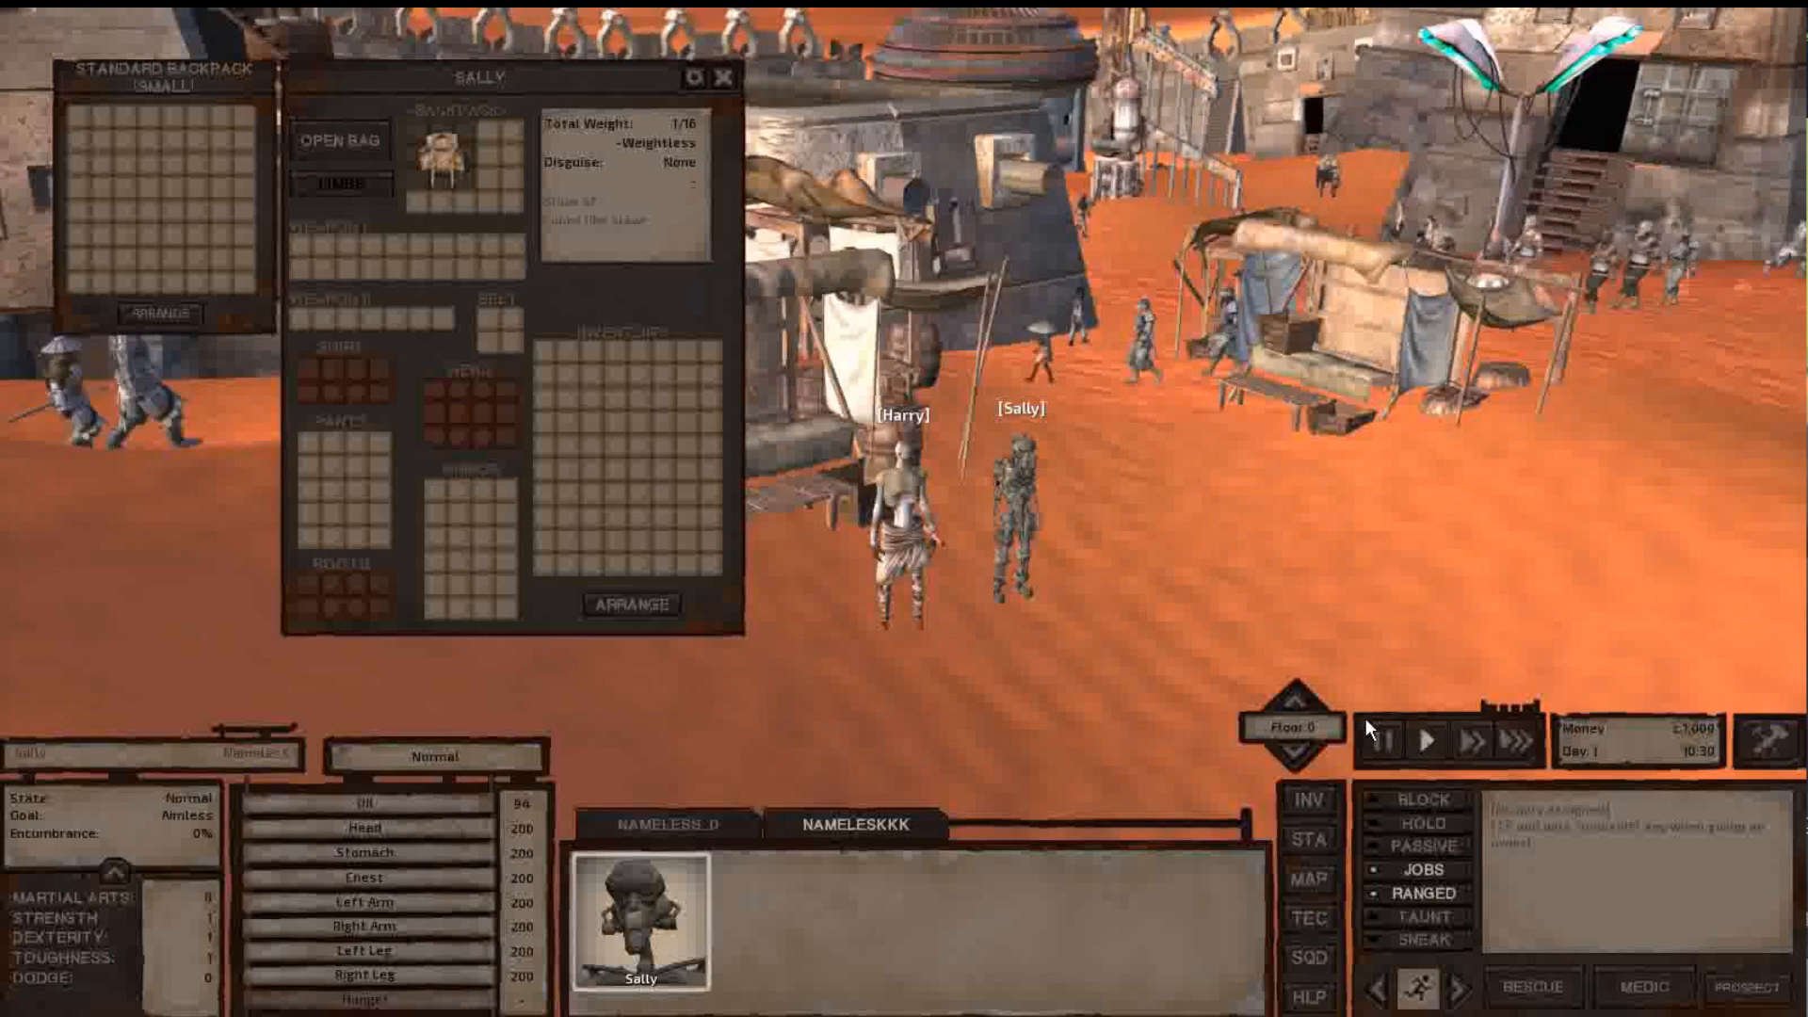
# Step: Pause the game once Harry and Sally appear together in the desert town
pyautogui.click(1427, 741)
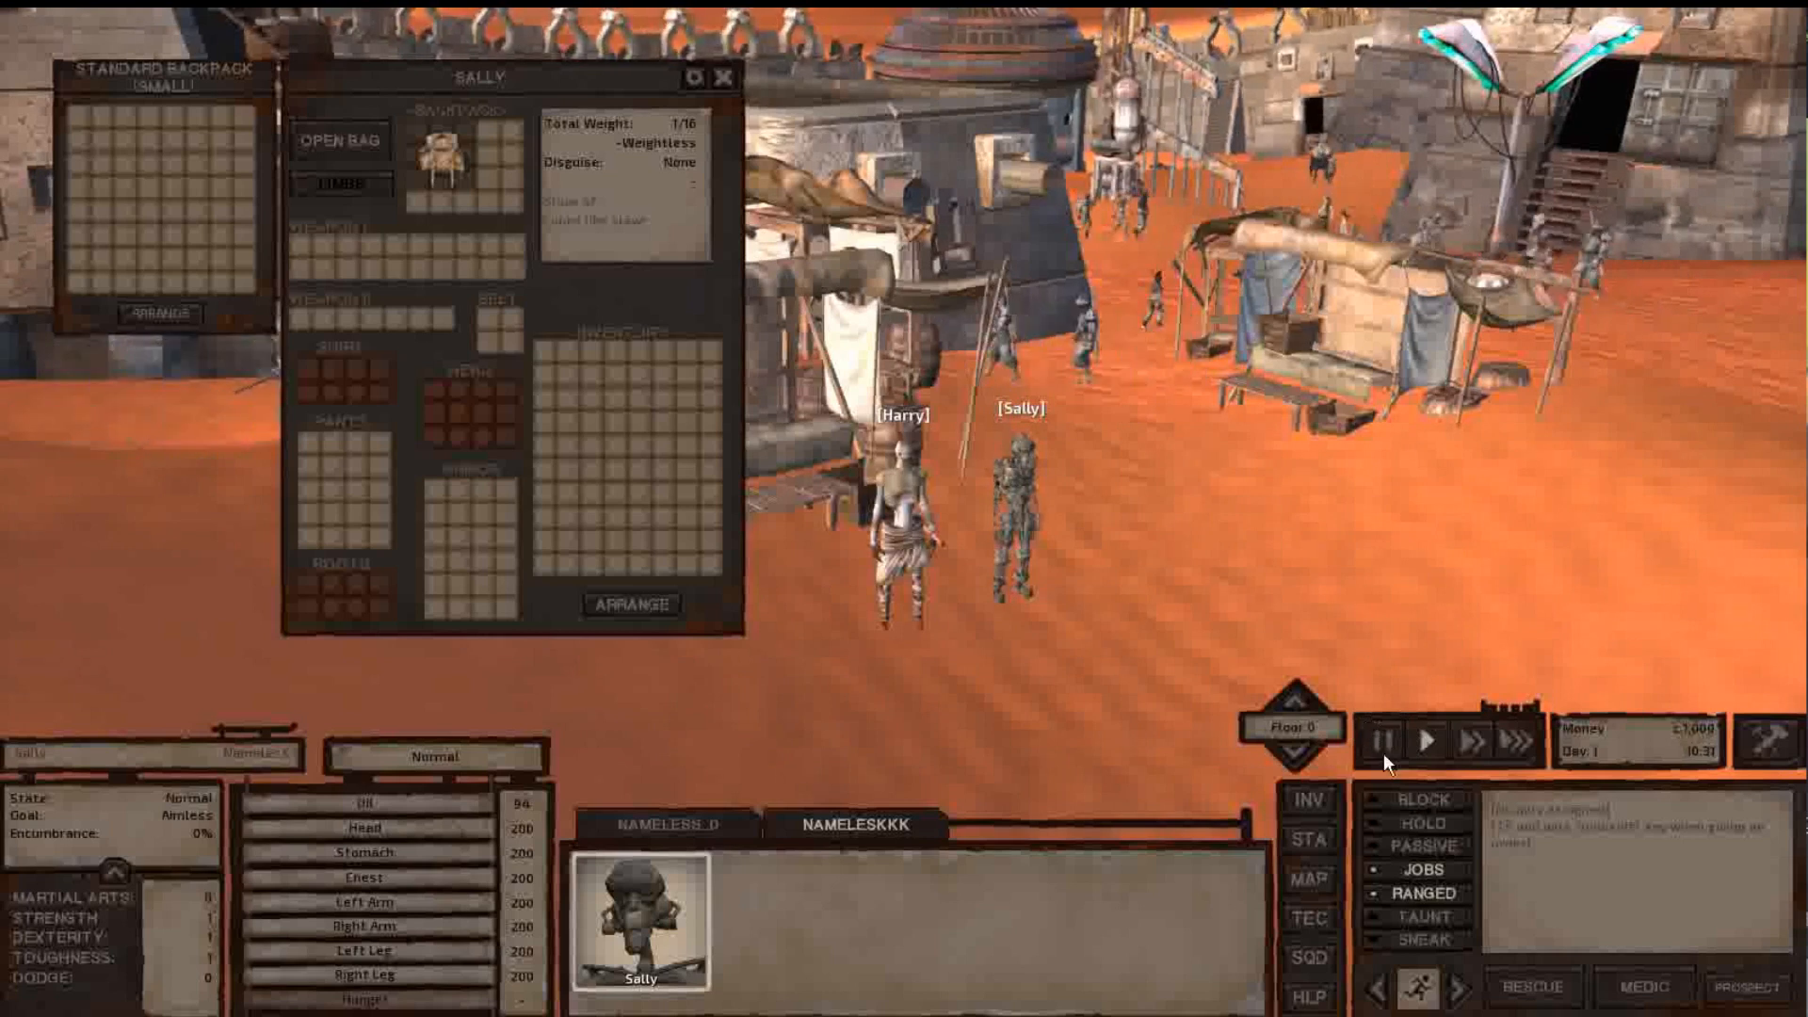
pyautogui.moveTo(1419, 634)
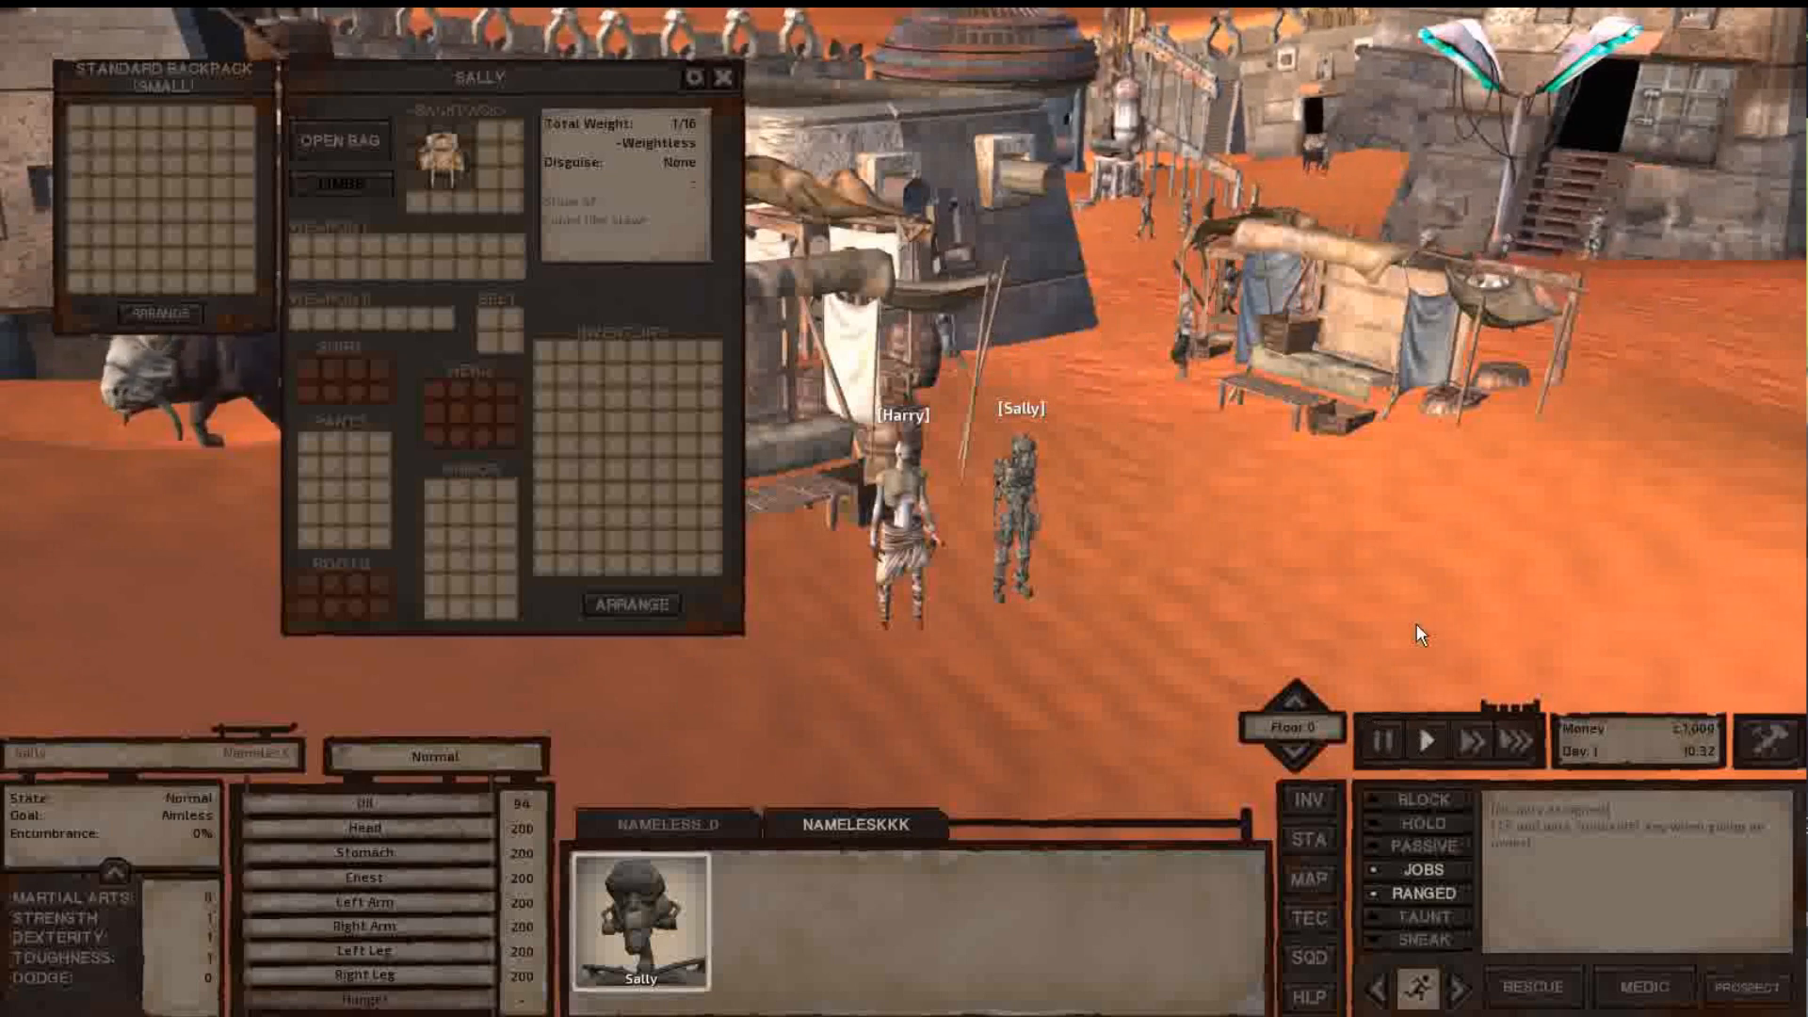